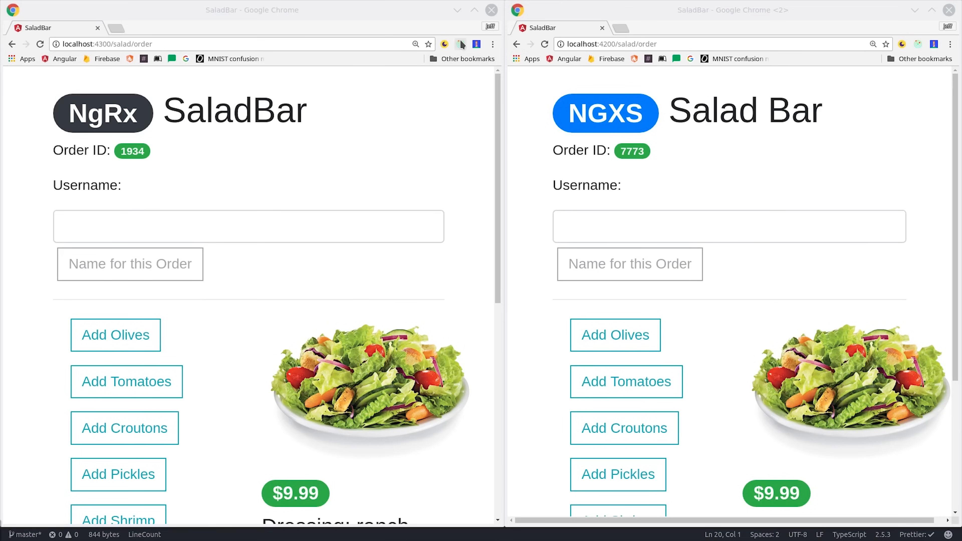
Name the order Jeff in both the NgRx and NGXS apps
left_click(459, 43)
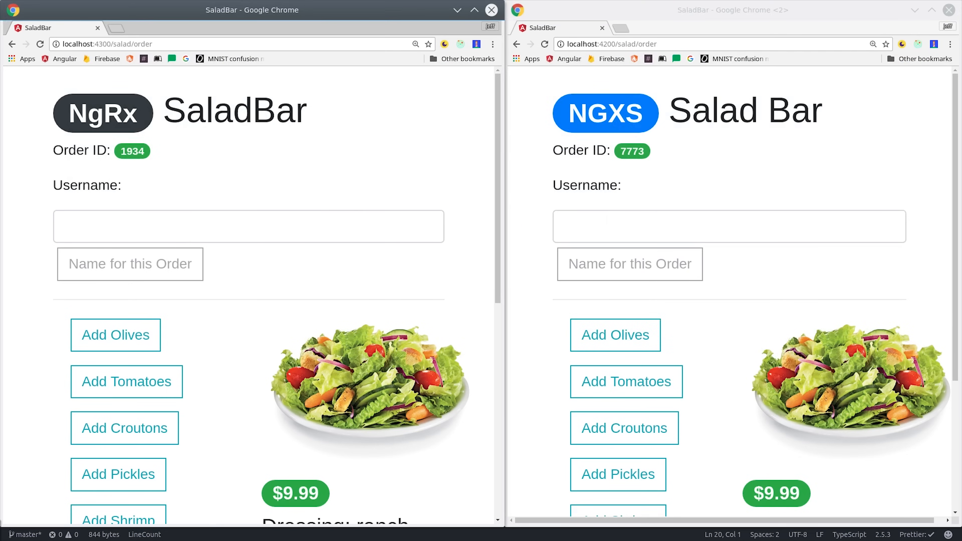
left_click(252, 226)
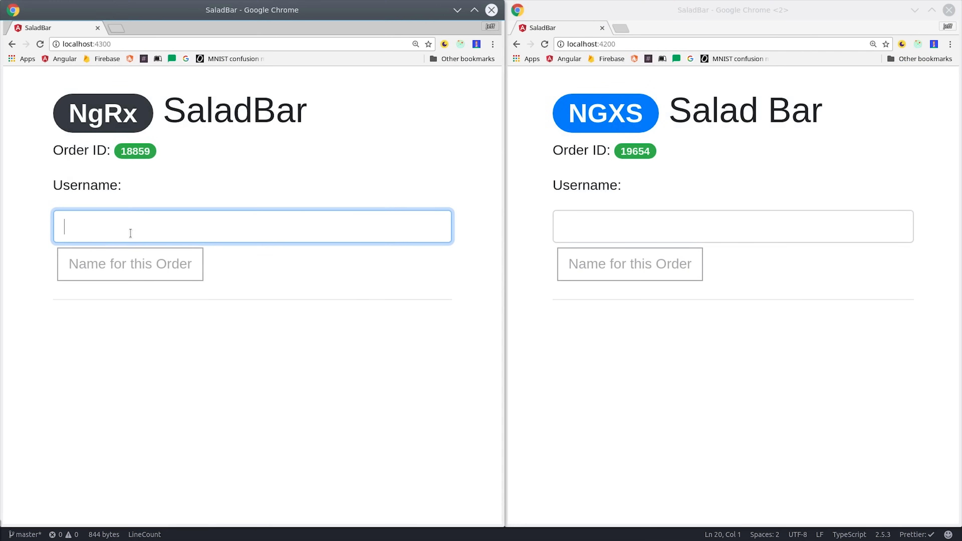
type("Jeff")
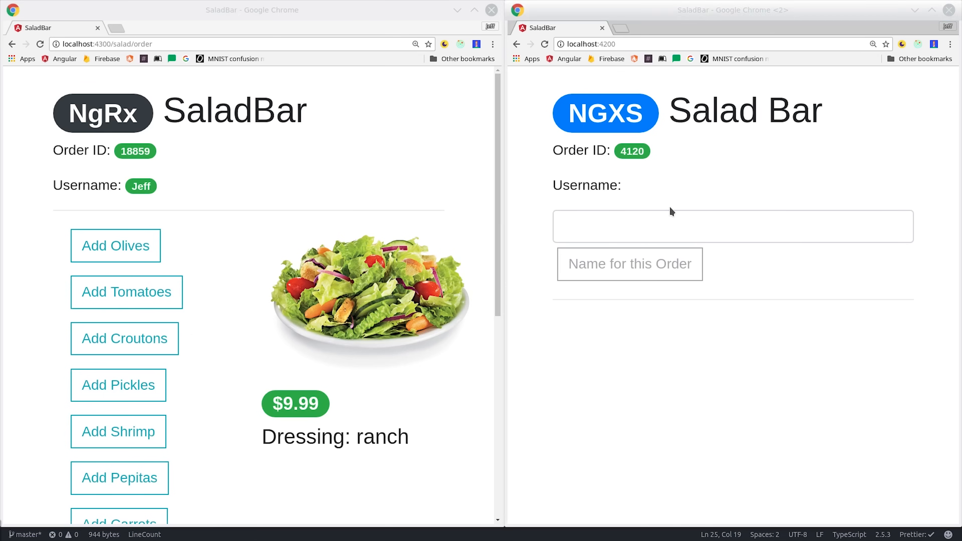
type("Jeff")
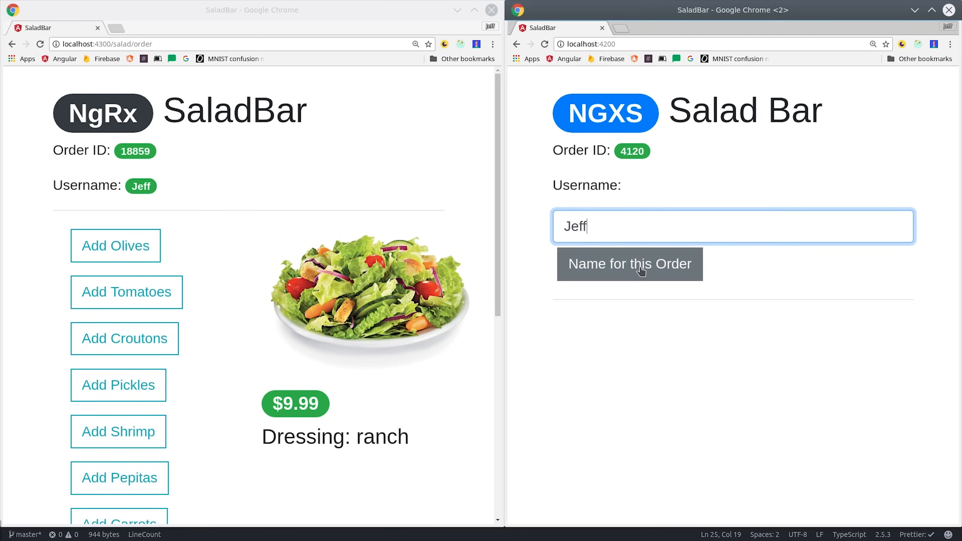
left_click(628, 264)
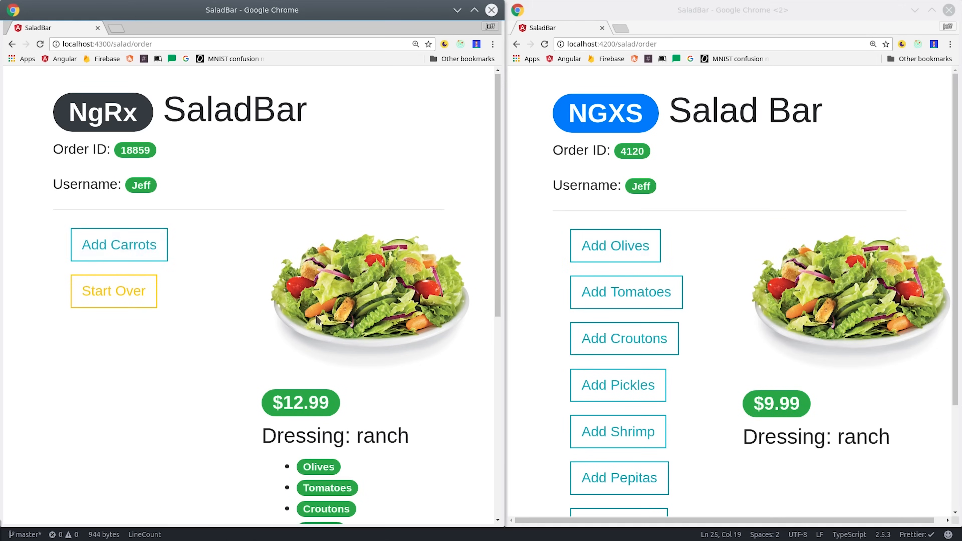
Submit the salad order for confirmation in the NGXS app and then in the NgRx app
scroll("down", 3)
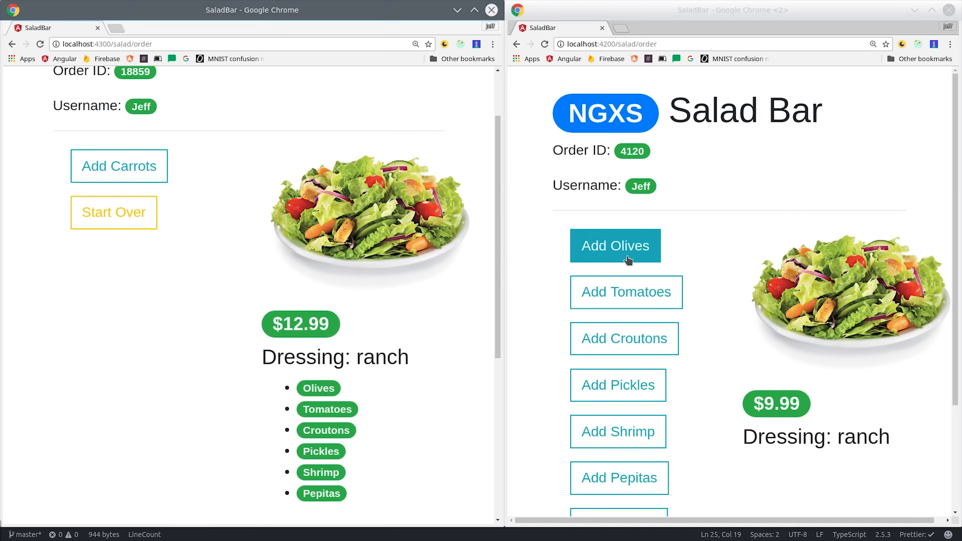
scroll("down", 3)
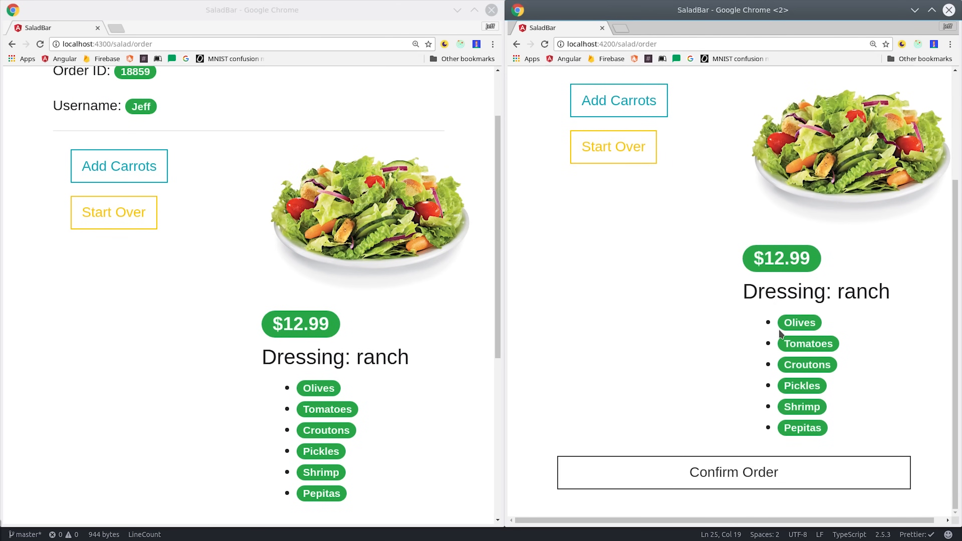
left_click(733, 471)
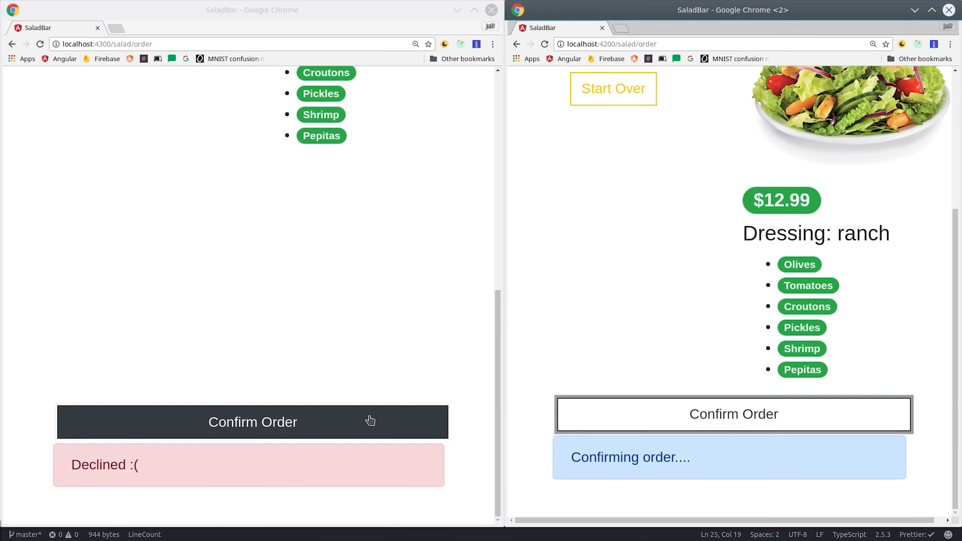
left_click(252, 421)
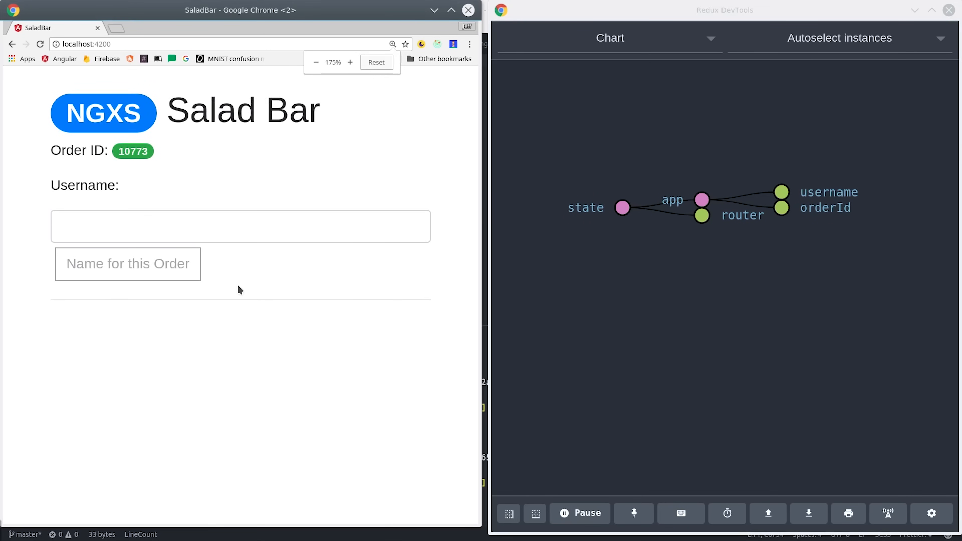
Start a new NGXS order named Jeff and enter the salad builder
type("Jef")
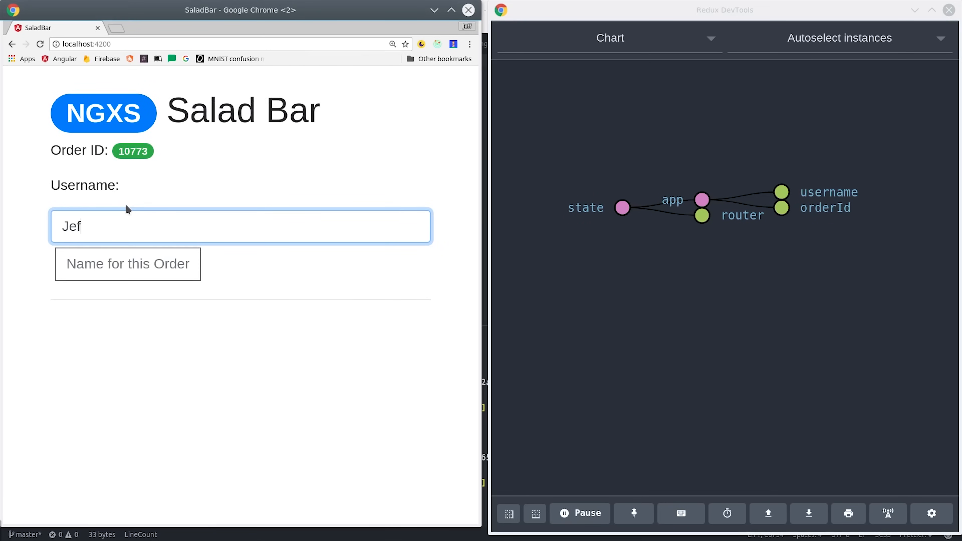
type("f")
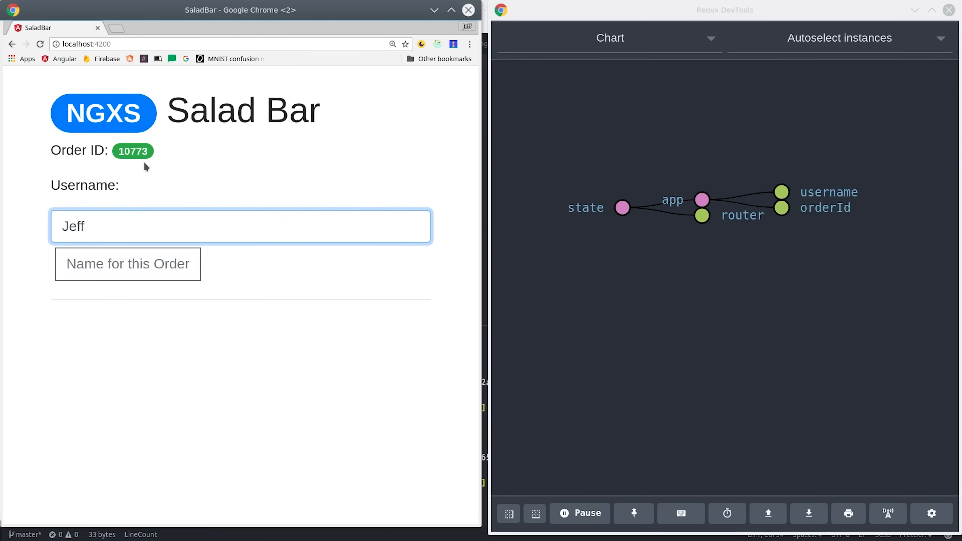
left_click(132, 150)
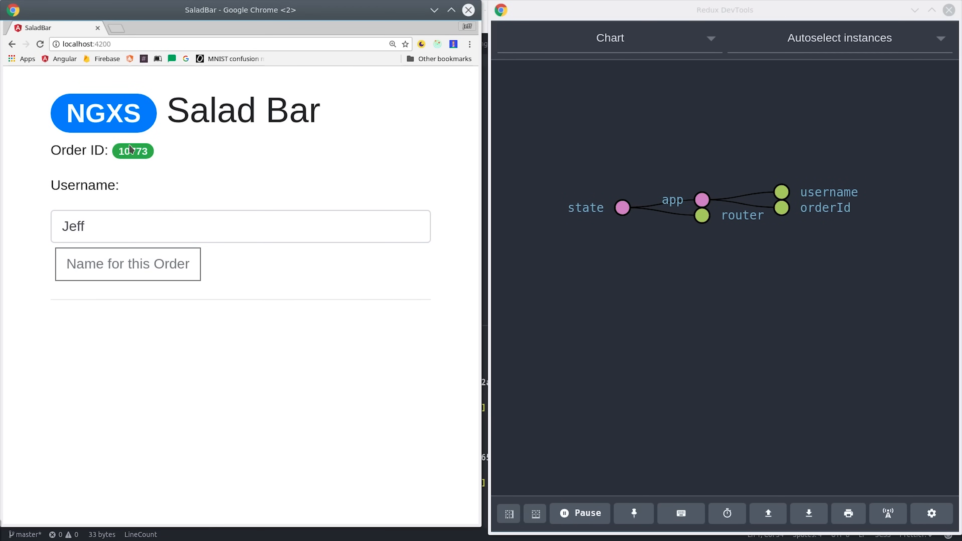
left_click(240, 225)
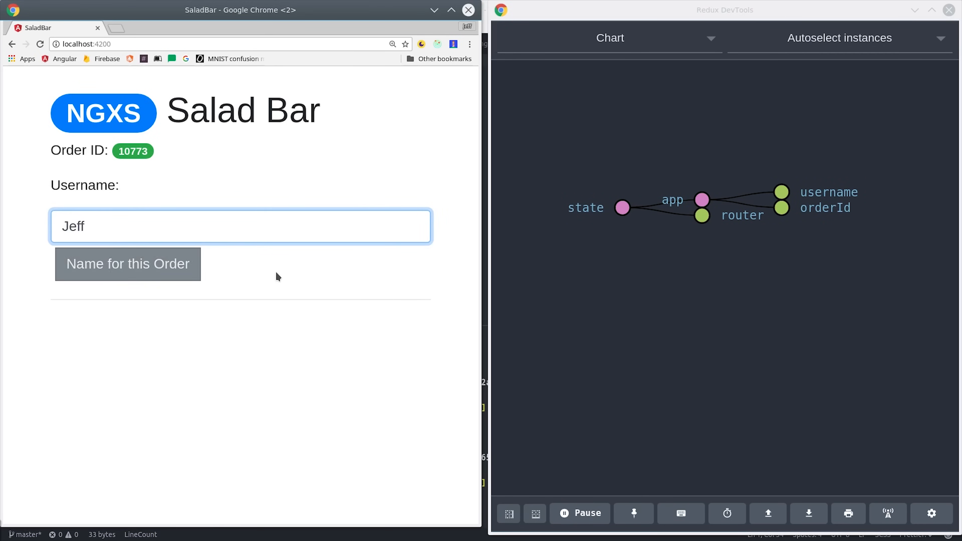
mouse_move(127, 264)
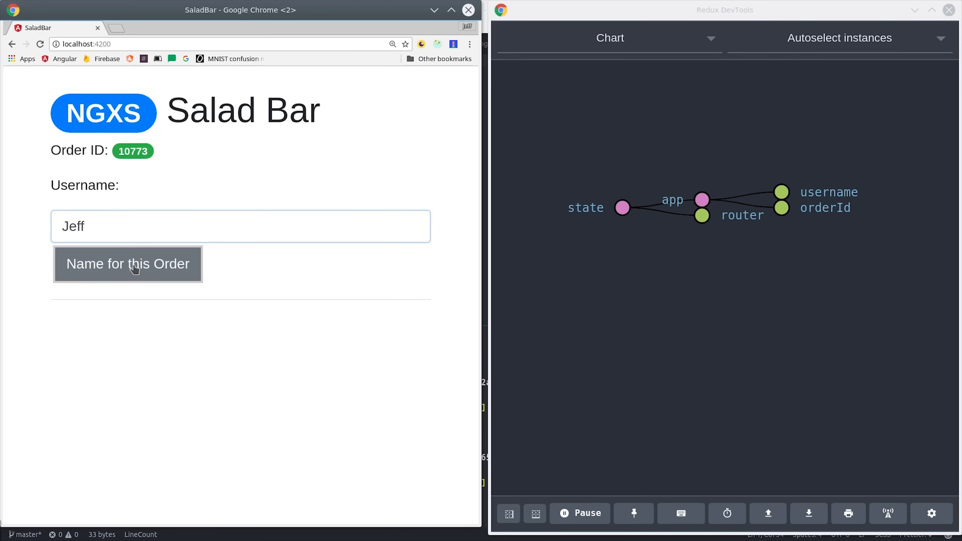
left_click(126, 264)
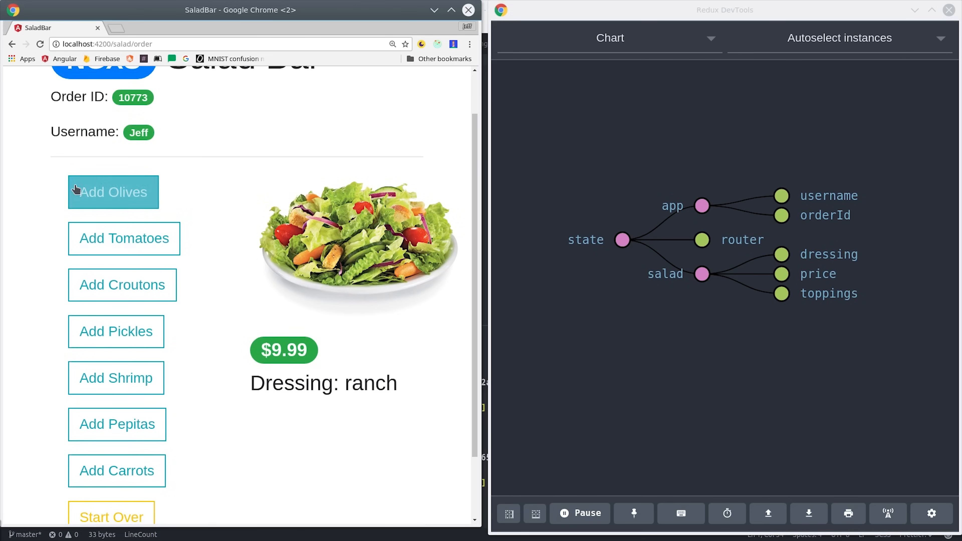
Add olives, pepitas and another topping while the salad state charts in Redux DevTools
left_click(112, 191)
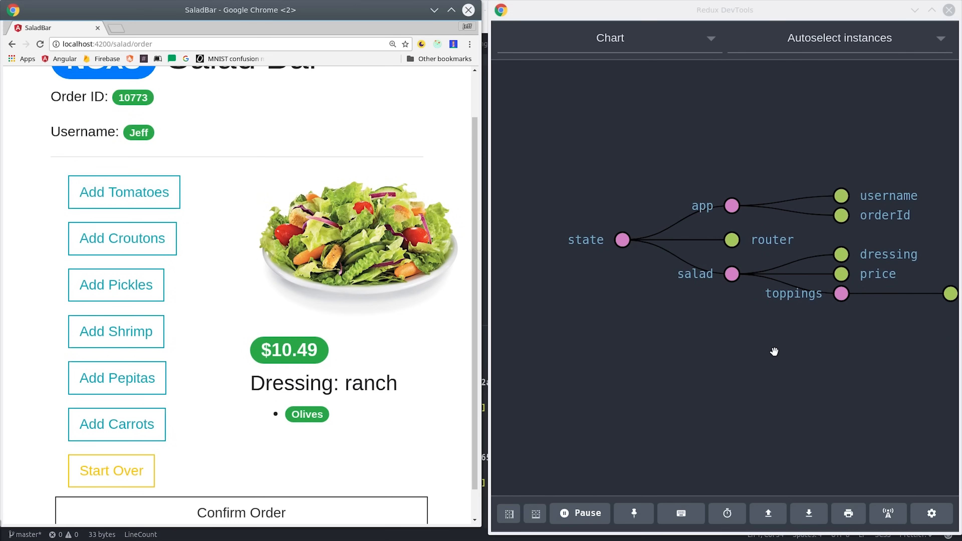
left_click(122, 238)
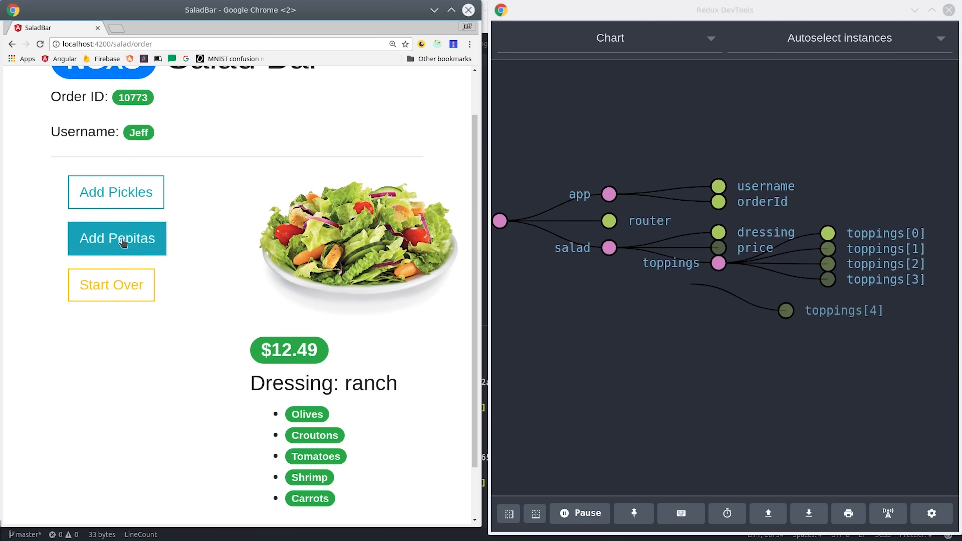
left_click(117, 238)
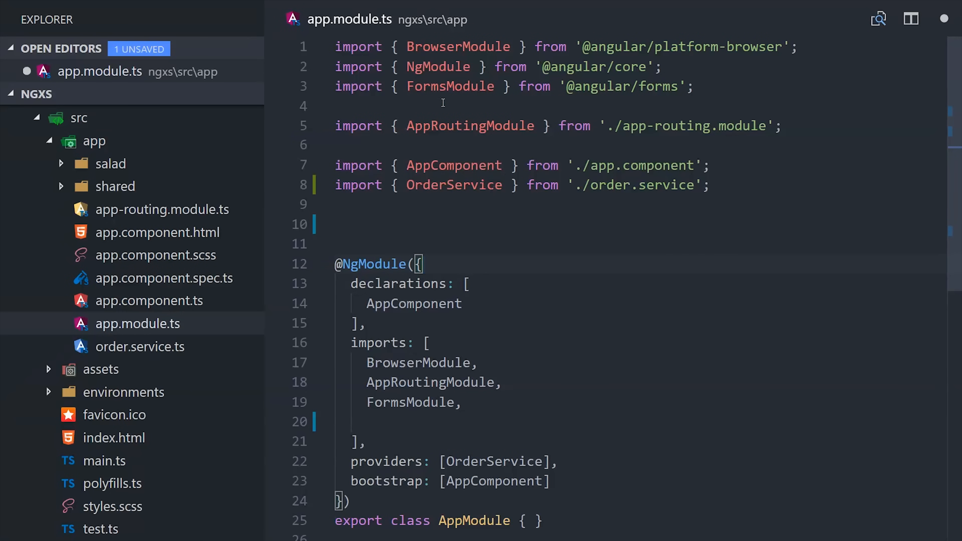
mouse_move(268, 240)
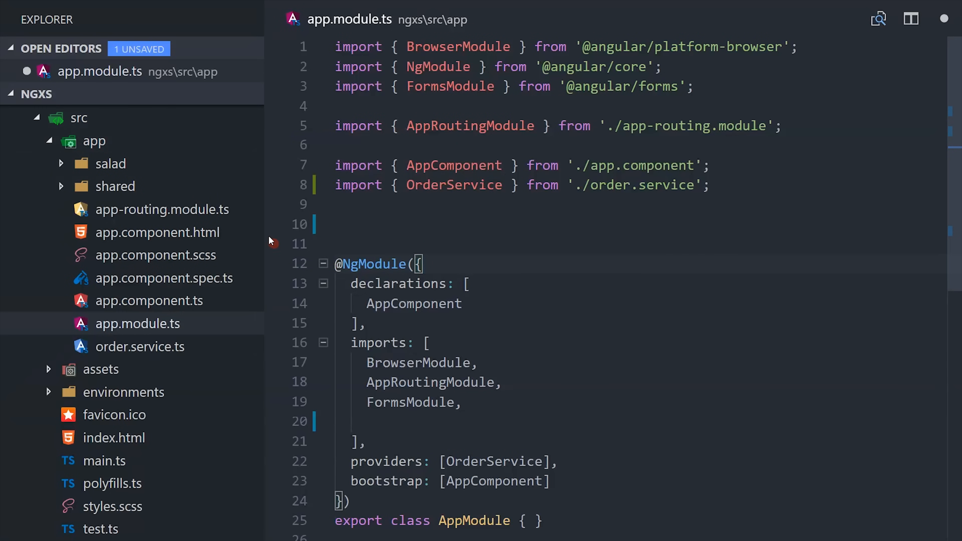
scroll("down", 3)
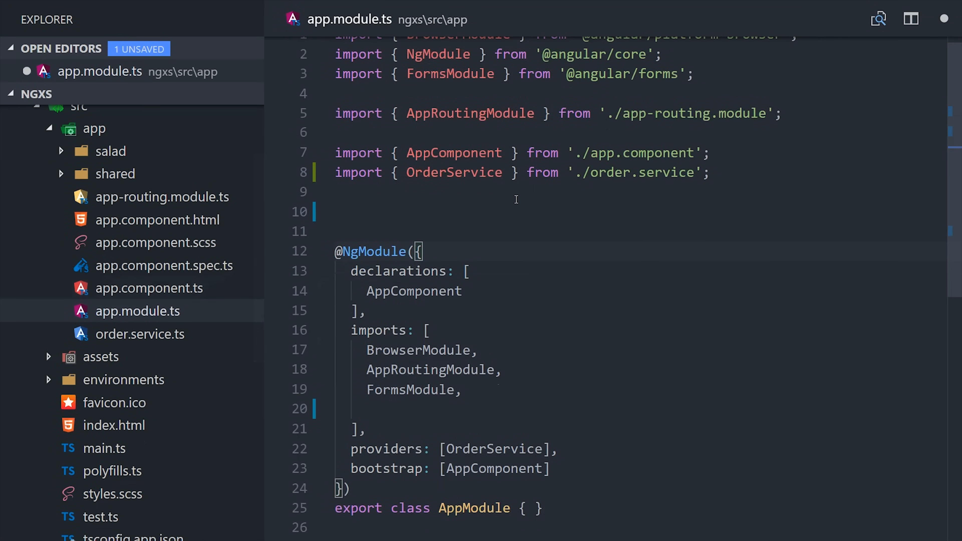
type("import { AppState } from './shared/app.state';")
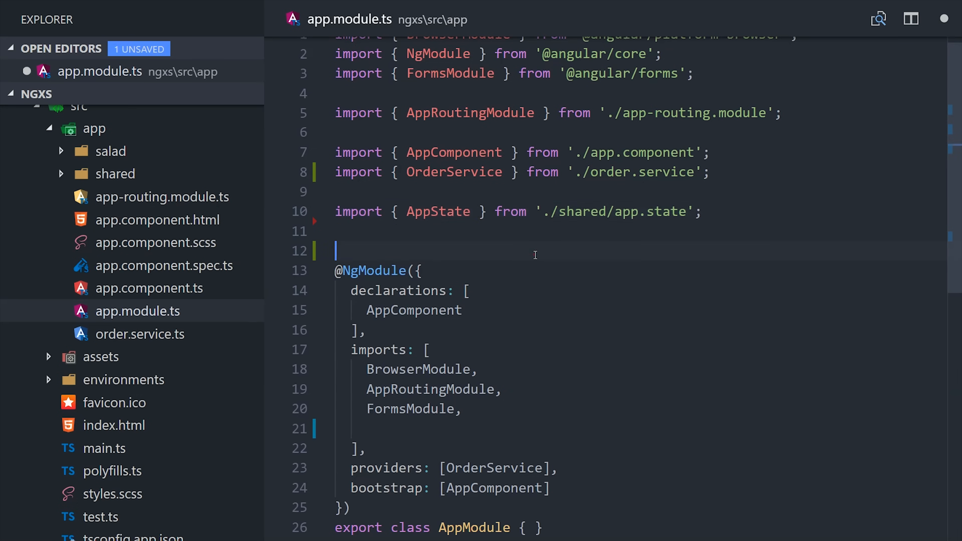
type("import { RouterState } from './shared/router.state';")
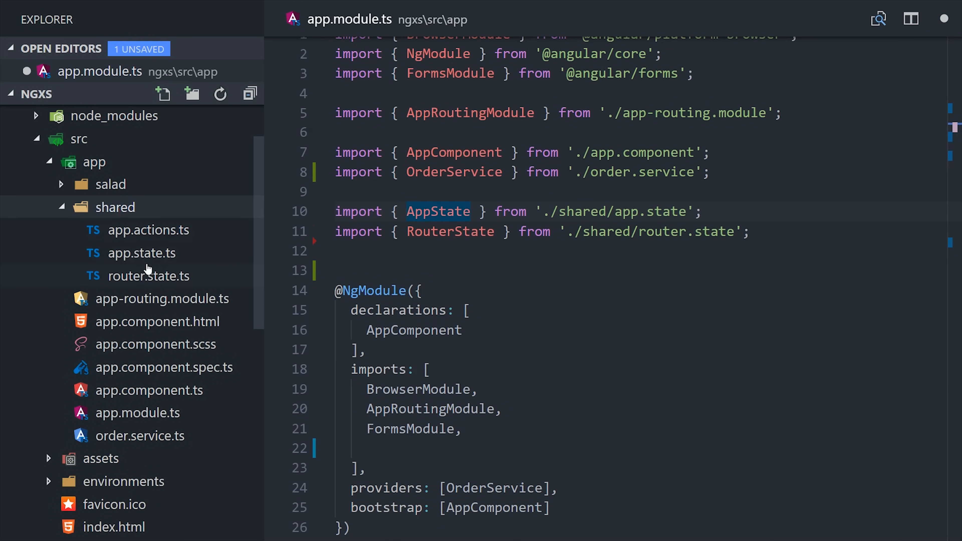
mouse_move(215, 227)
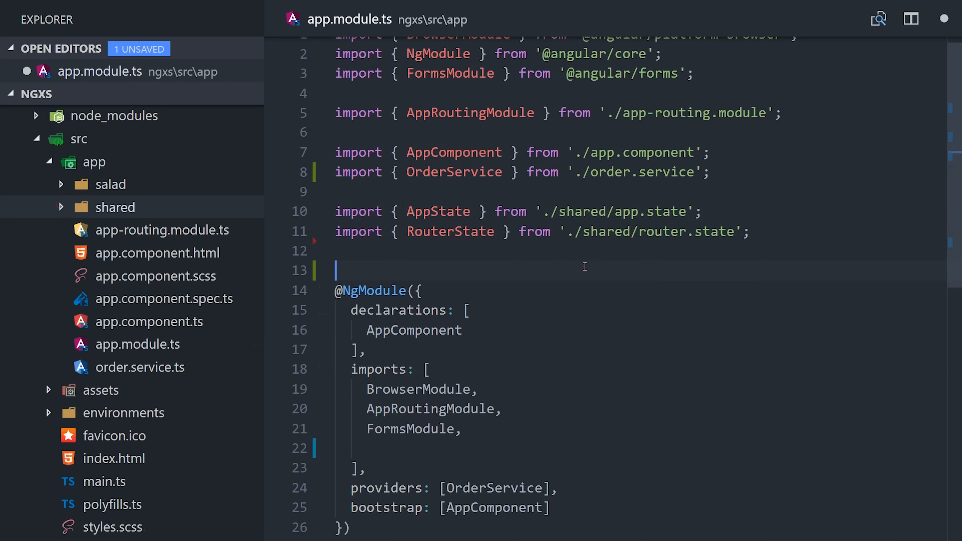
type("import { NgxsModule } from '@ngxs/store';")
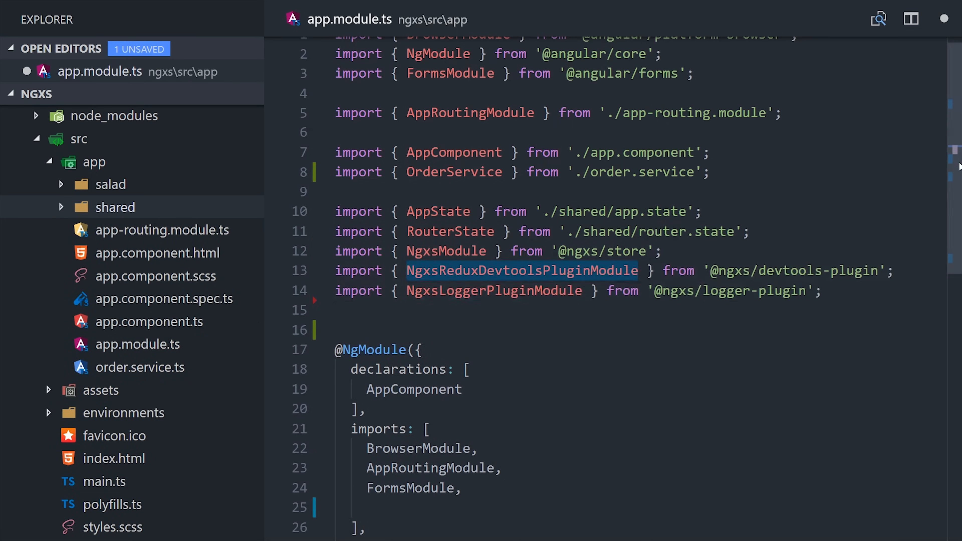
Add NgxsModule.forRoot([...]) with the states to the module imports array
scroll("down", 3)
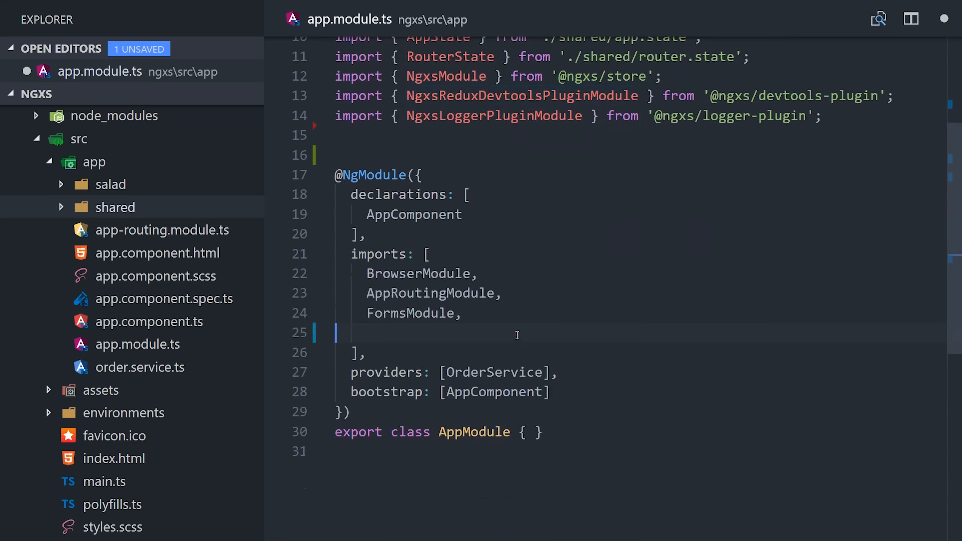
type("NgxsModule.forRoot([")
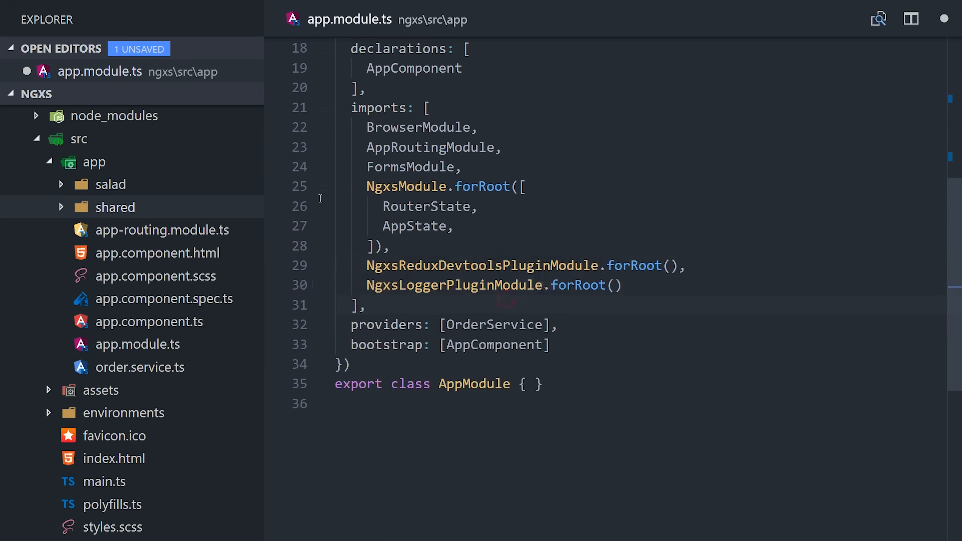
mouse_move(188, 207)
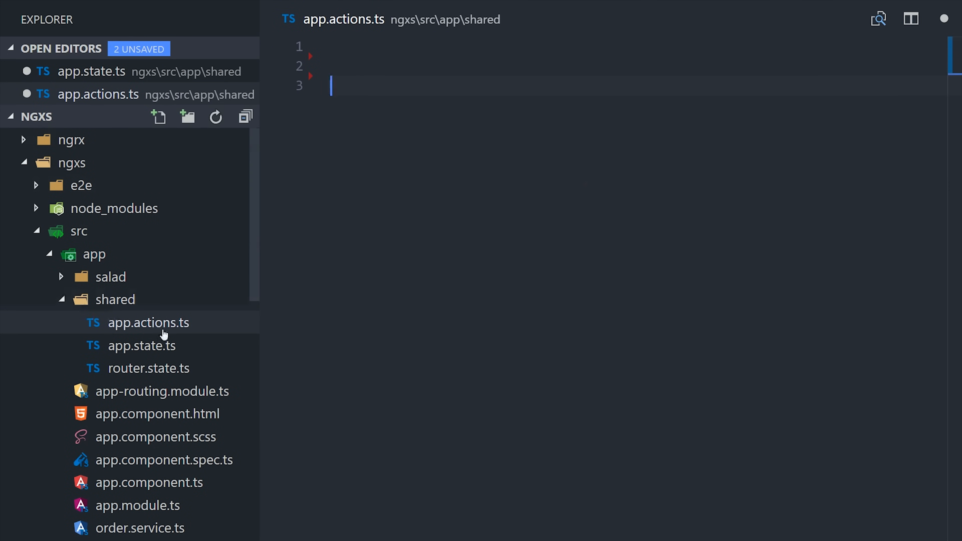
Write SetUsername with type '[app] set username' and a public string payload, then move to app.state.ts
type("export class SetUsername {")
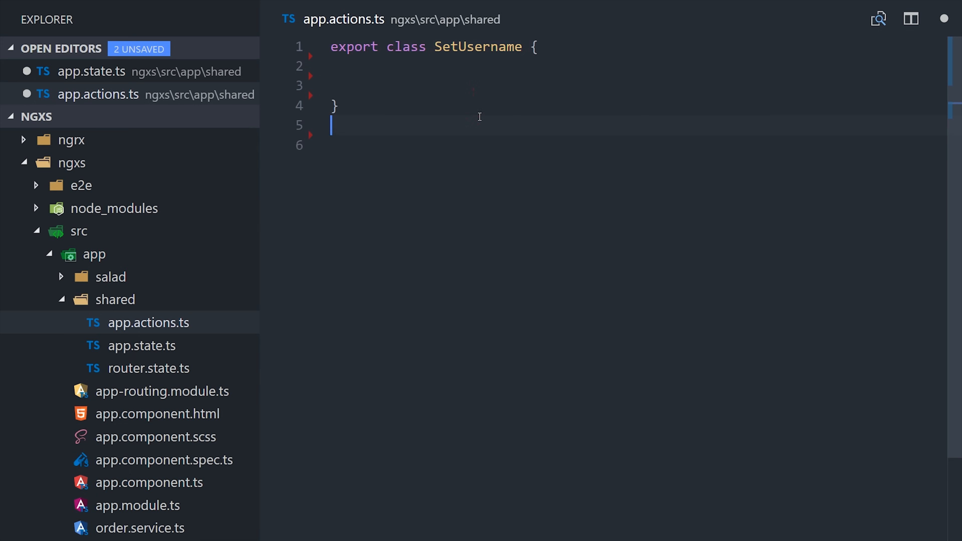
type("static readonly type")
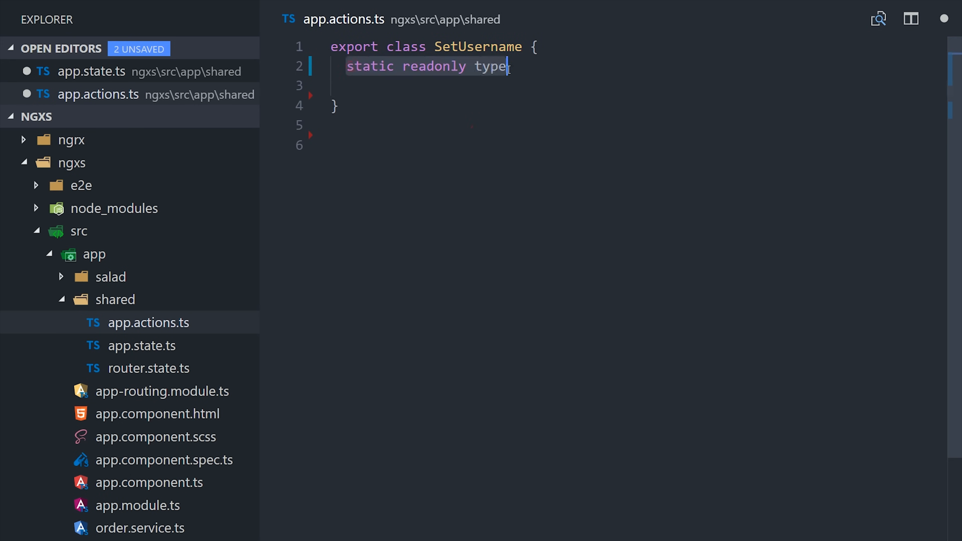
type("= '[app] set username';")
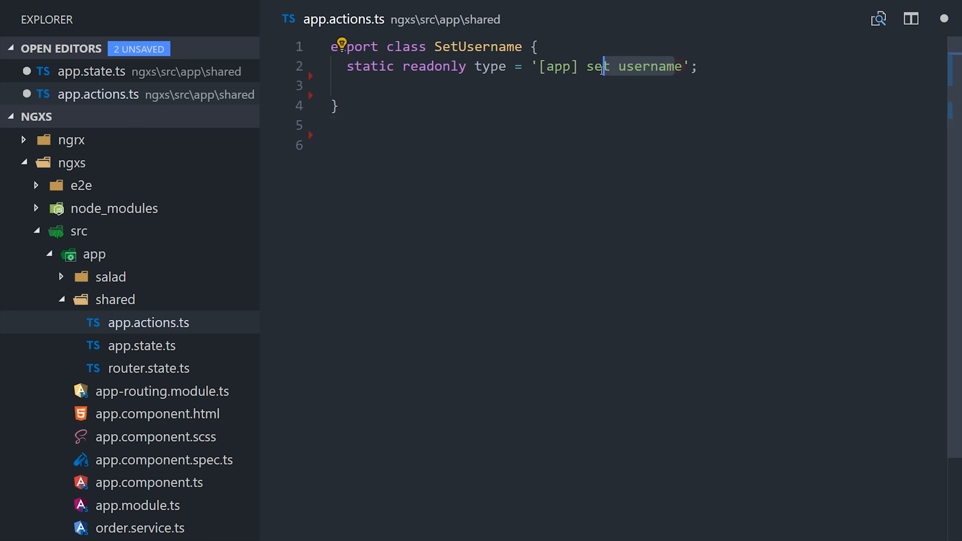
type("constructor() {}")
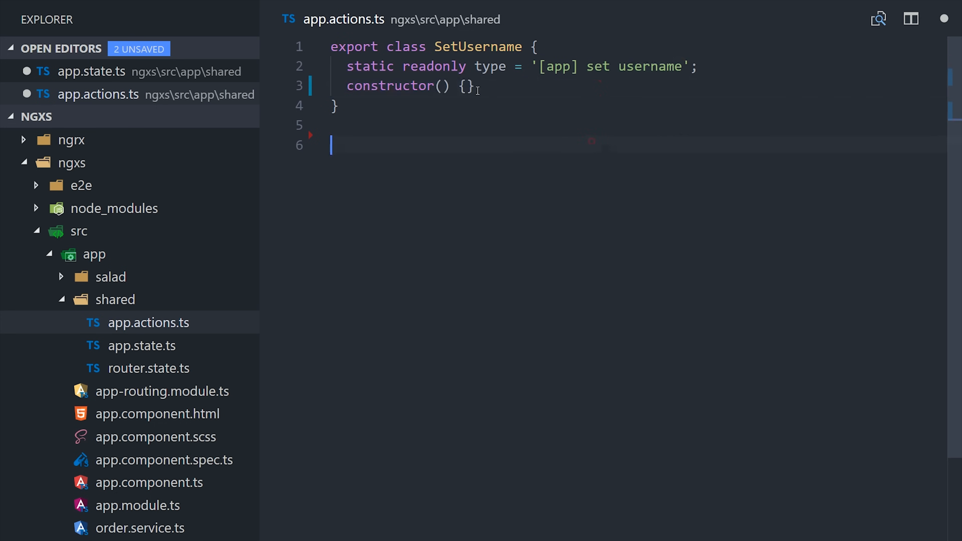
type("public payload: string")
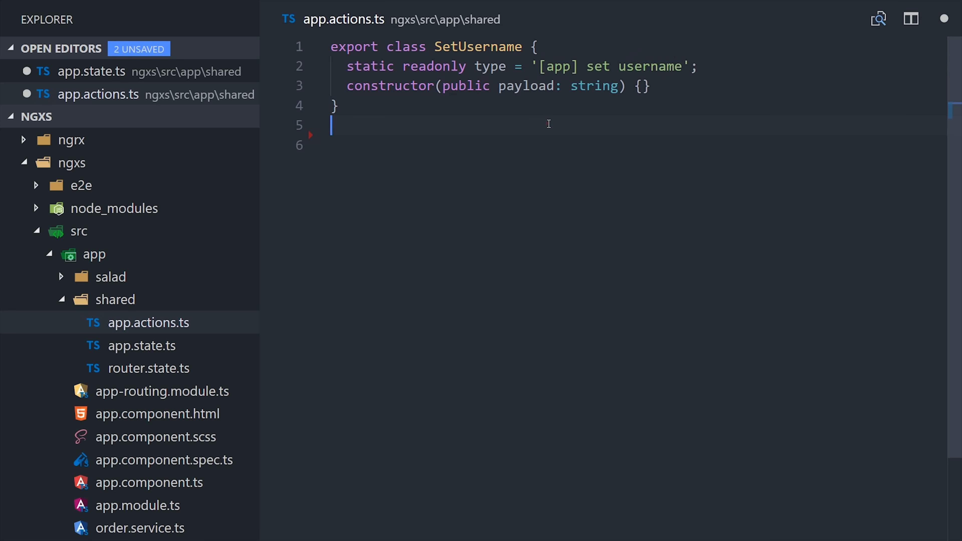
double_click(525, 85)
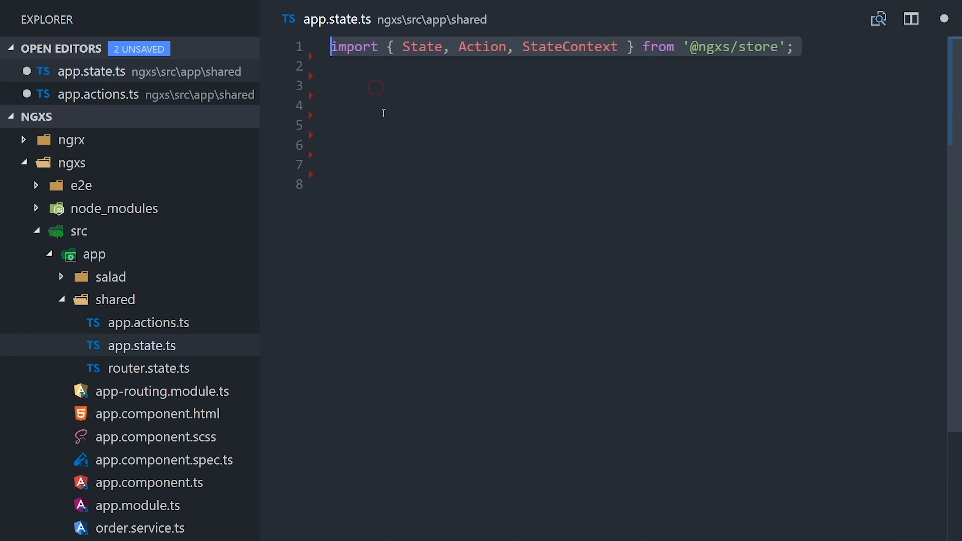
Import SetUsername and define AppStateModel with username, orderId and status 'pending' | 'confirmed' | 'declined'
type("import { SetUsername } from './app.actions';")
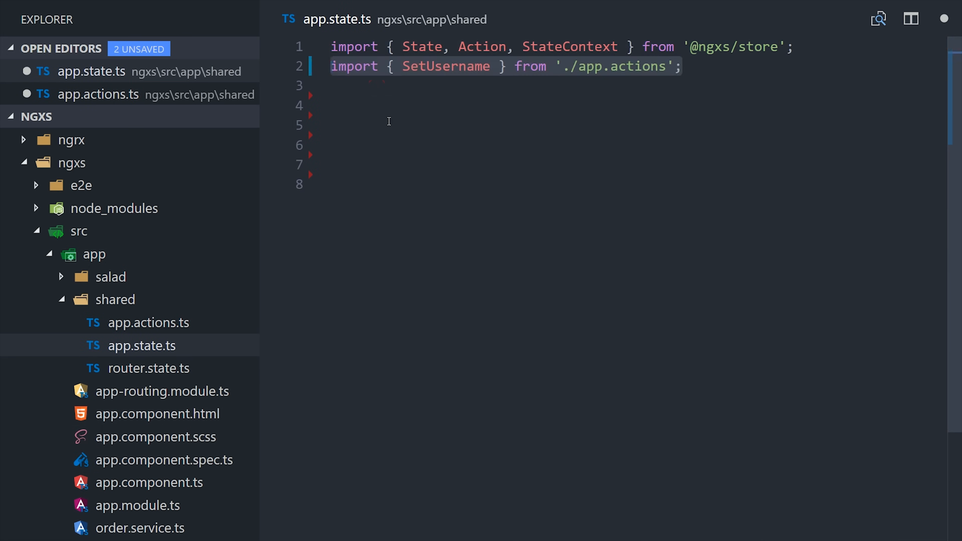
scroll("down", 3)
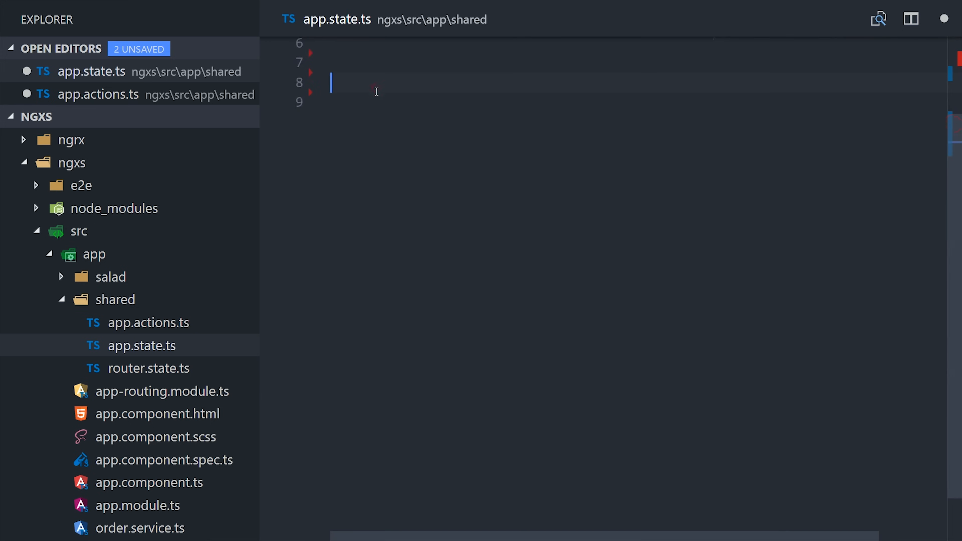
type("export interface AppStateModel {")
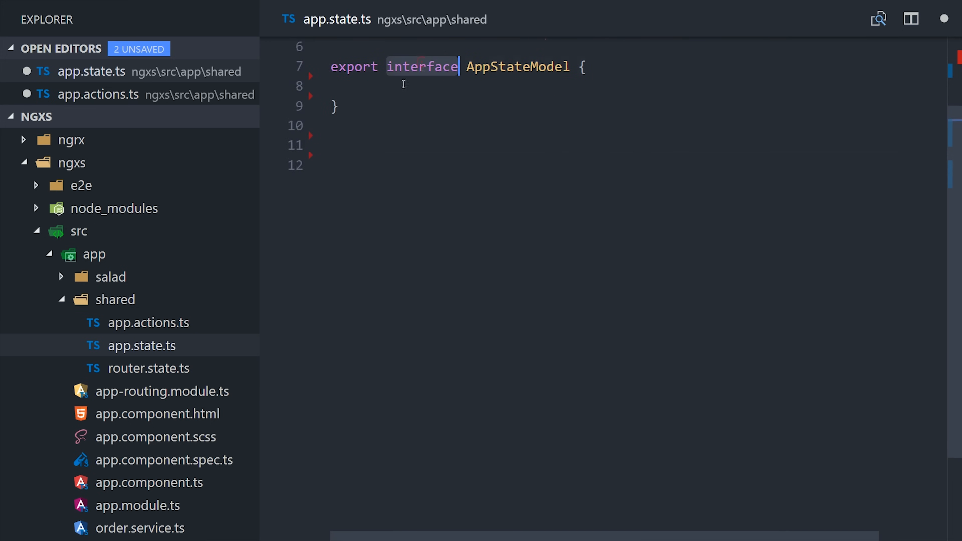
type("username: string;")
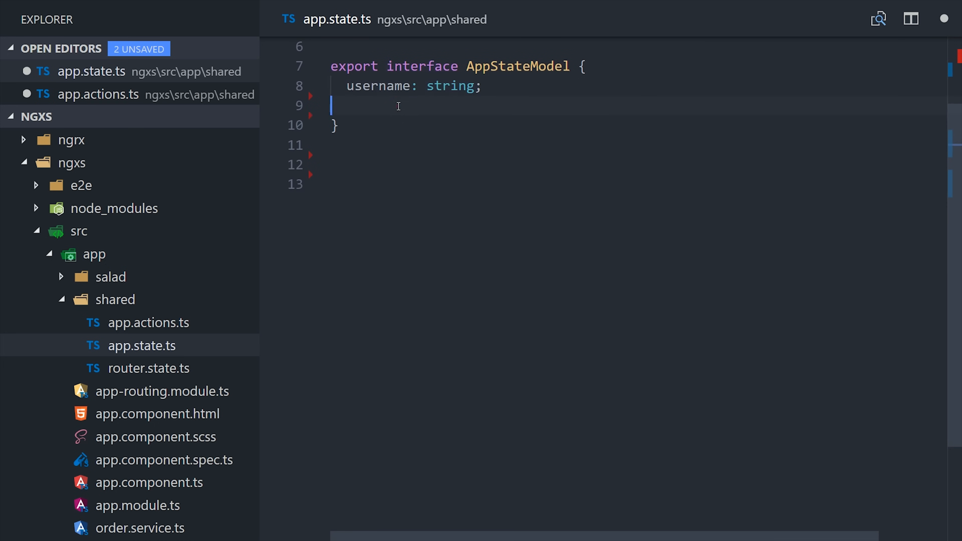
type("orderId: number;")
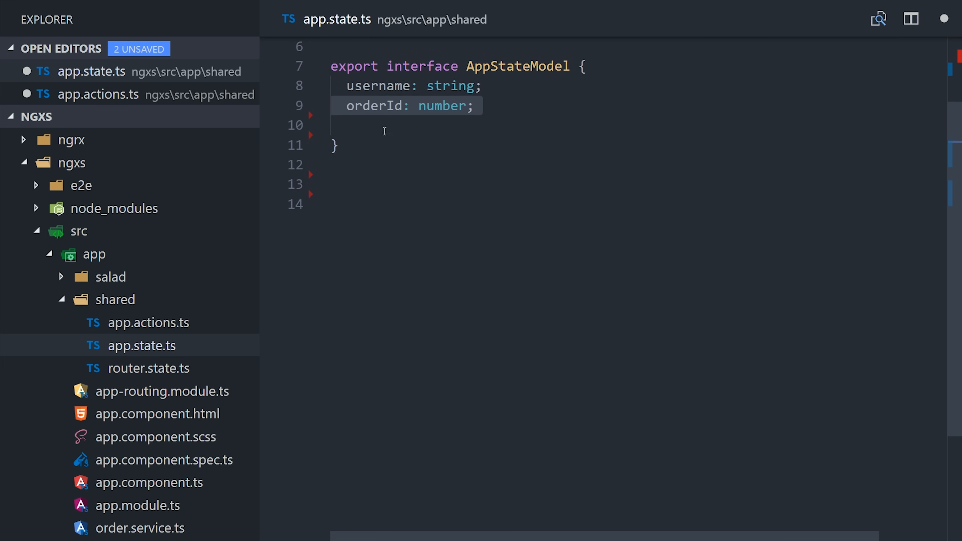
type("status?: 'pending' | 'confirmed' | 'declined';")
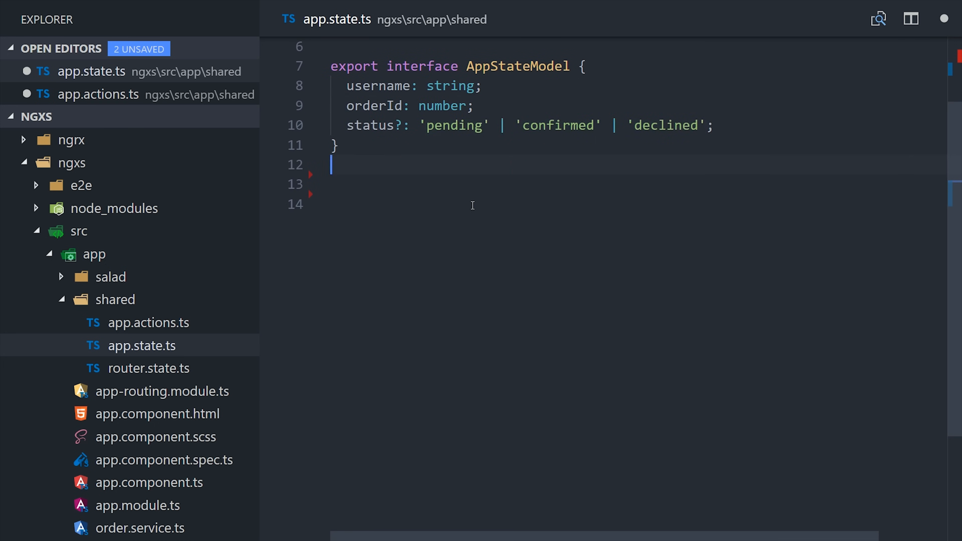
type("@State()")
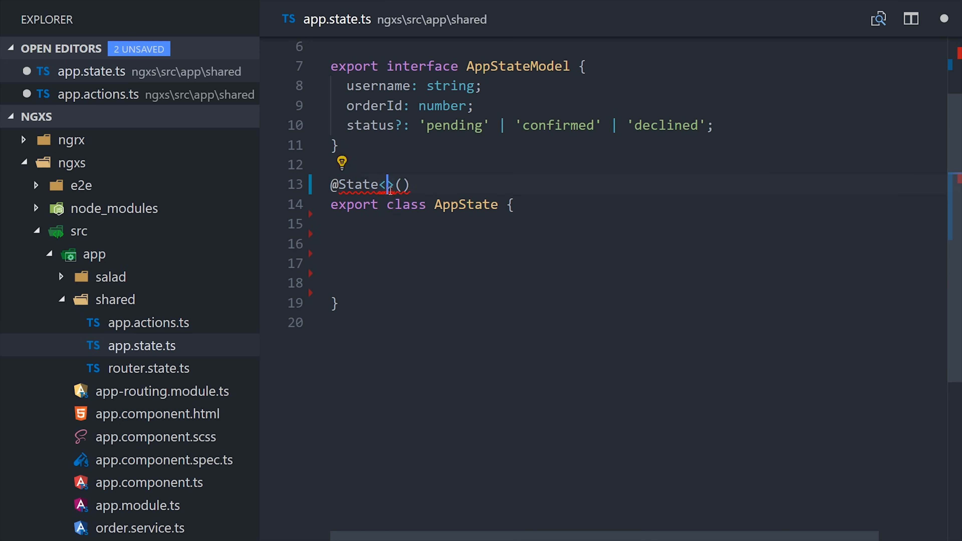
type("AppStateModel")
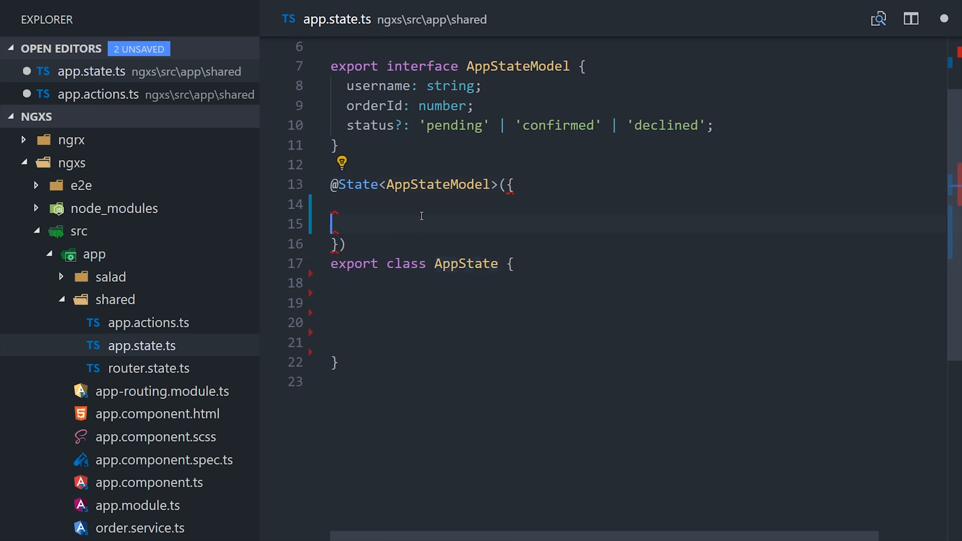
type("name: 'app',")
type("defaults: {")
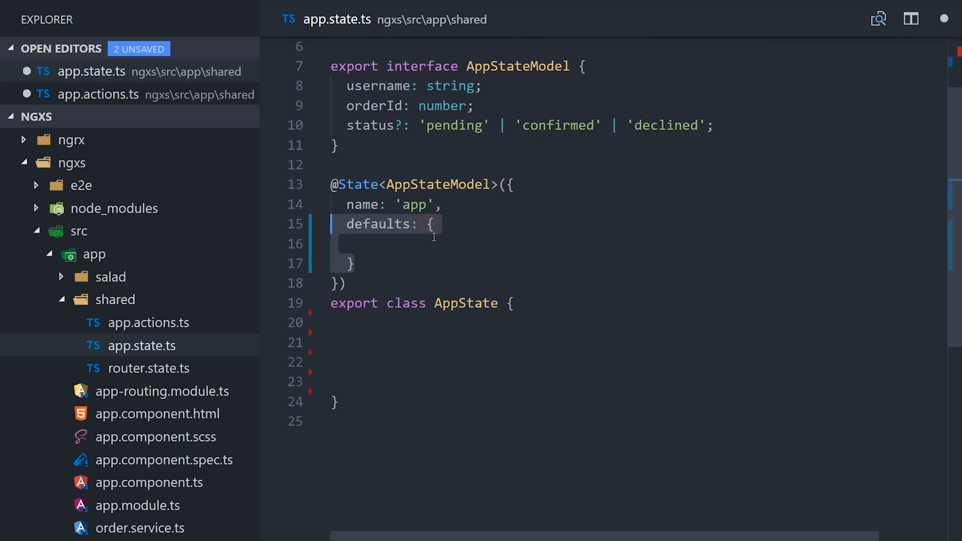
type("username: '',")
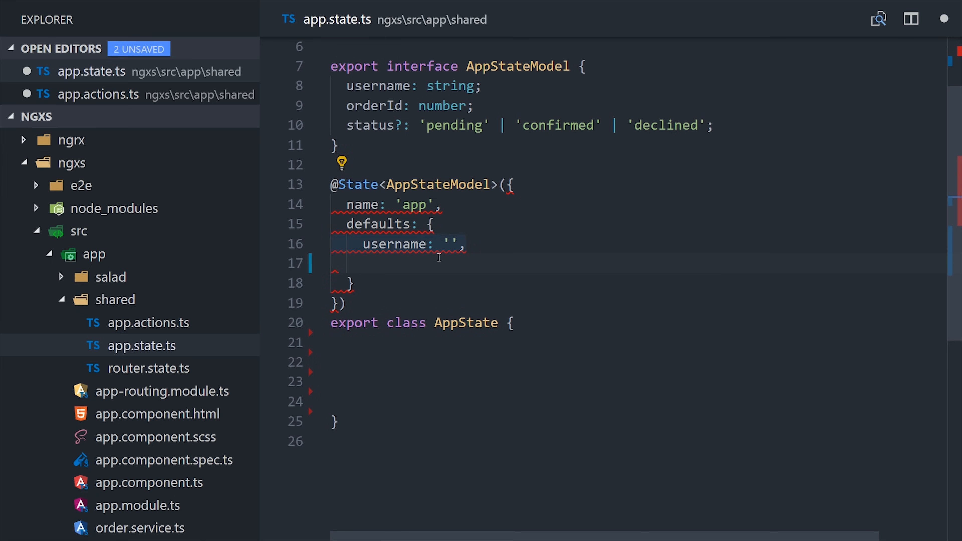
type("orderId: Math.floor(Math.random() * 23000)")
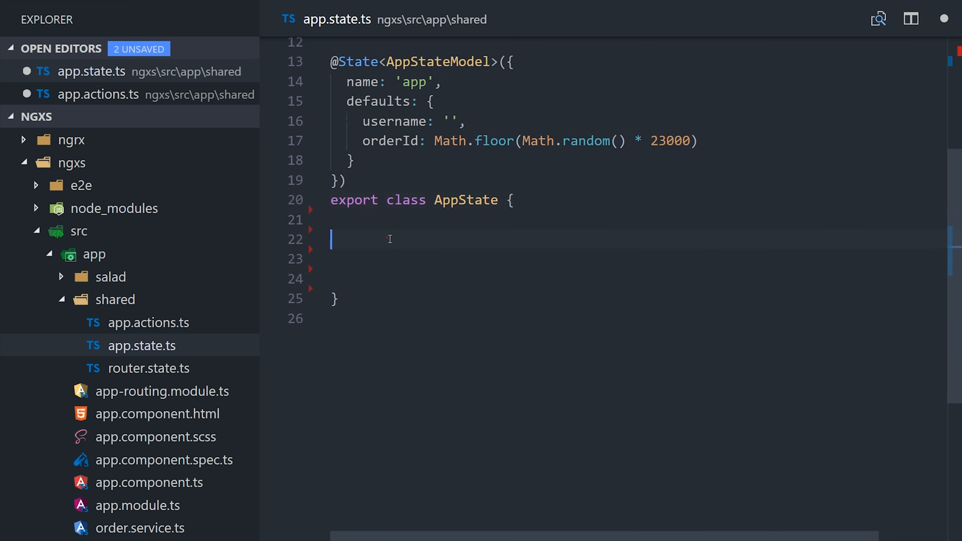
mouse_move(412, 280)
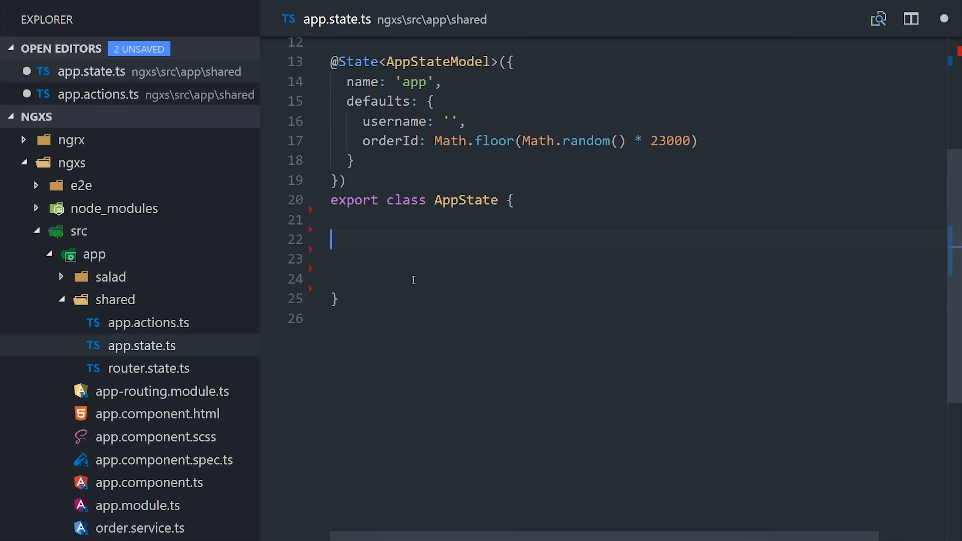
type("@Action(SetUsername)")
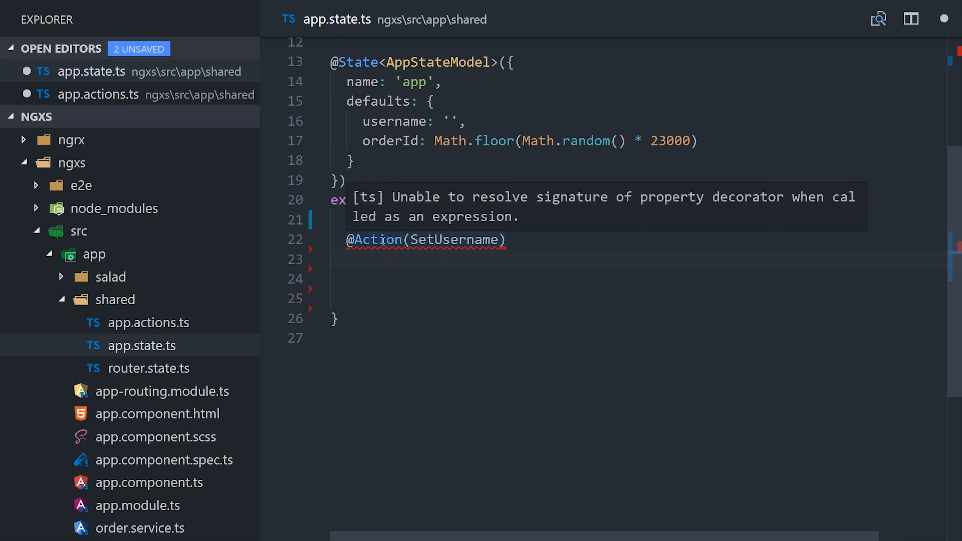
mouse_move(376, 239)
type("setUsername() {")
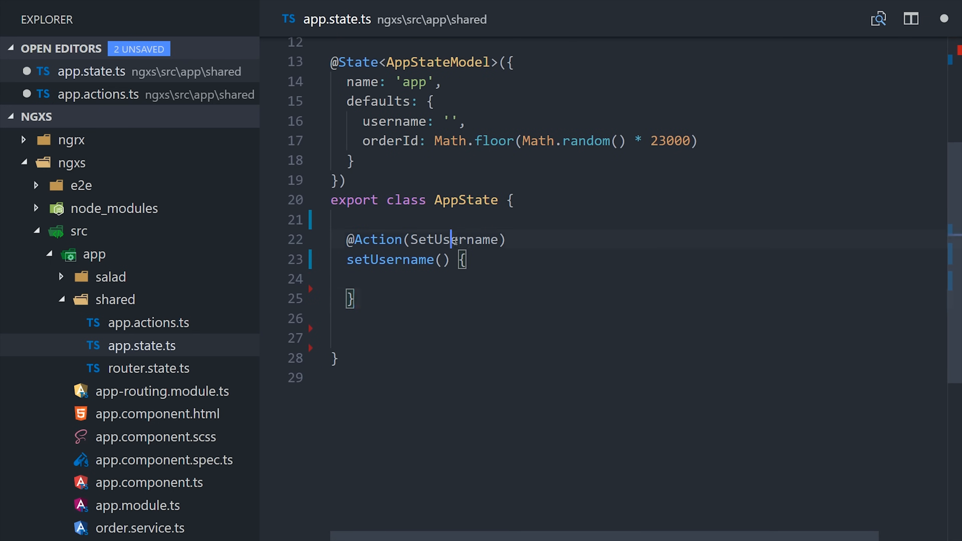
Write setUsername taking { patchState }: StateContext<AppStateModel> and the SetUsername payload
double_click(452, 240)
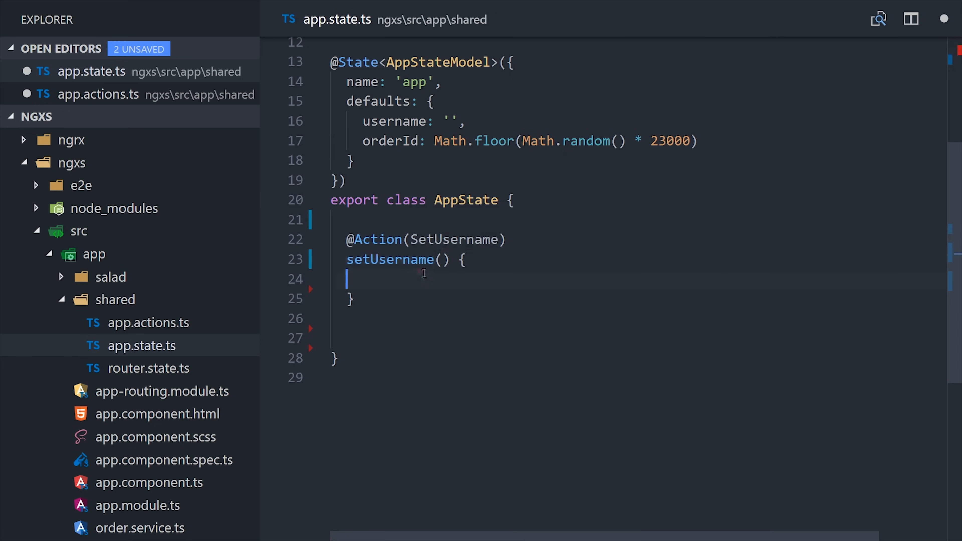
type("{ patchState }: StateContext<AppStateModel>")
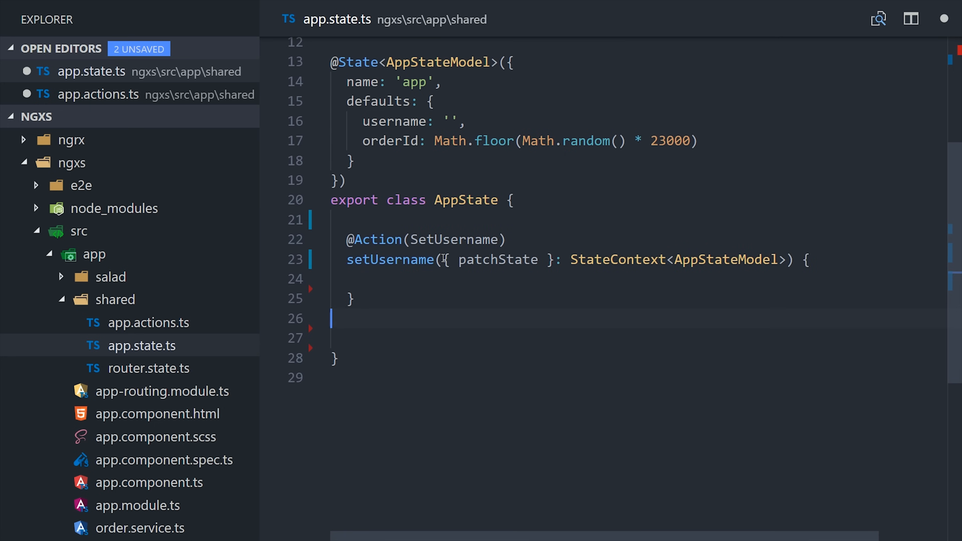
mouse_move(550, 276)
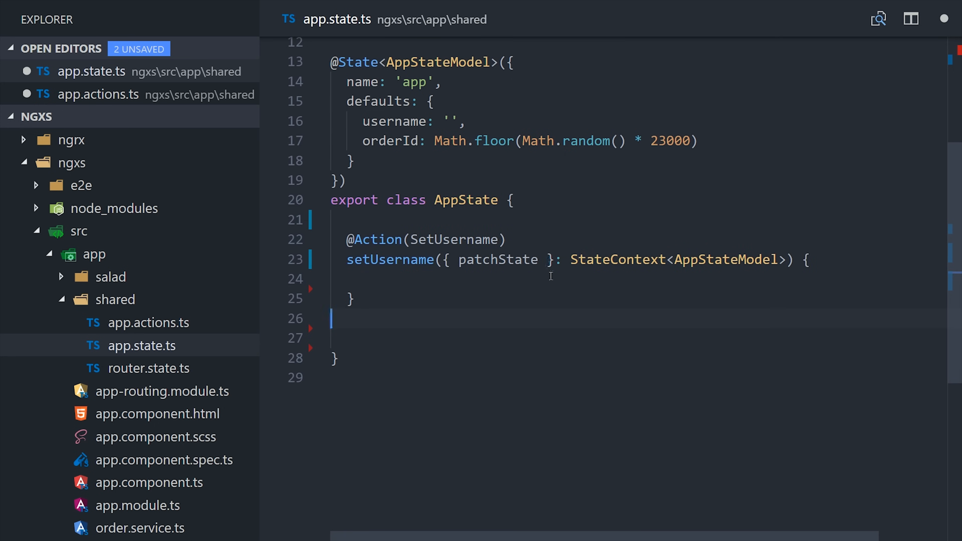
mouse_move(497, 260)
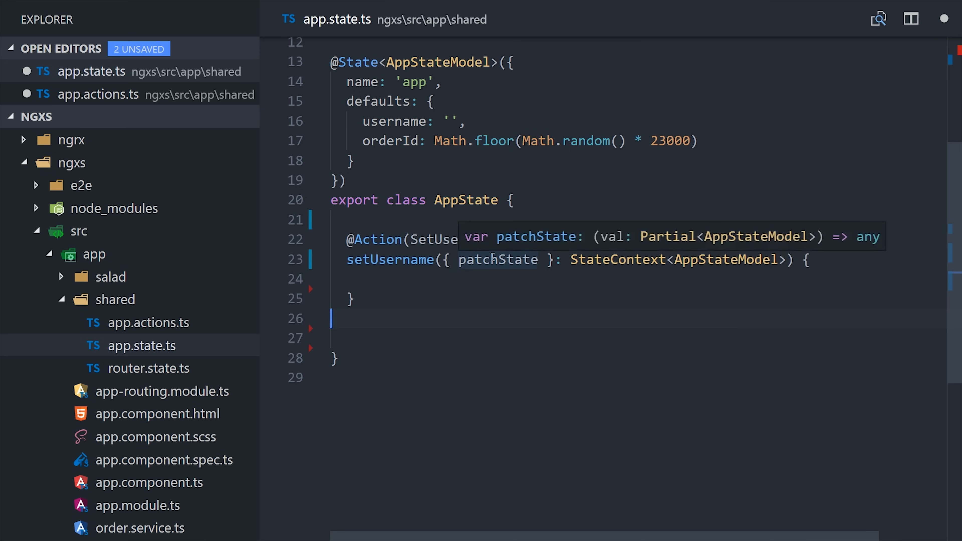
mouse_move(618, 259)
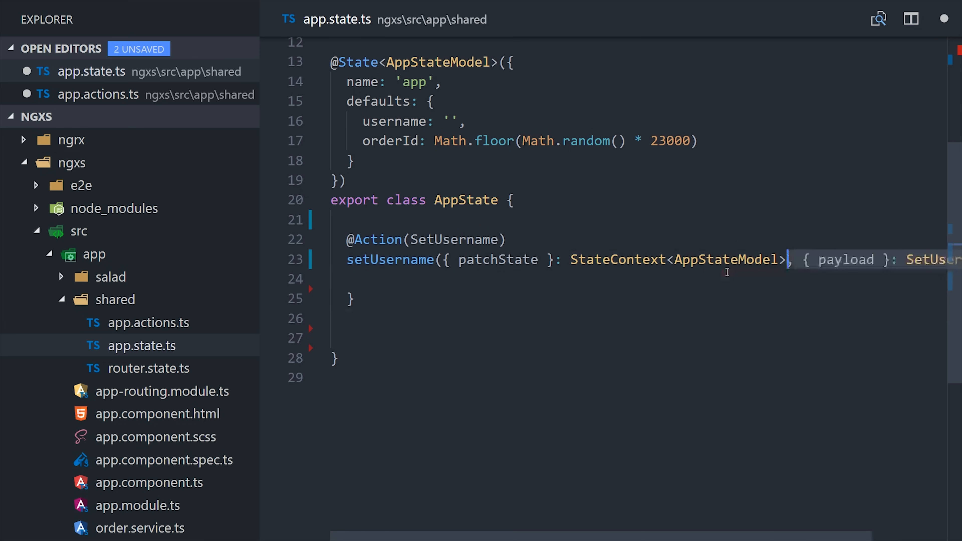
scroll("right", 3)
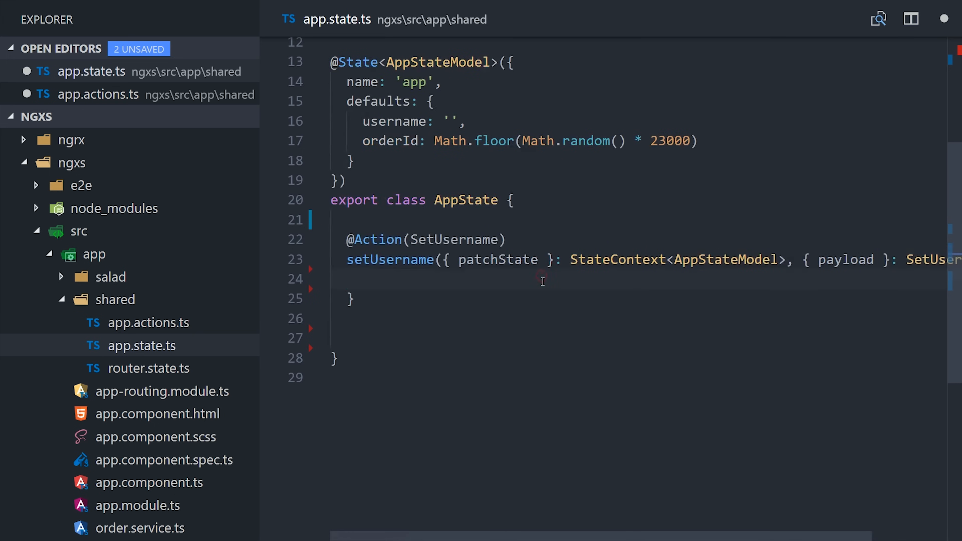
type("patchState();")
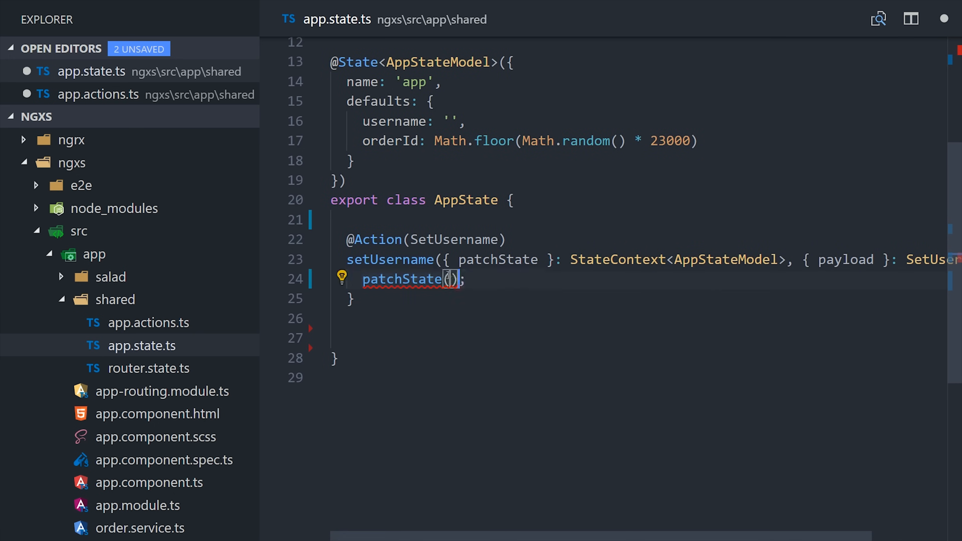
type("{ username: payload }")
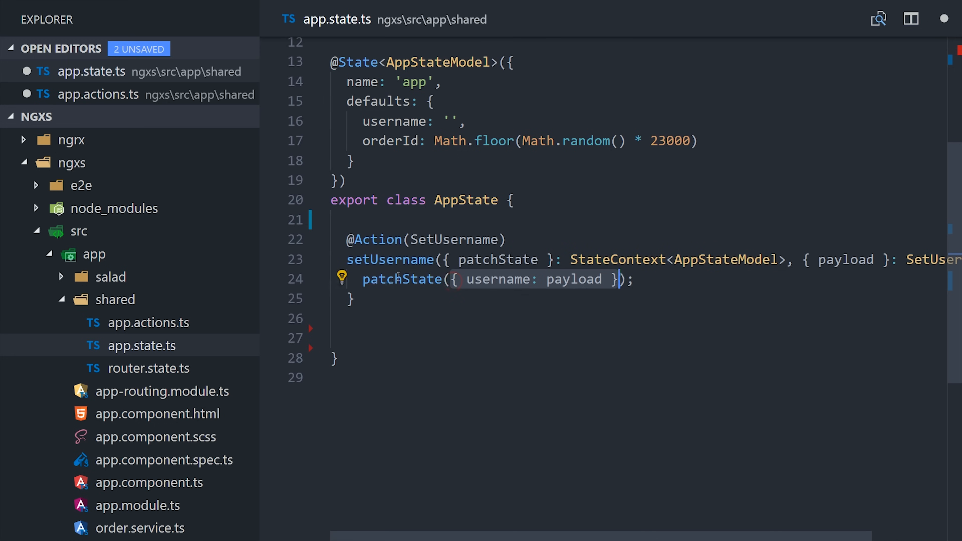
mouse_move(3, 150)
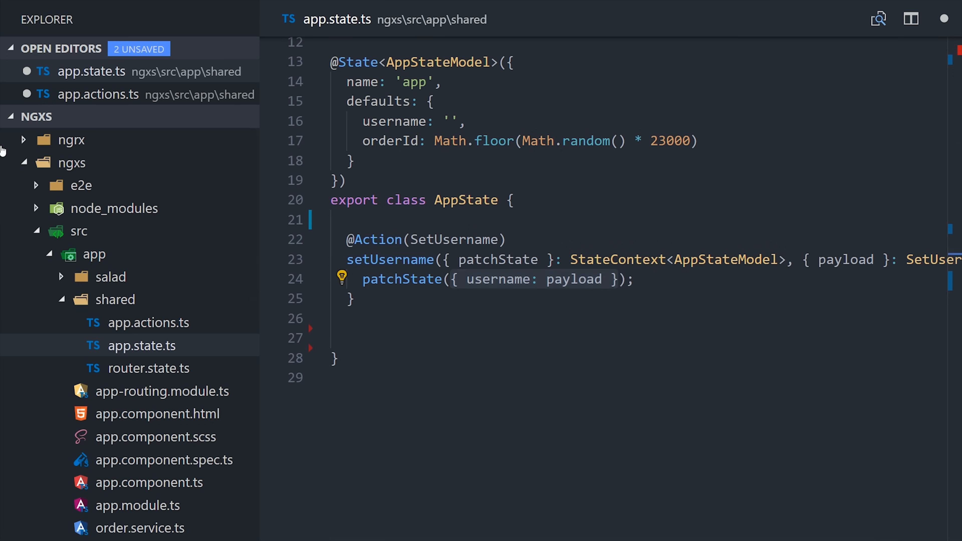
left_click(469, 240)
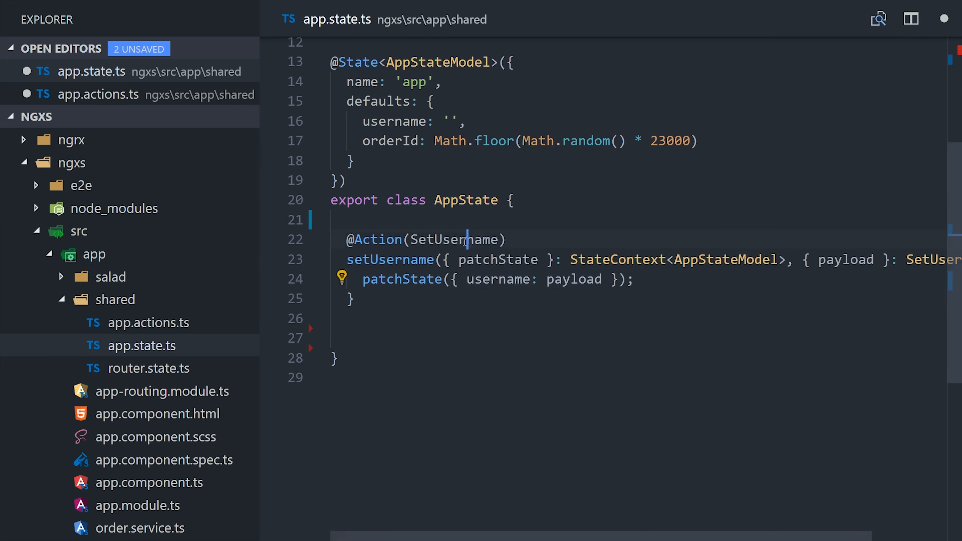
double_click(456, 239)
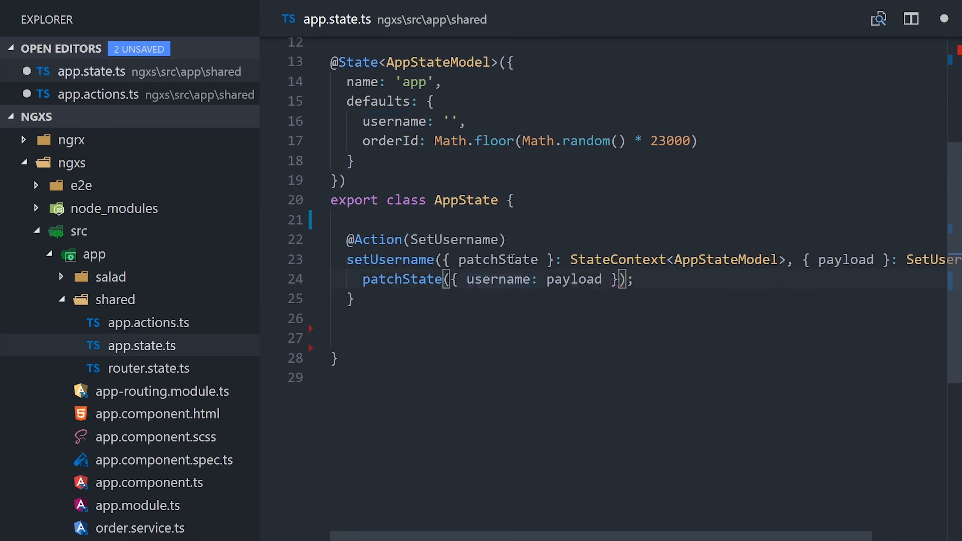
double_click(498, 259)
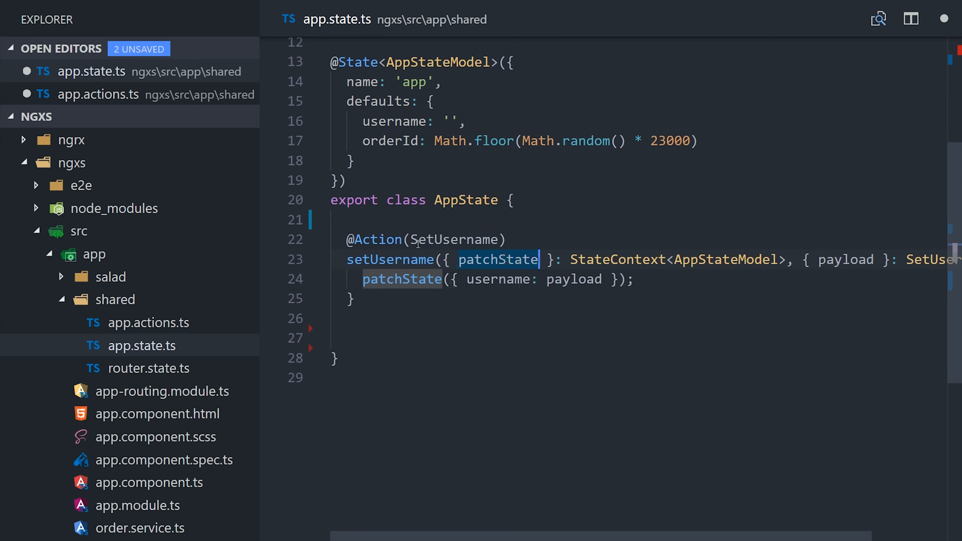
mouse_move(57, 413)
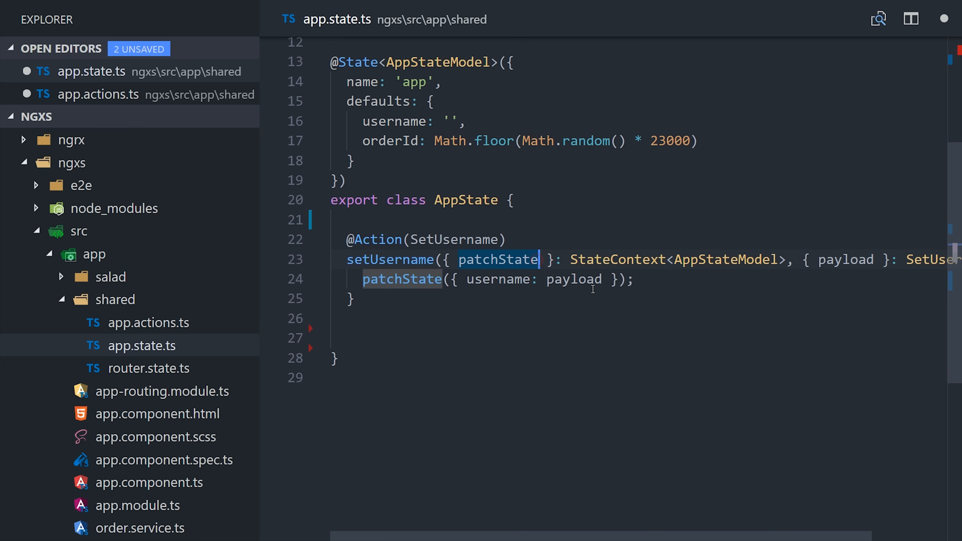
Try destructuring setState then dispatch with a dispatch(SomeAction) call in the handler
type(", setState")
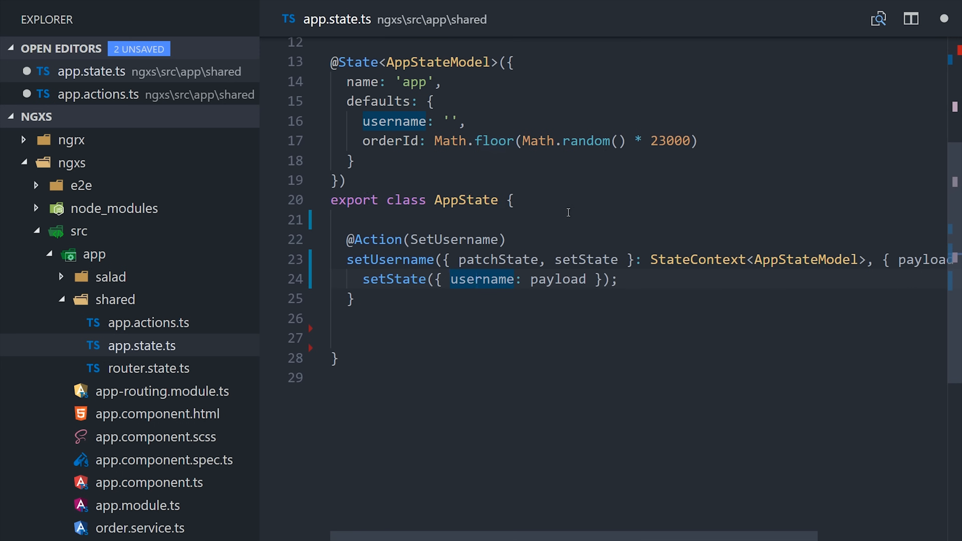
double_click(585, 259)
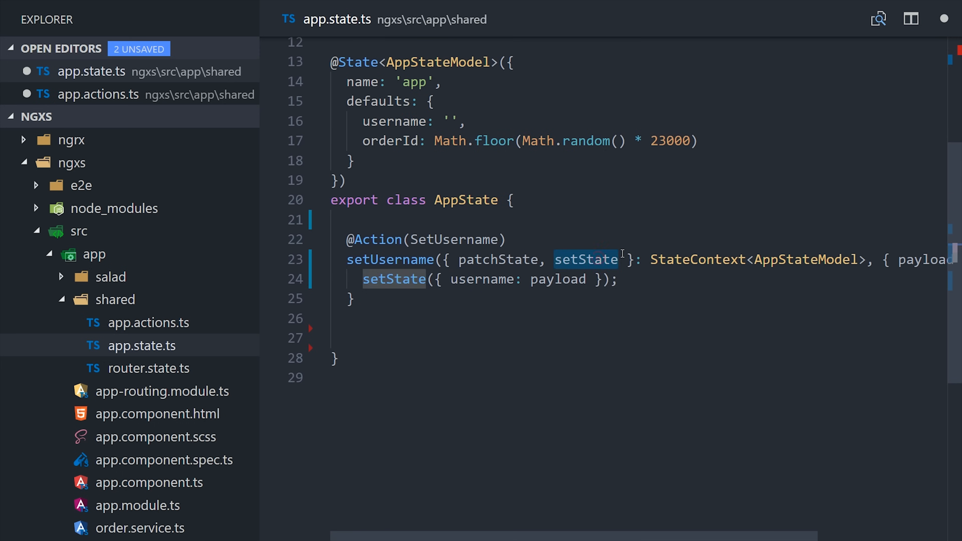
type("dispatch")
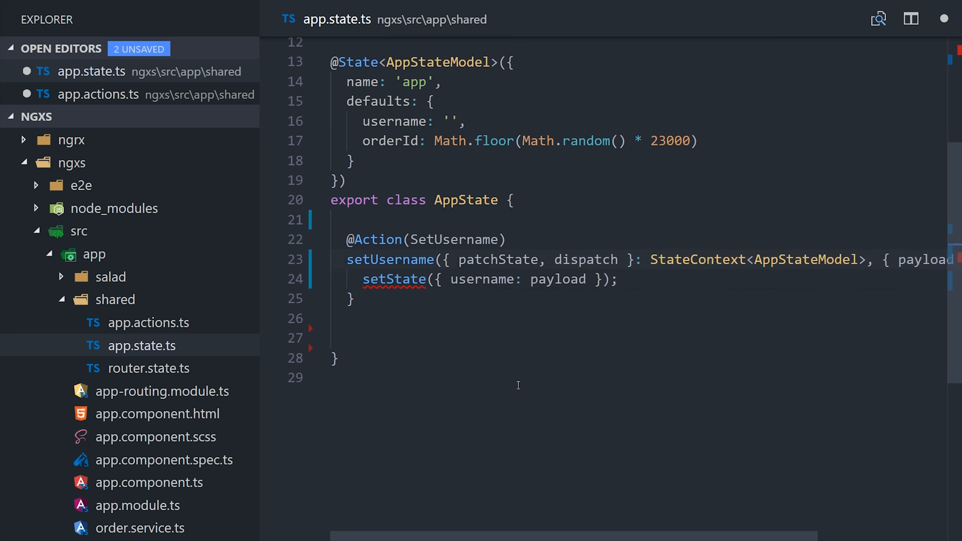
type("dispatch(SomeAction);")
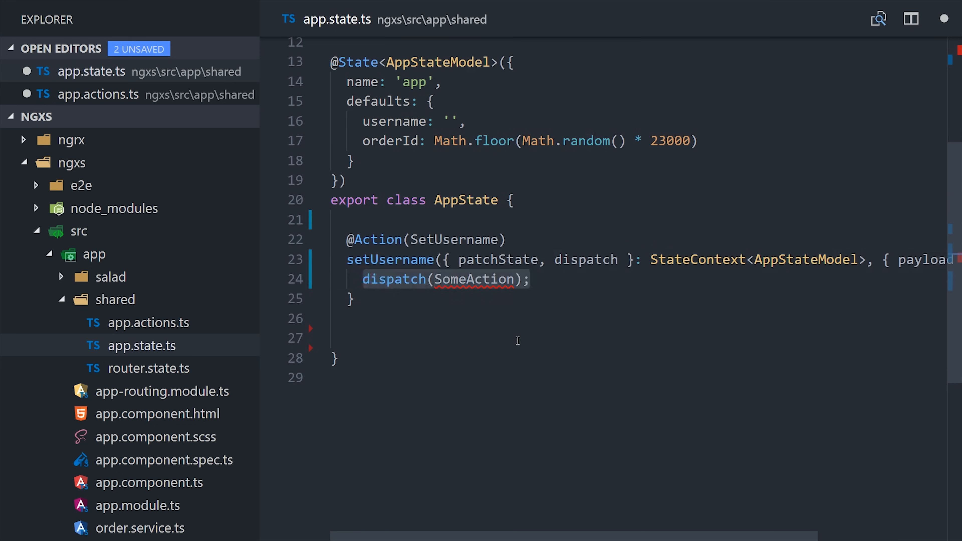
left_click(521, 289)
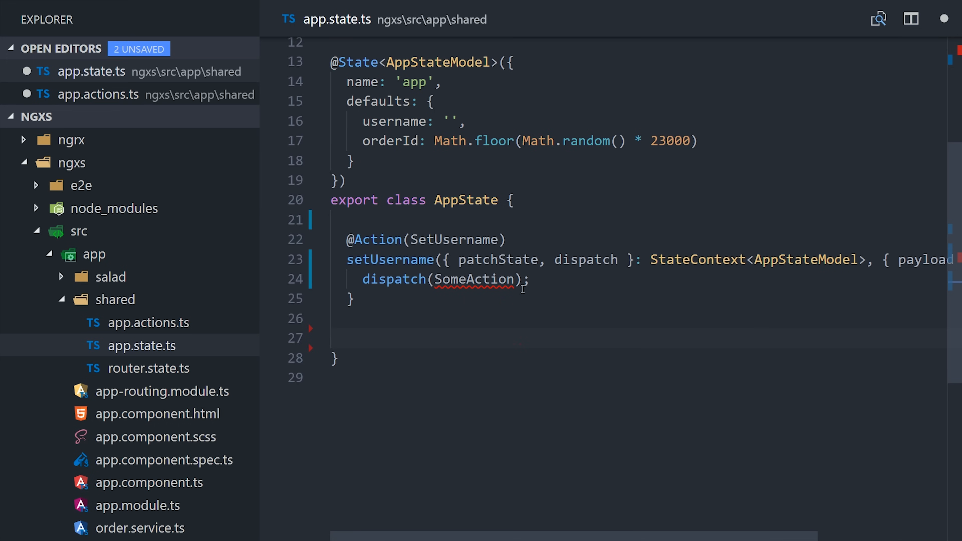
mouse_move(6, 321)
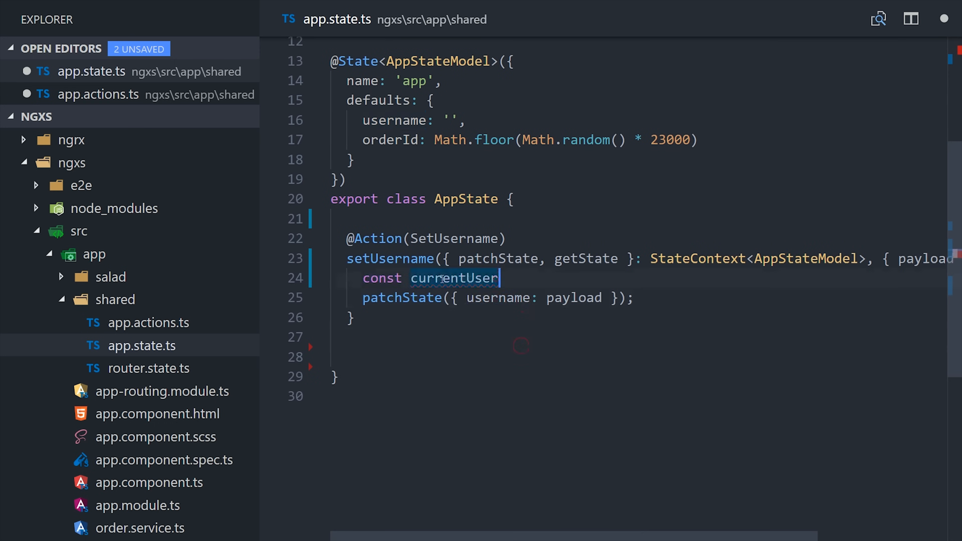
Assign const currentUser = getState().username before patching the state
type("= getState()")
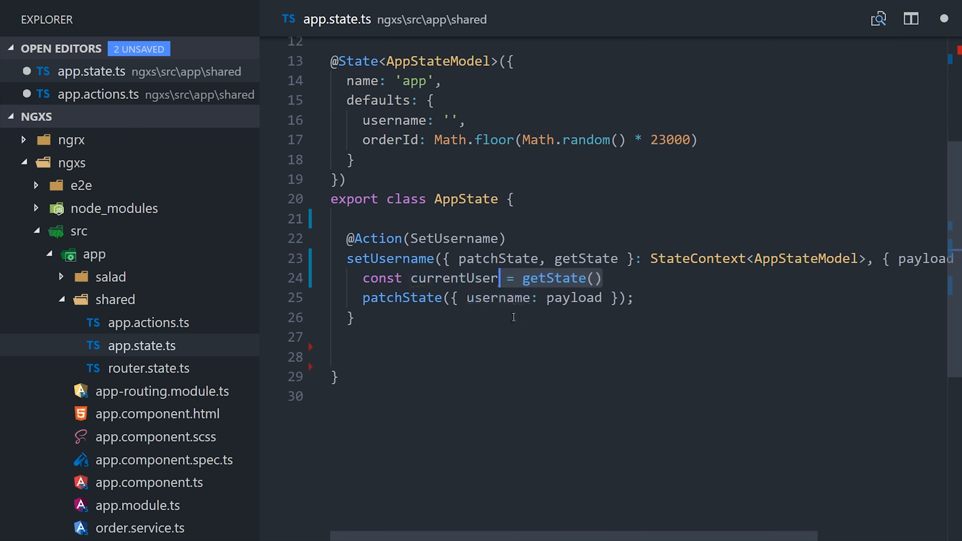
type(".username")
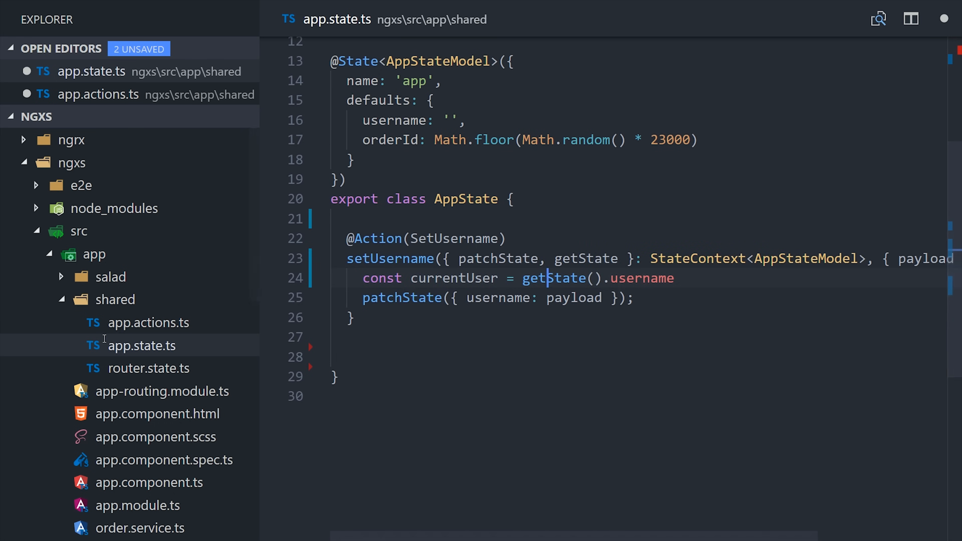
Give Navigate type '[router] navigate' with a string payload and inject private router: Router into RouterState
left_click(148, 368)
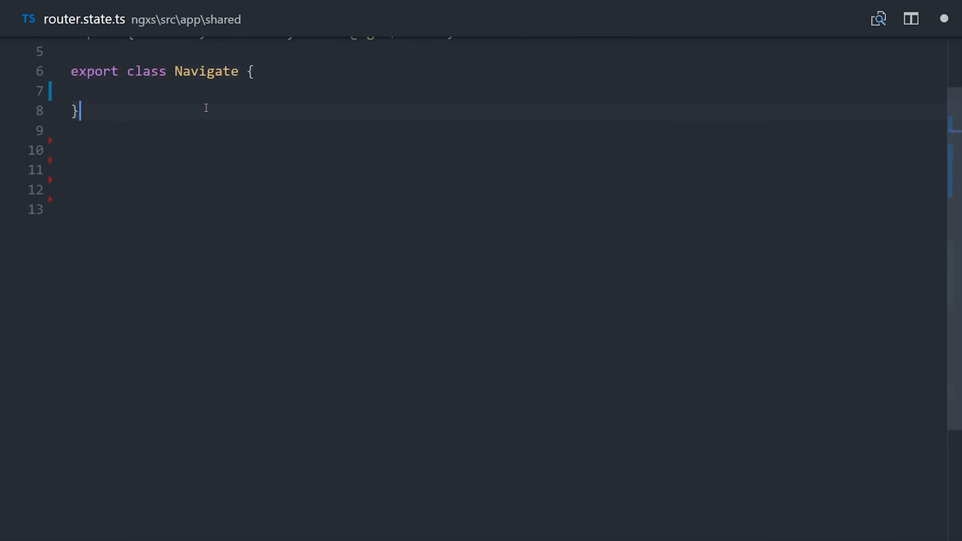
type("static readonly type = '[router] navigate';")
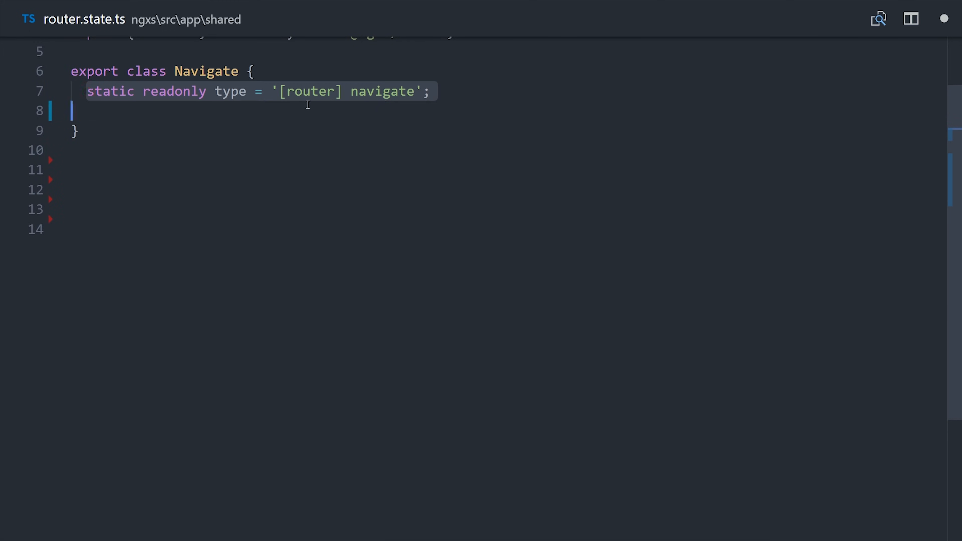
type("constructor(public payload: string) {}")
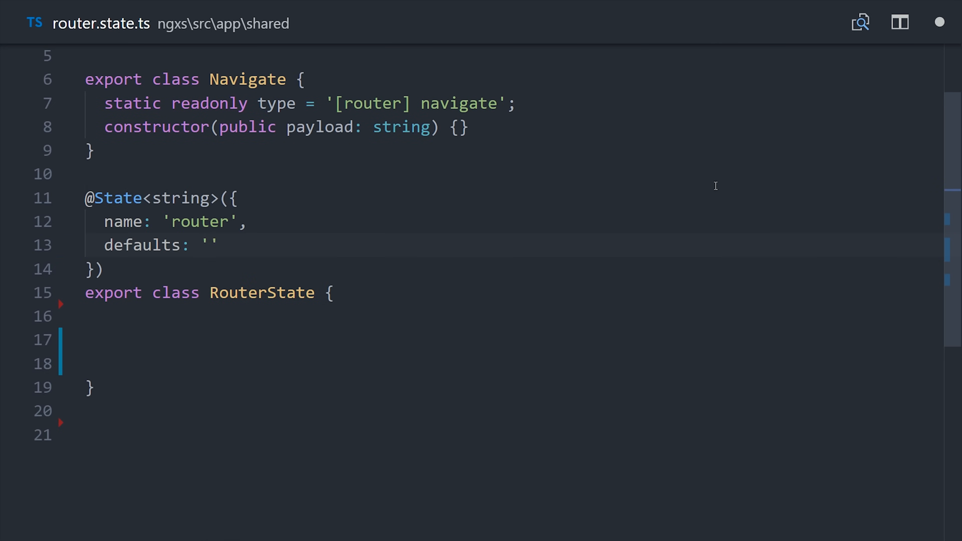
type("constructor(private router: Router) {}")
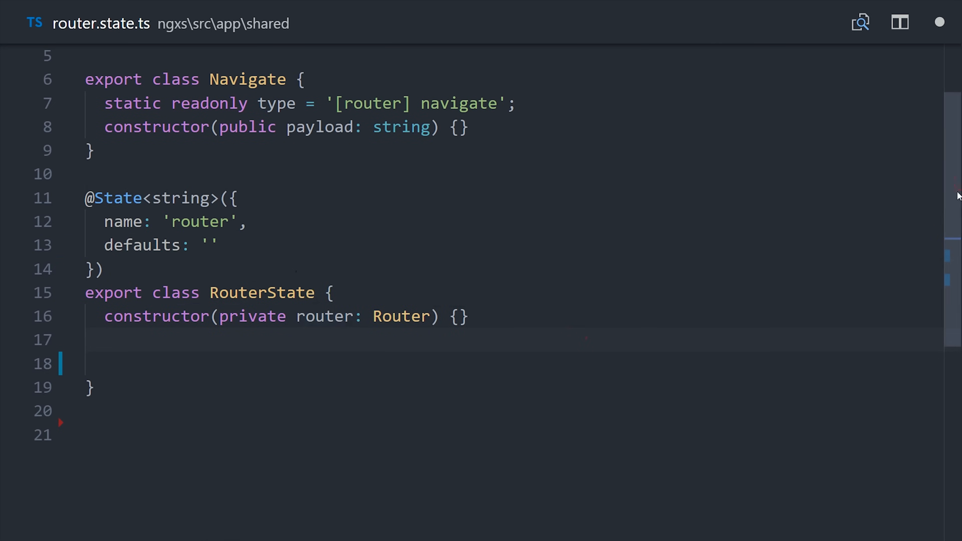
scroll("down", 3)
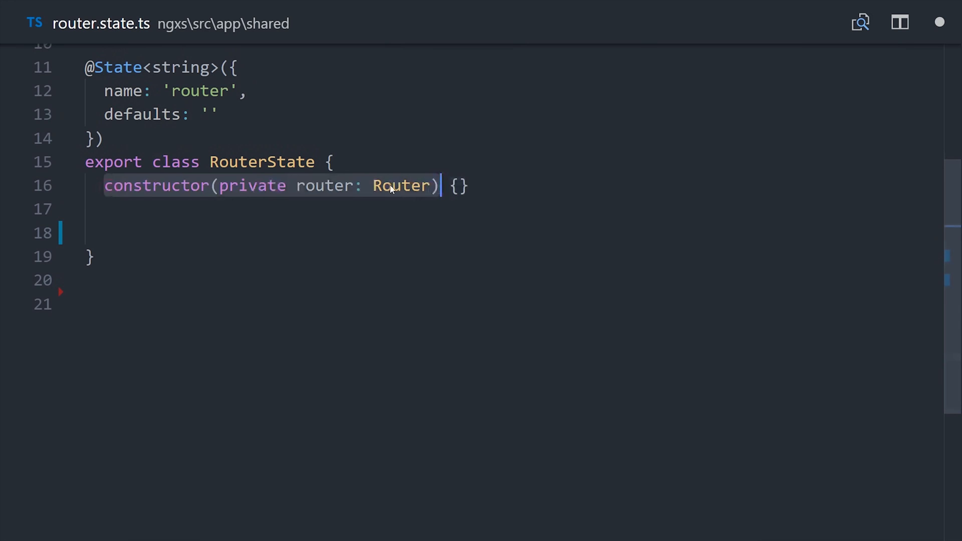
Make changeRoute async, await this.router.navigate([path]) and call context.setState(path)
double_click(325, 185)
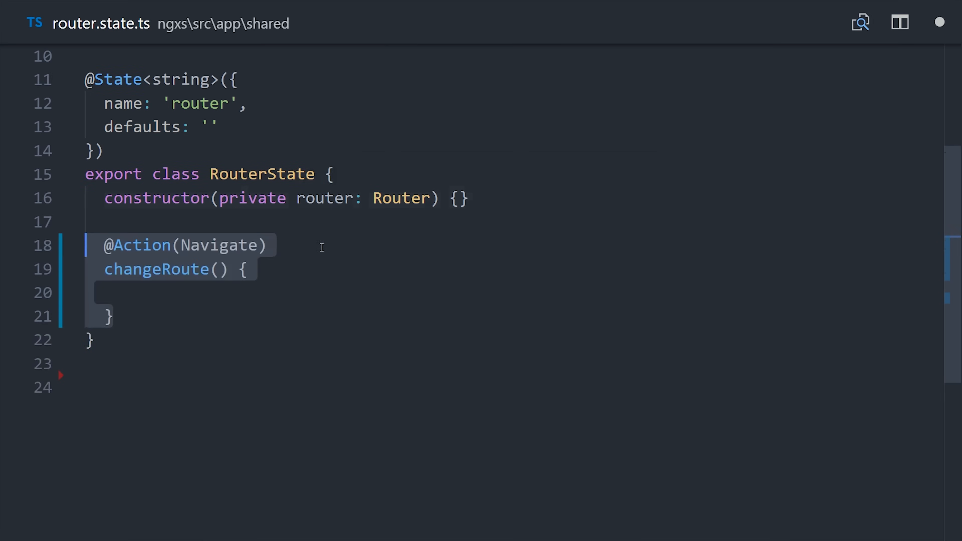
left_click(417, 198)
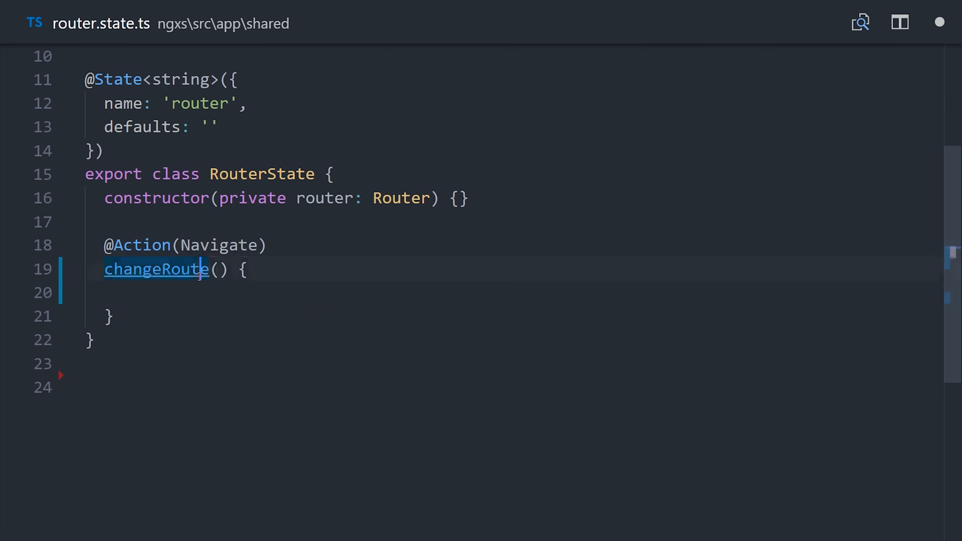
type("async")
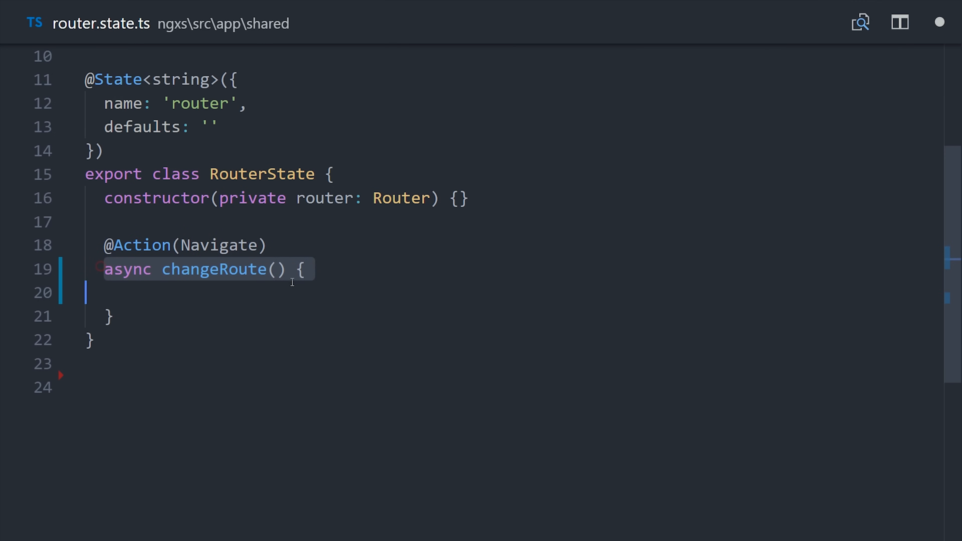
left_click(283, 293)
type("const path = action.payload;")
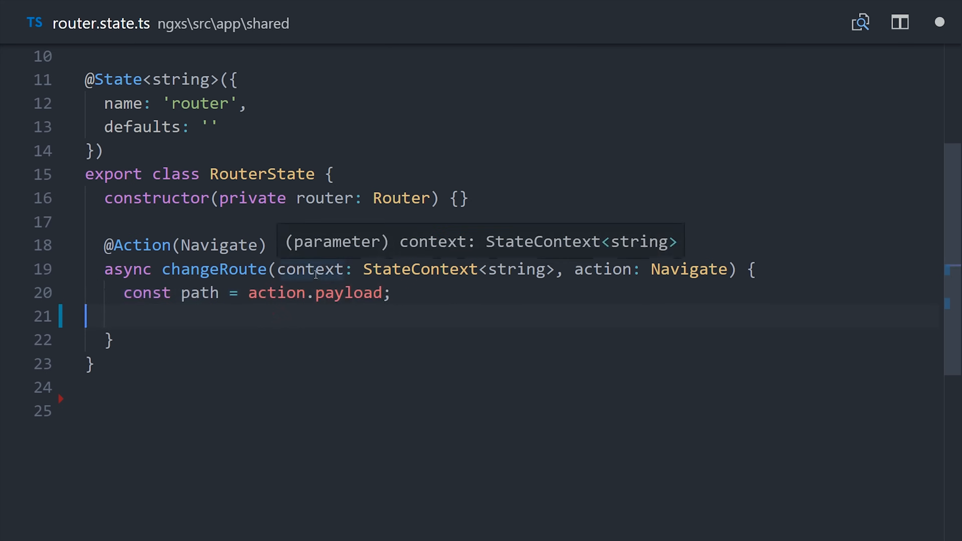
type("await this.router.navigate([path]);")
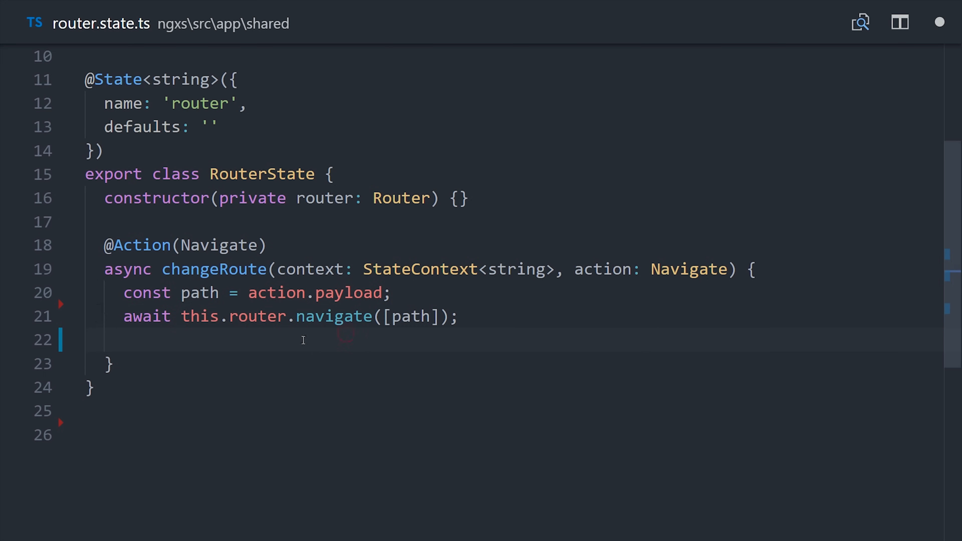
type("context.setState( path );")
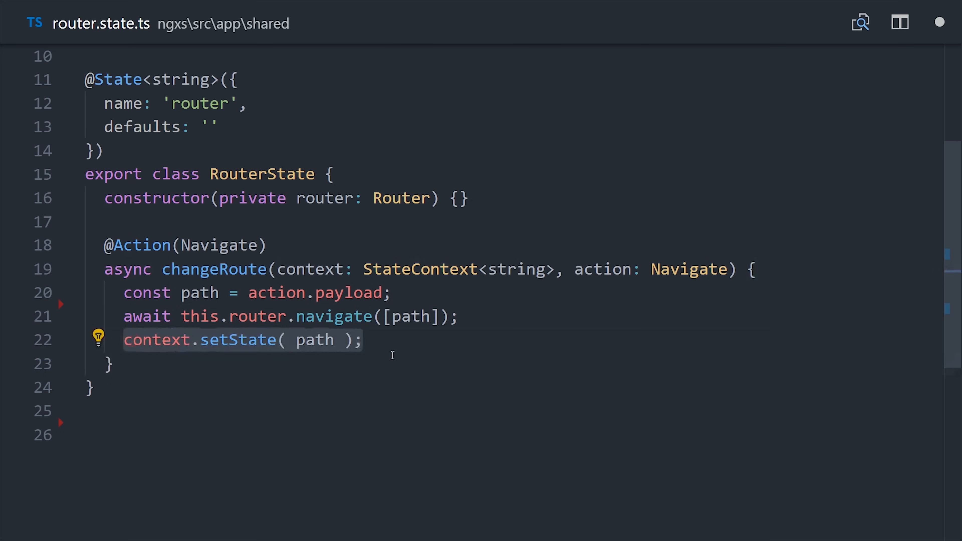
mouse_move(288, 396)
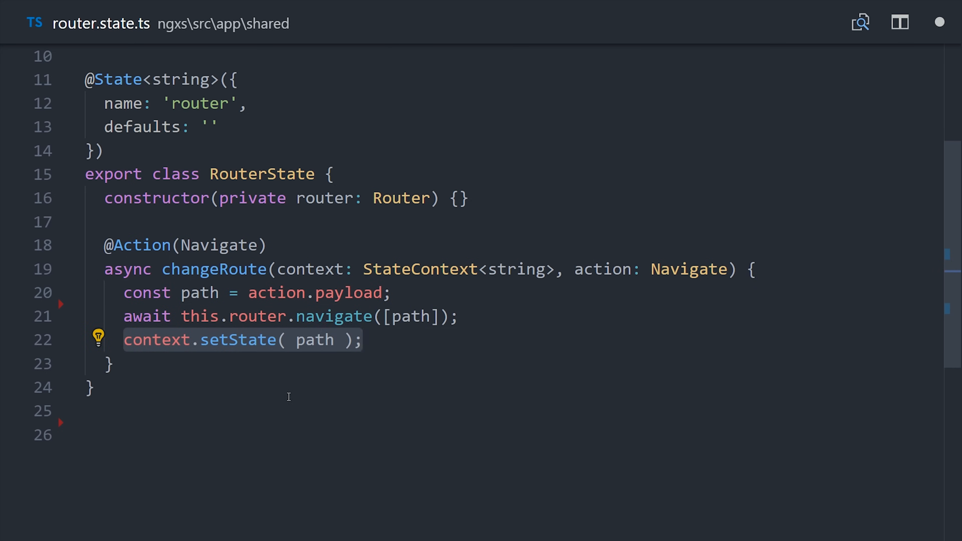
scroll("up", 3)
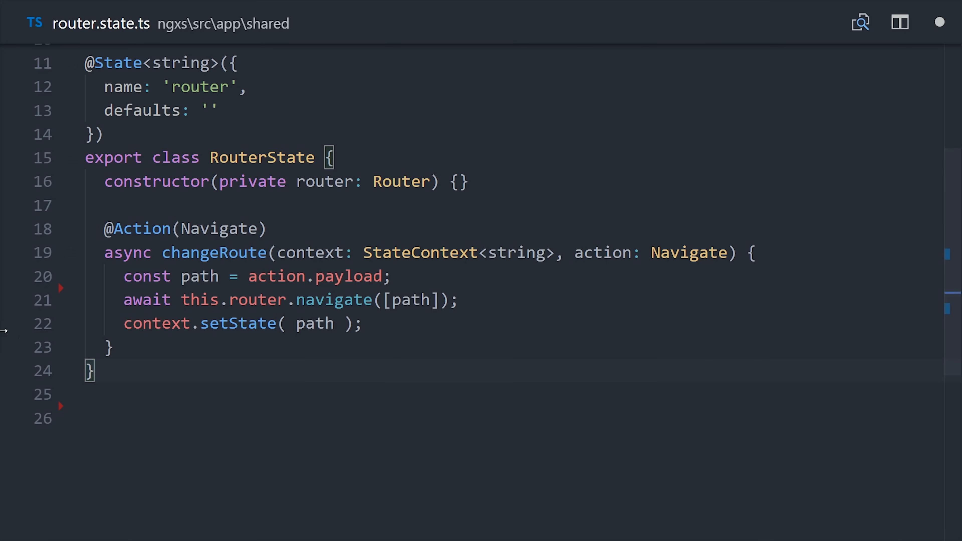
Scroll through app.component.ts to review the emptied AppComponent class
scroll("down", 3)
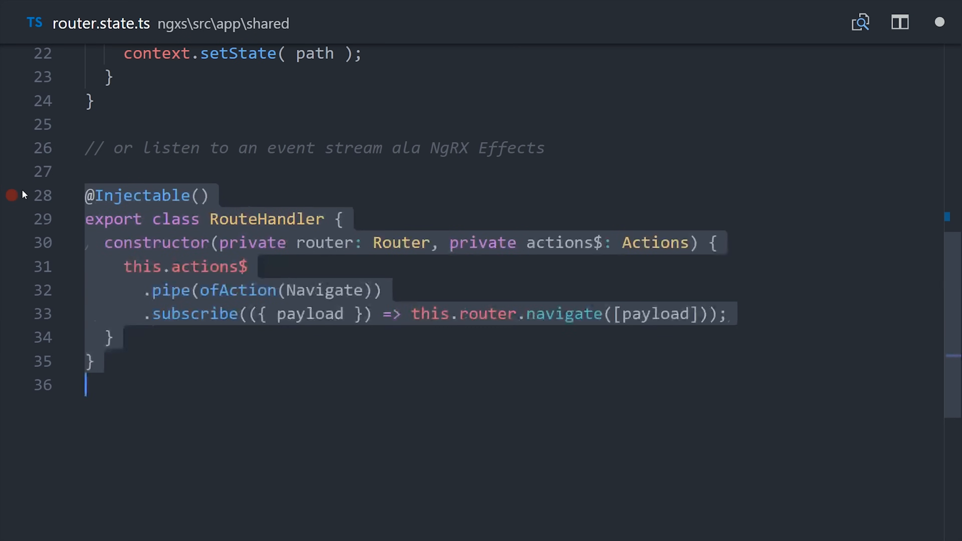
scroll("up", 3)
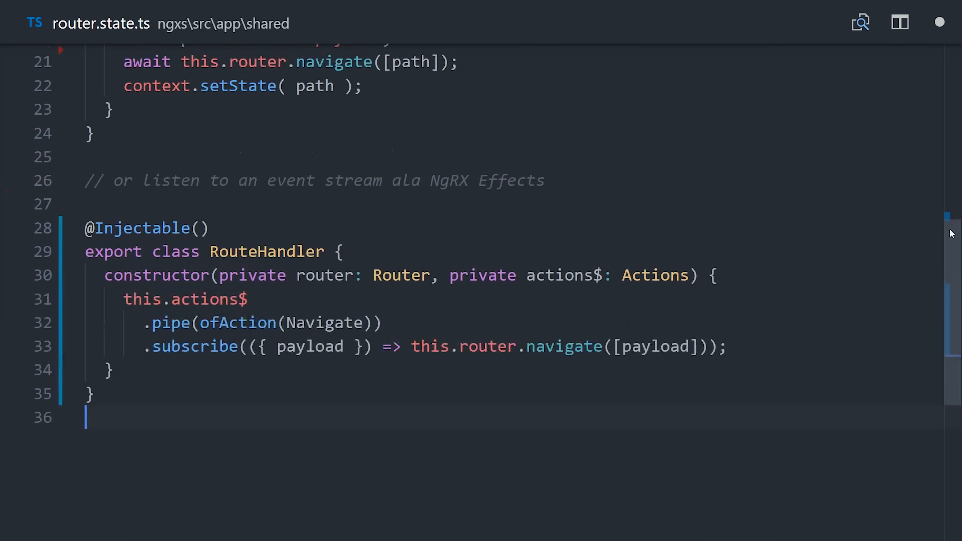
scroll("down", 3)
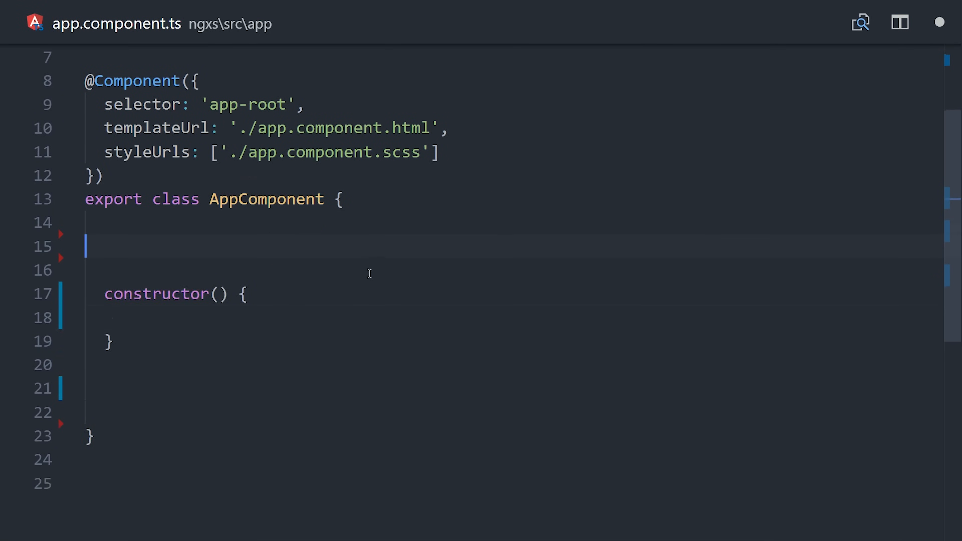
Declare state$: Observable<AppState> and assign it from this.store.select(state => state.app)
type("state$: Observable<AppState>;")
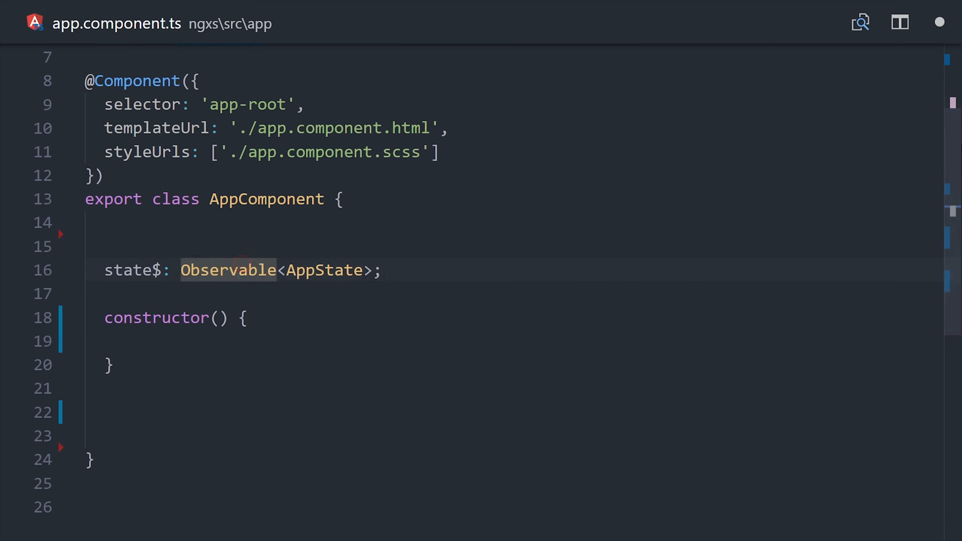
scroll("down", 3)
type("private store: Store")
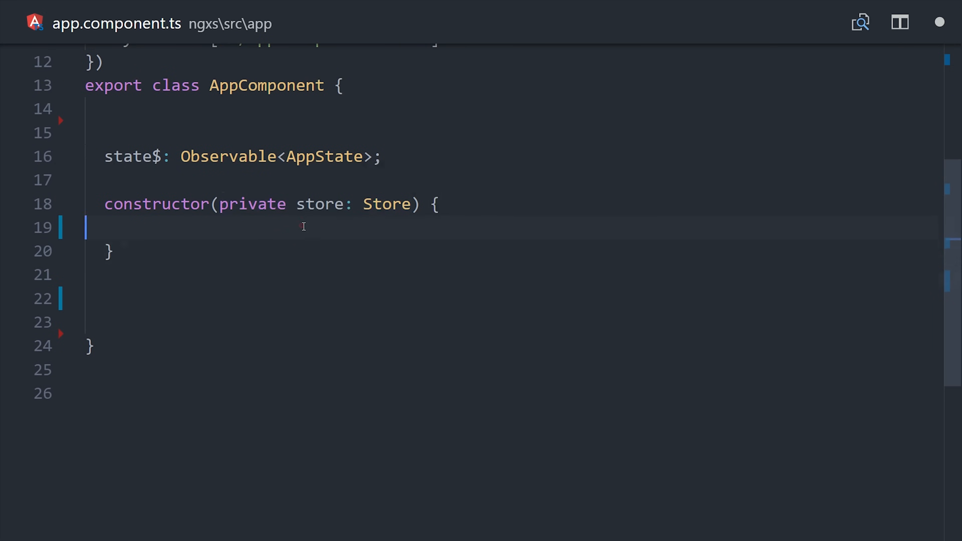
type("this.state$ = this.store")
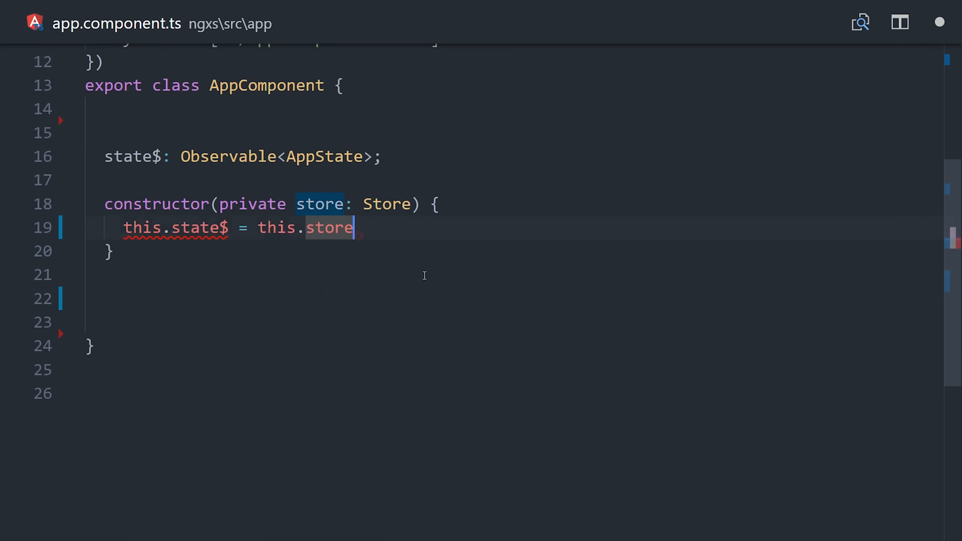
type(".select(state => state.app);")
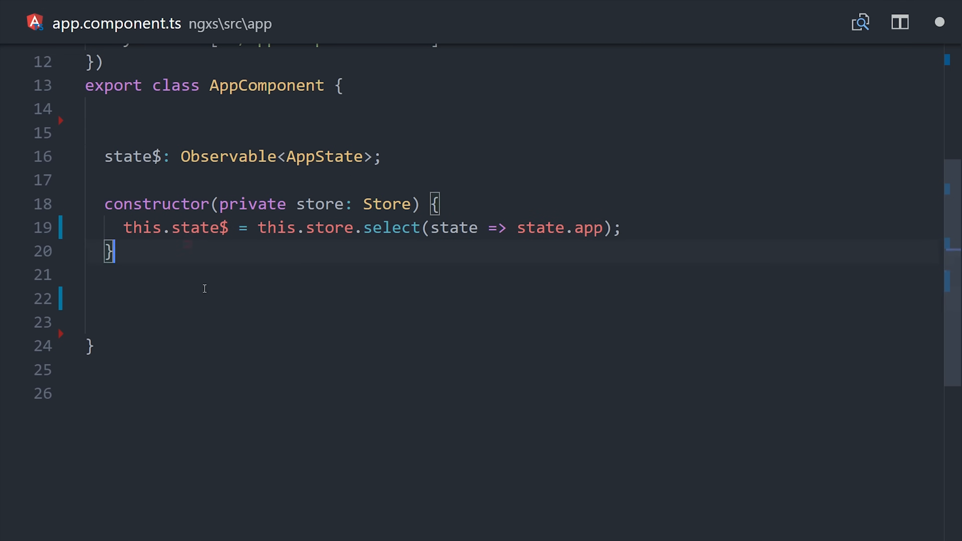
Write clickHandler(username) dispatching [new SetUsername(username), new Navigate('salad/order')]
type("clickHandler(username) {")
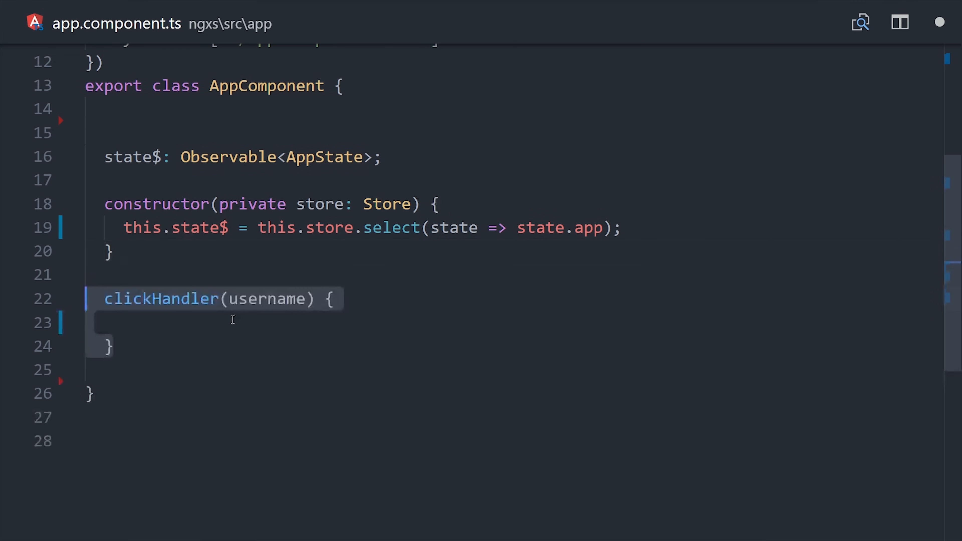
type("this.store.dispatch();")
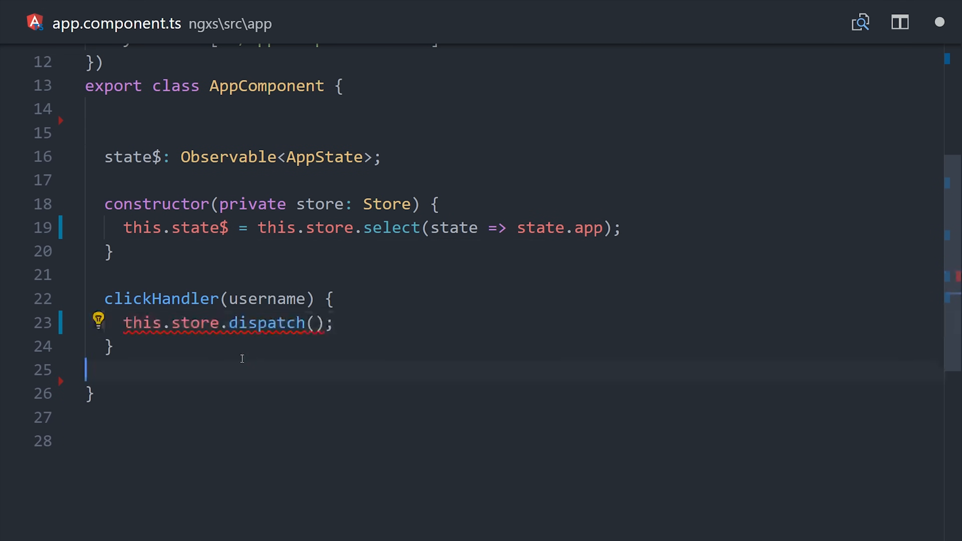
type("[")
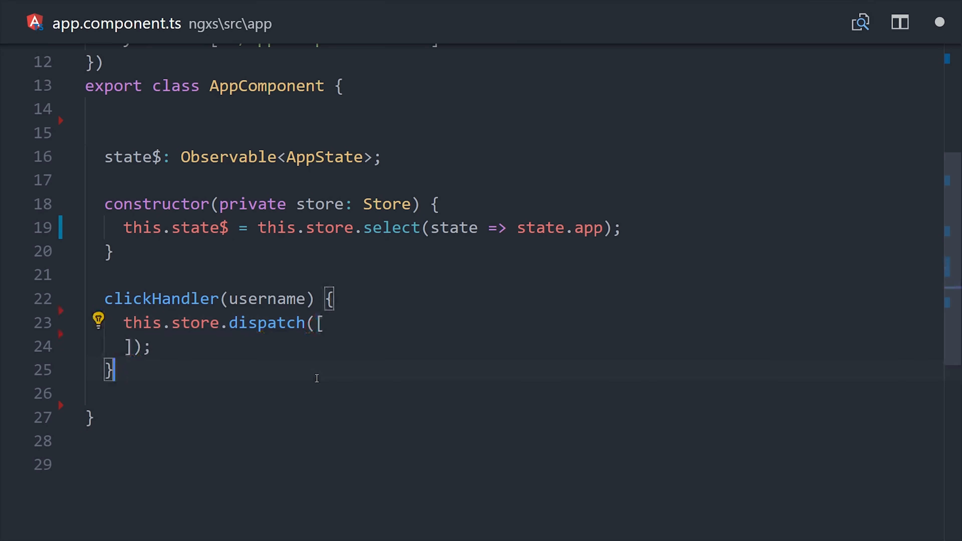
key("Enter")
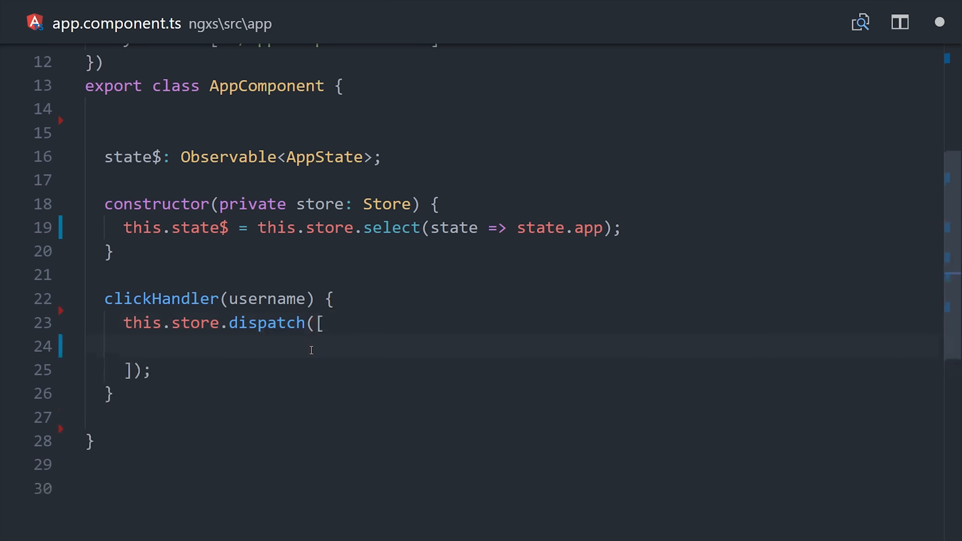
type("new SetUsername(username),")
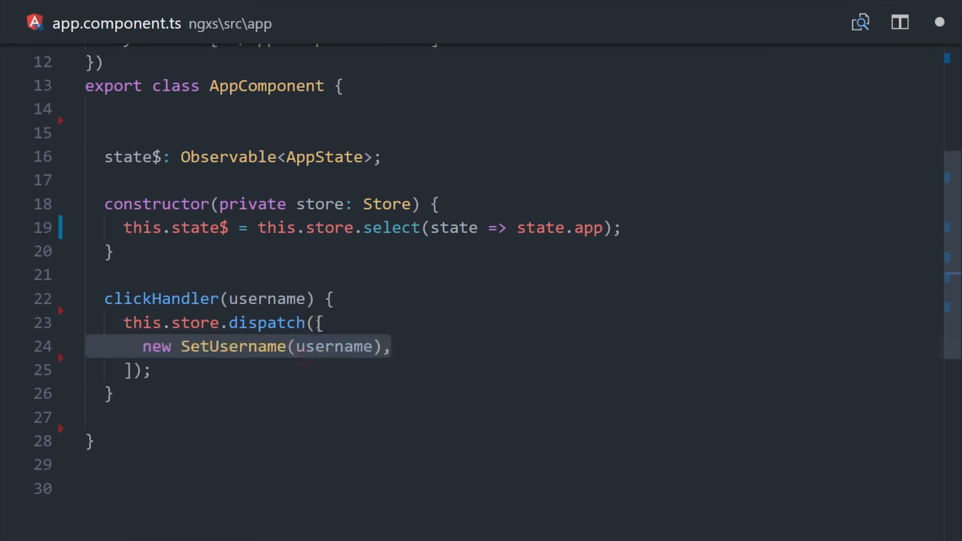
key("Enter")
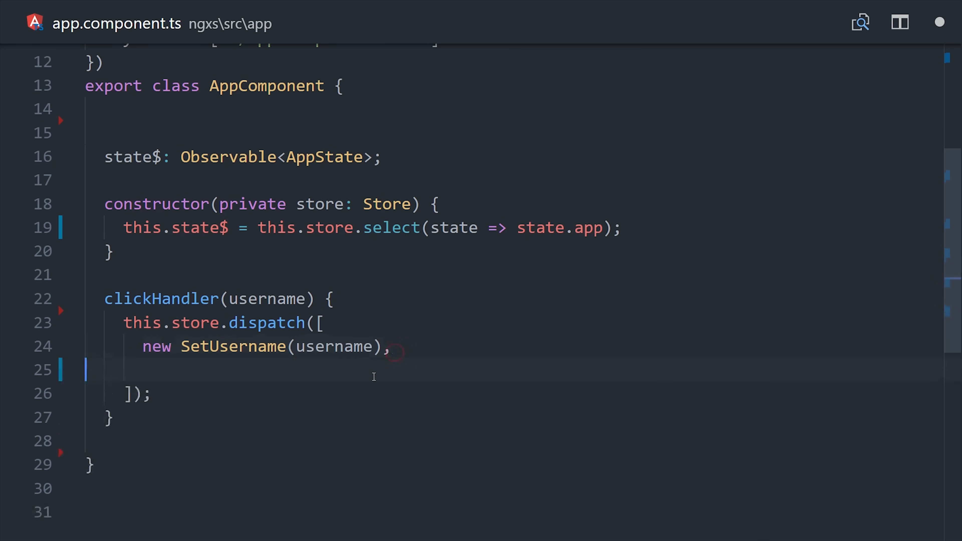
type("new Navigate()")
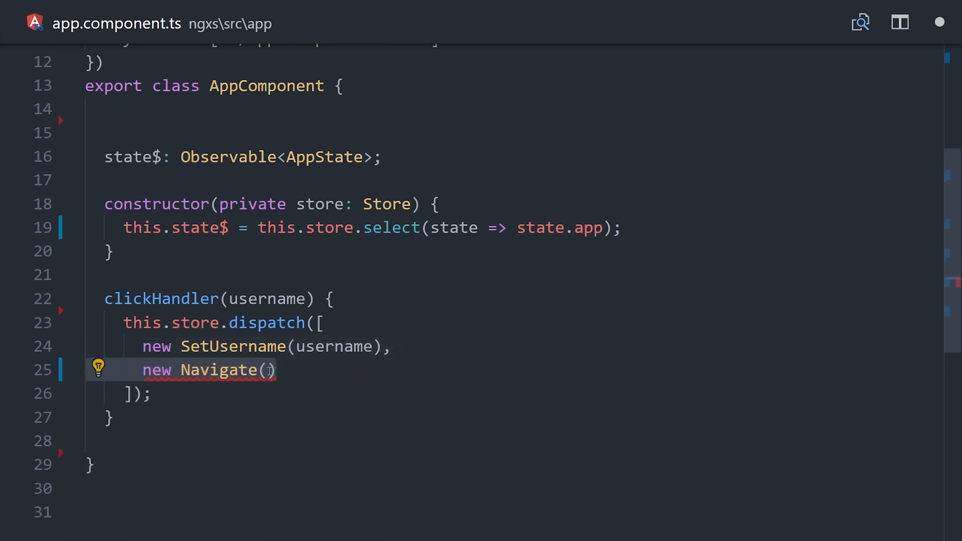
type("'salad/order'")
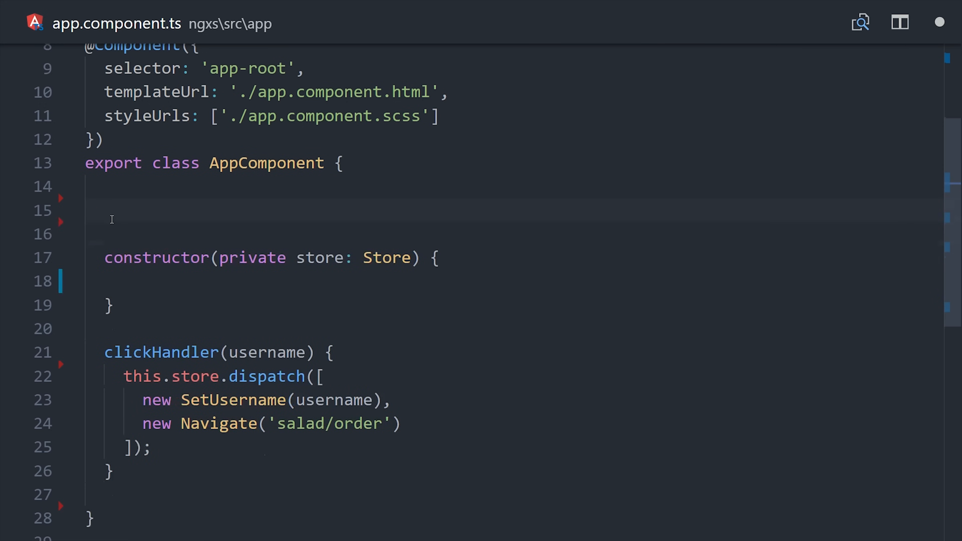
type("@Select(")
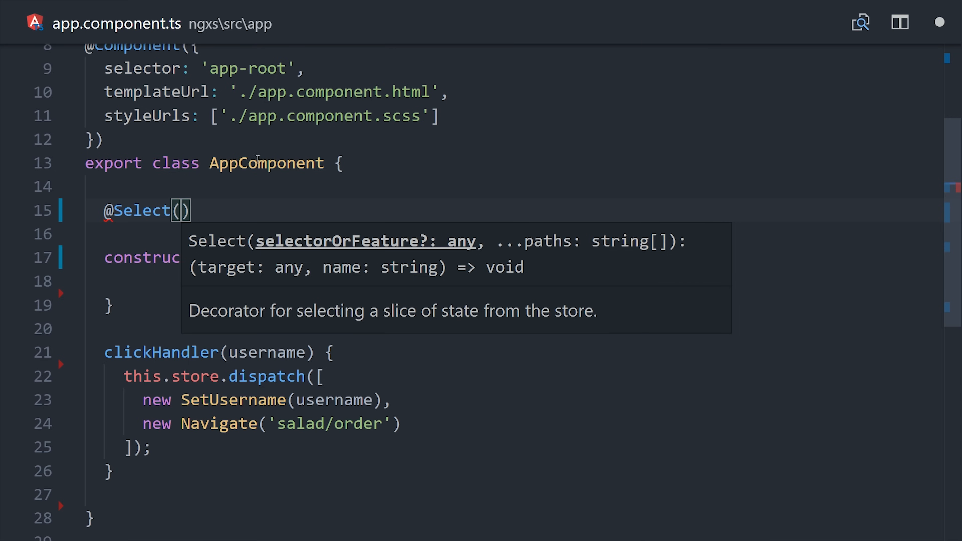
type("app$;")
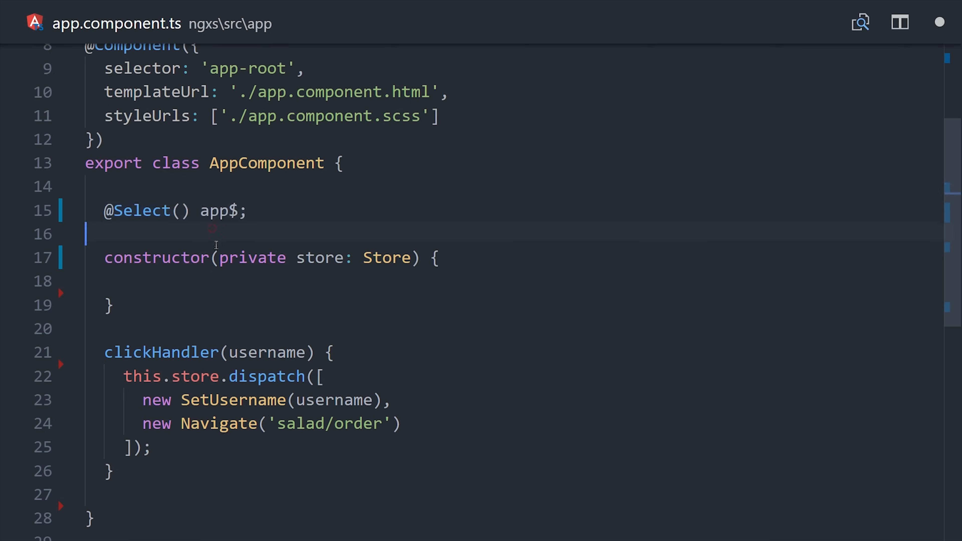
left_click(182, 211)
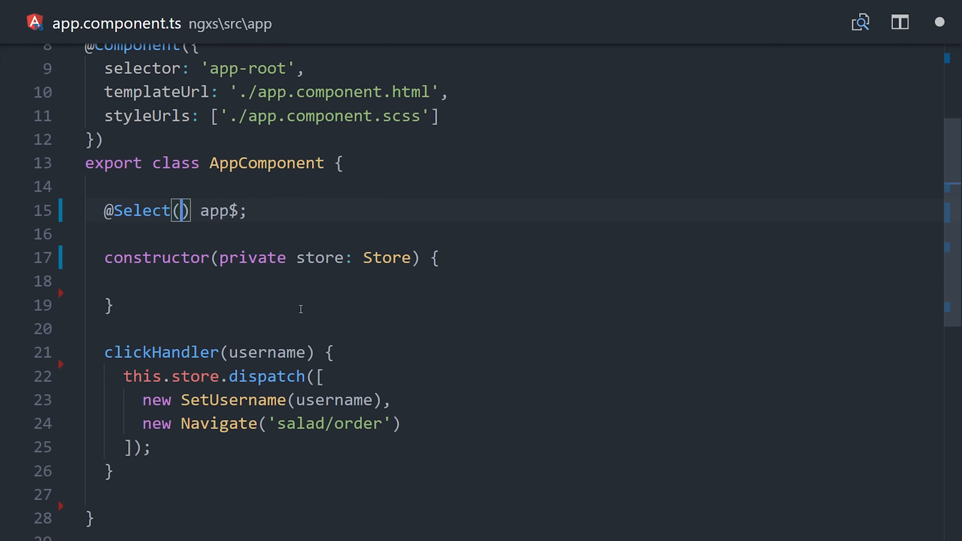
type("state =?")
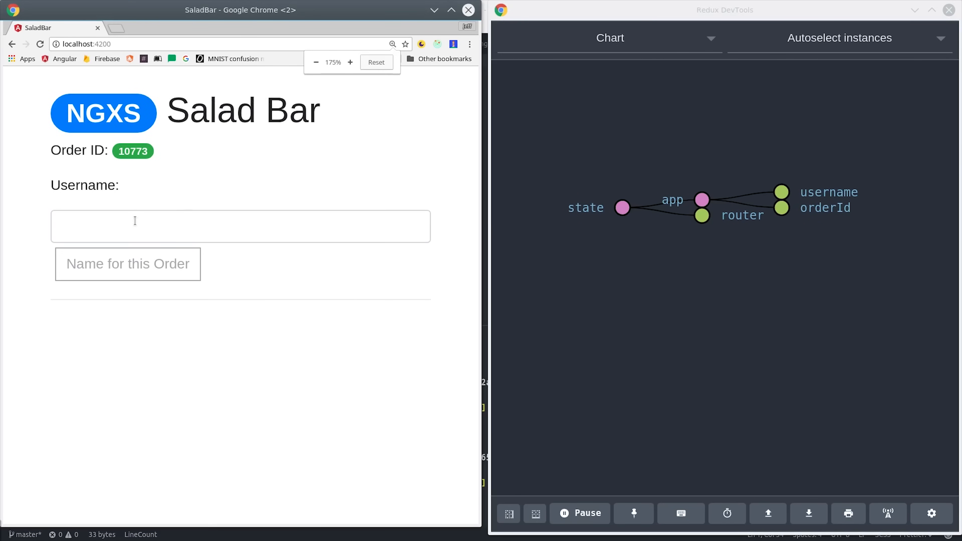
Enter Jeff as the username and submit it as the name for this order
type("Jeff")
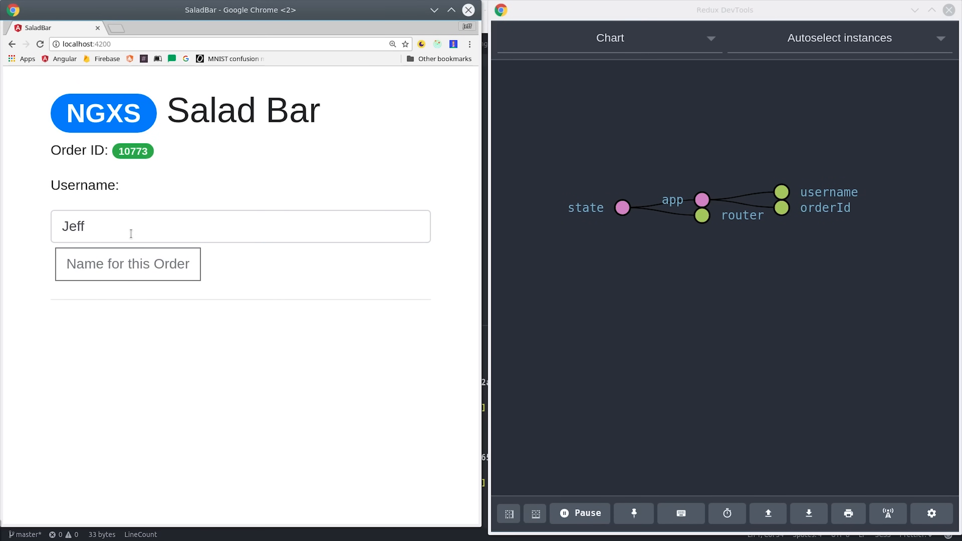
left_click(240, 226)
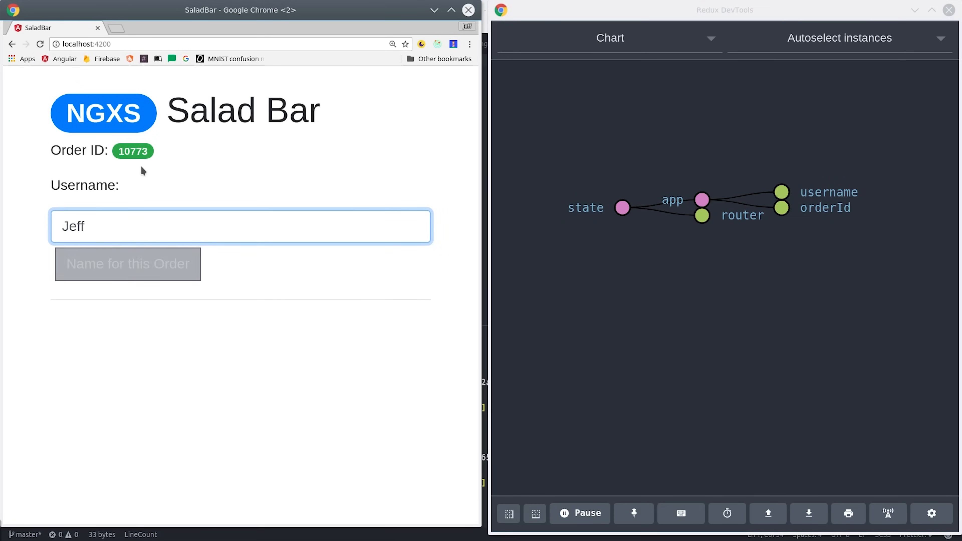
left_click(128, 264)
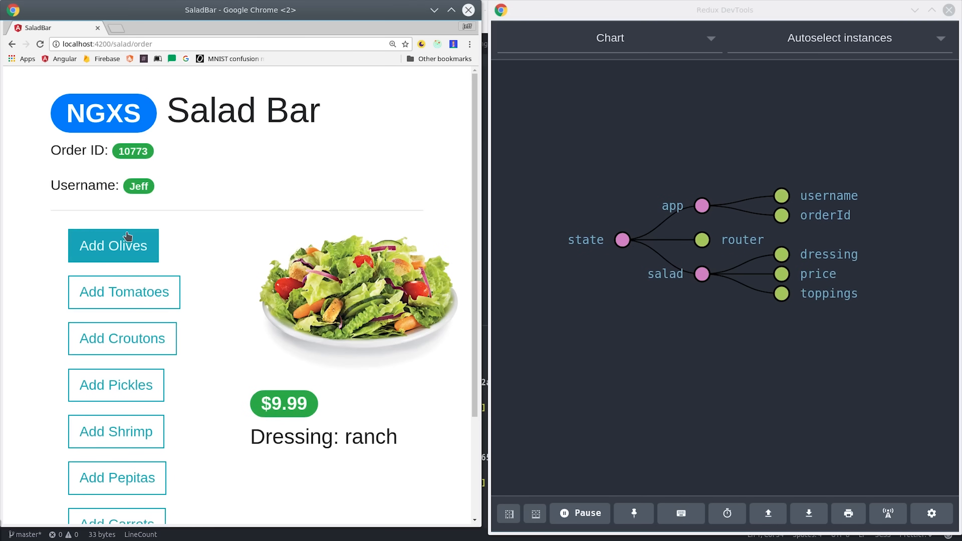
mouse_move(701, 274)
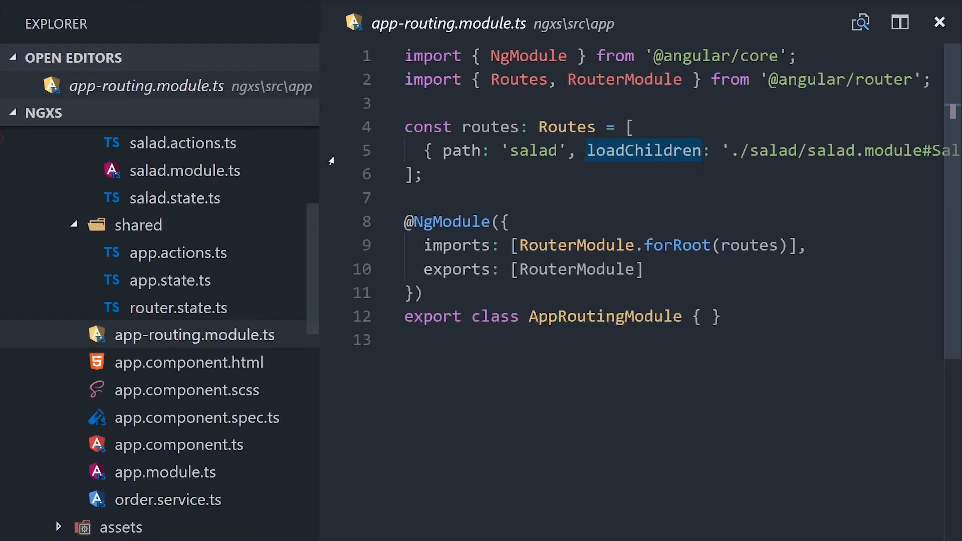
In salad.module.ts add NgxsModule.forFeature([SaladState]) to the imports array
left_click(184, 170)
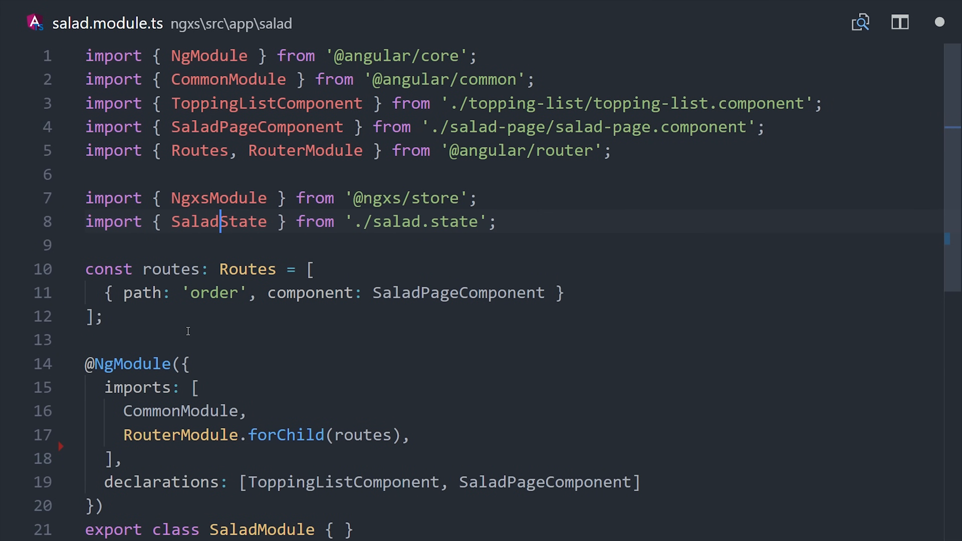
scroll("down", 3)
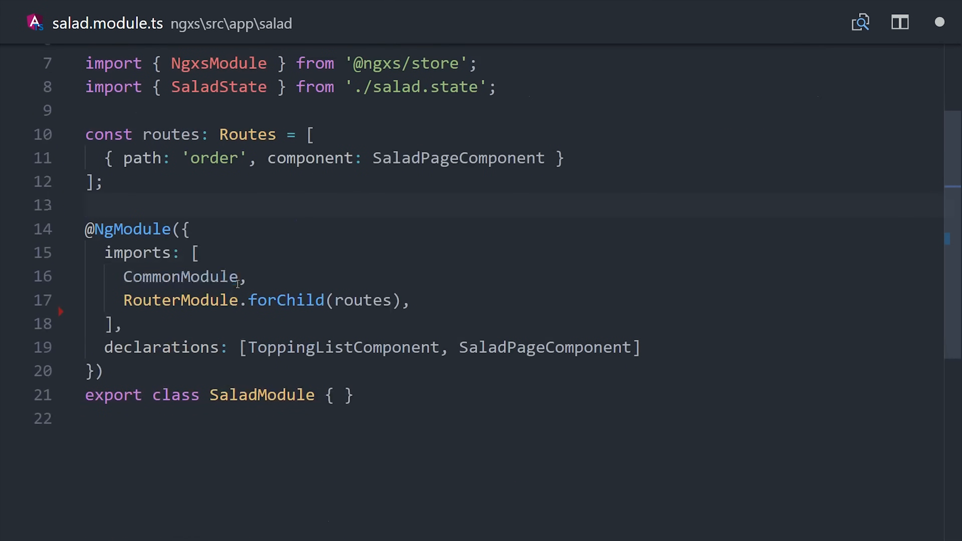
type("NgxsModule.forFeature()")
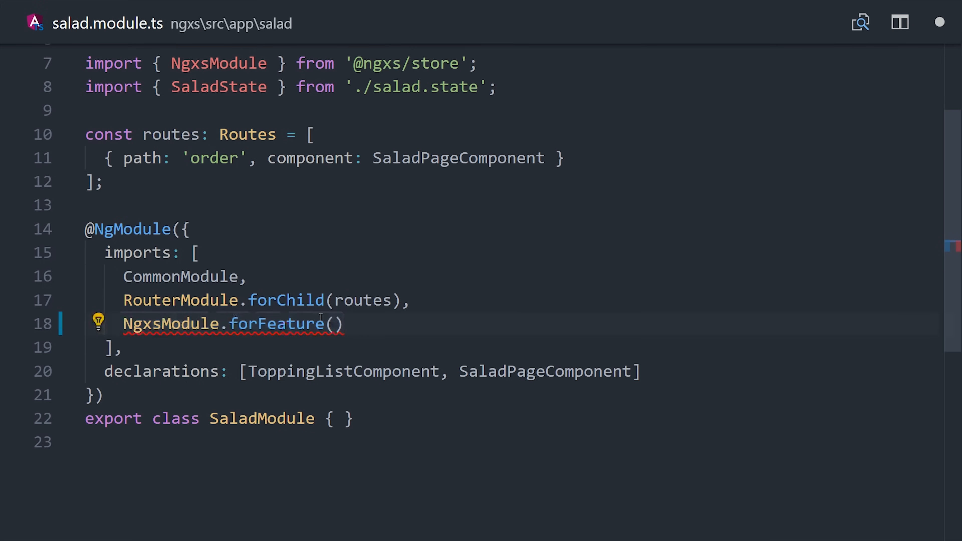
type("[SaladState]")
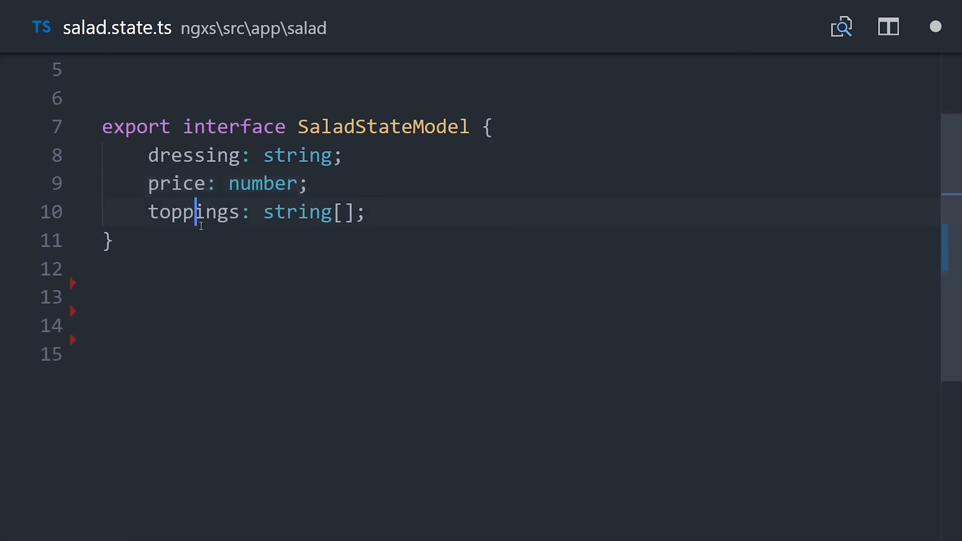
type("const defaults: SaladStateModel = {")
left_click(314, 324)
type("dressing: 'ranch',")
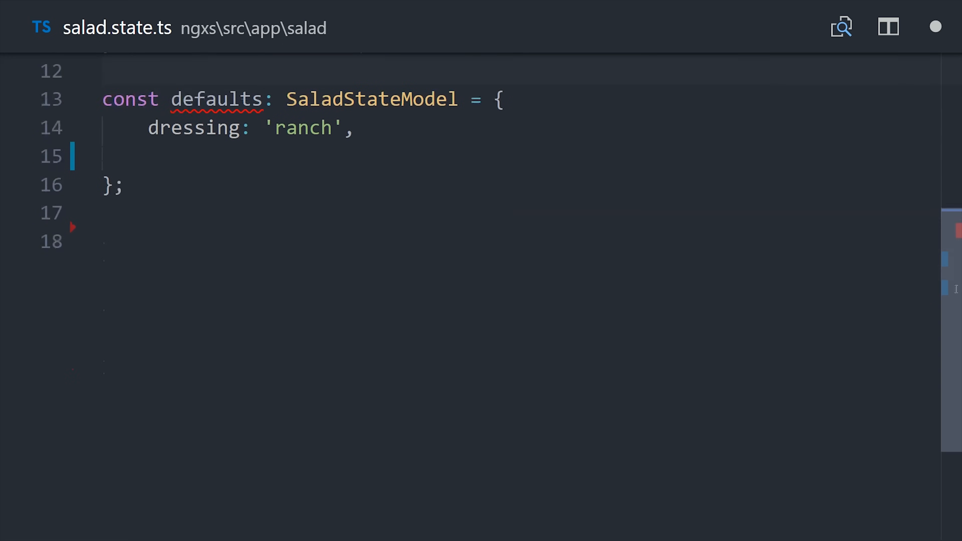
type("price: 9.99,")
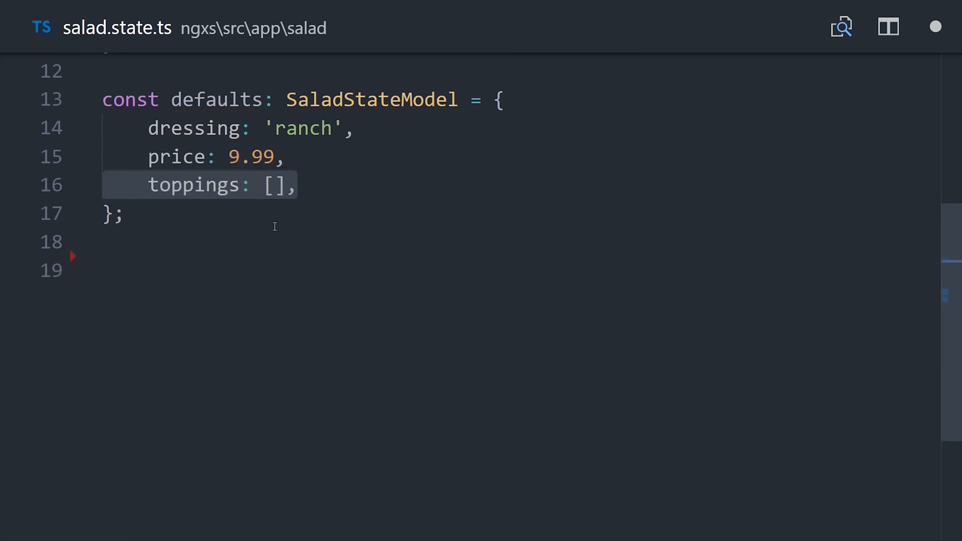
type("@State()")
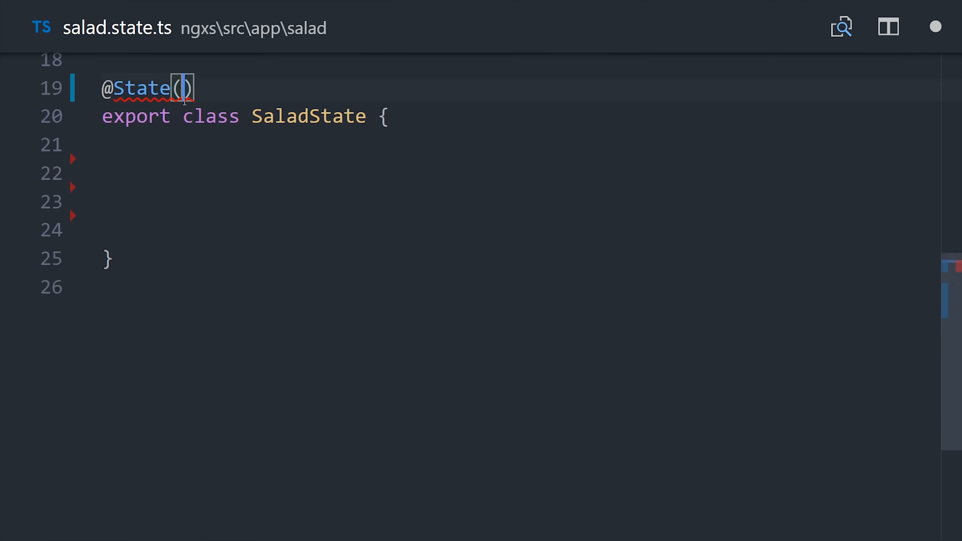
type("<SaladStateModel>{")
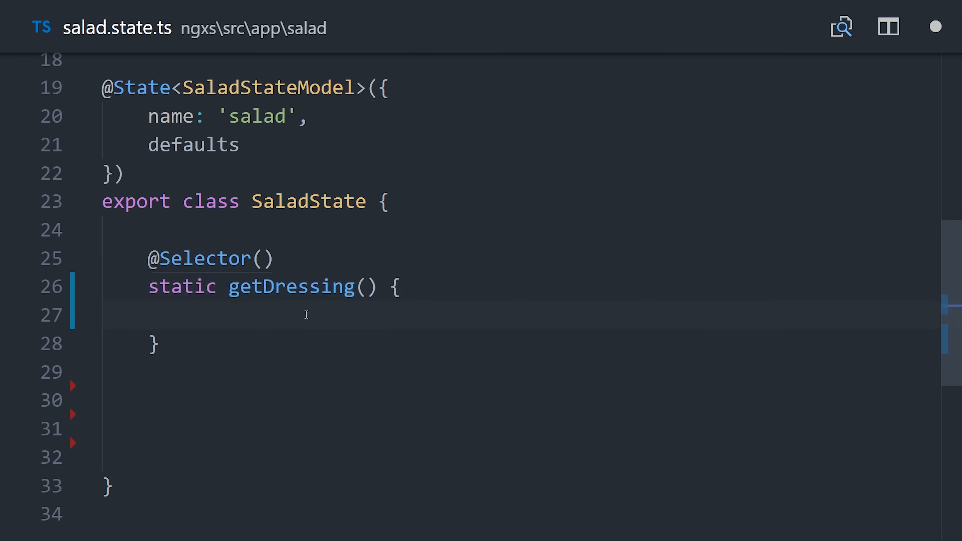
Write getDressing(state: SaladStateModel) returning state.dressing.toLocaleUpperCase()
type("state: SaladStateModel")
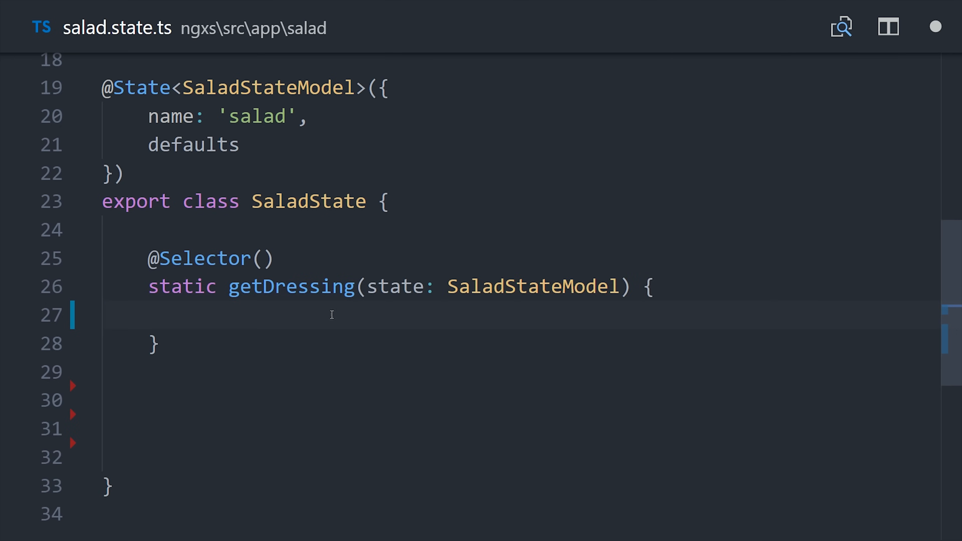
type("return state.dressing;")
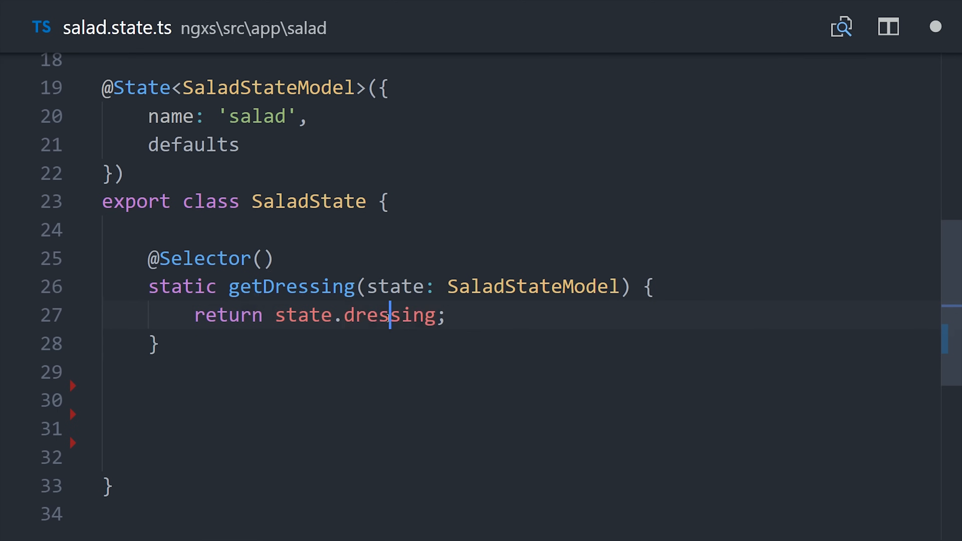
type(".toLocaleUpperCase()")
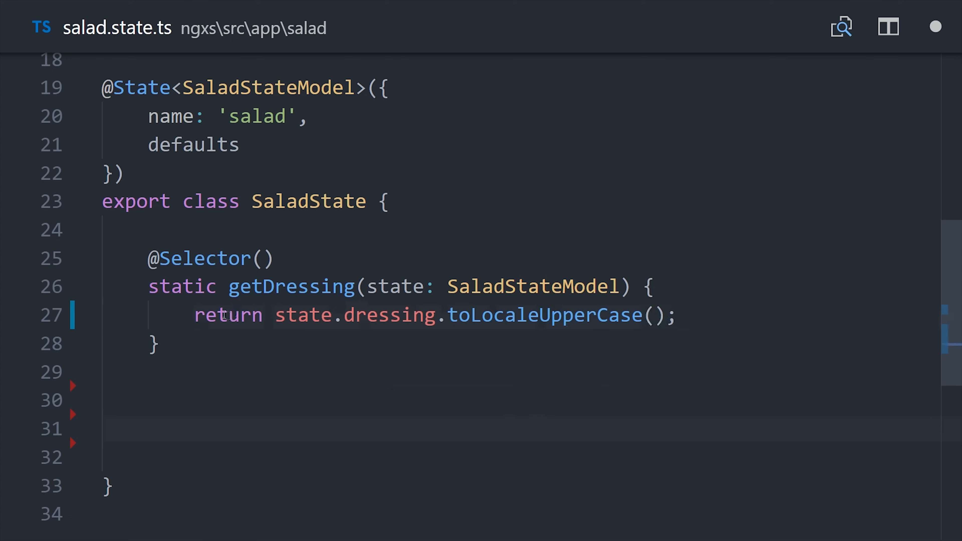
double_click(289, 286)
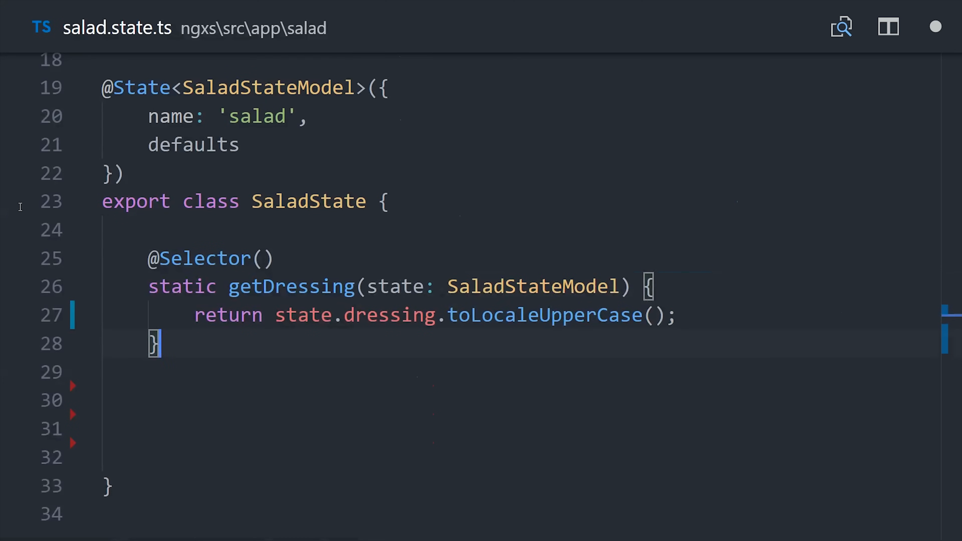
left_click(13, 230)
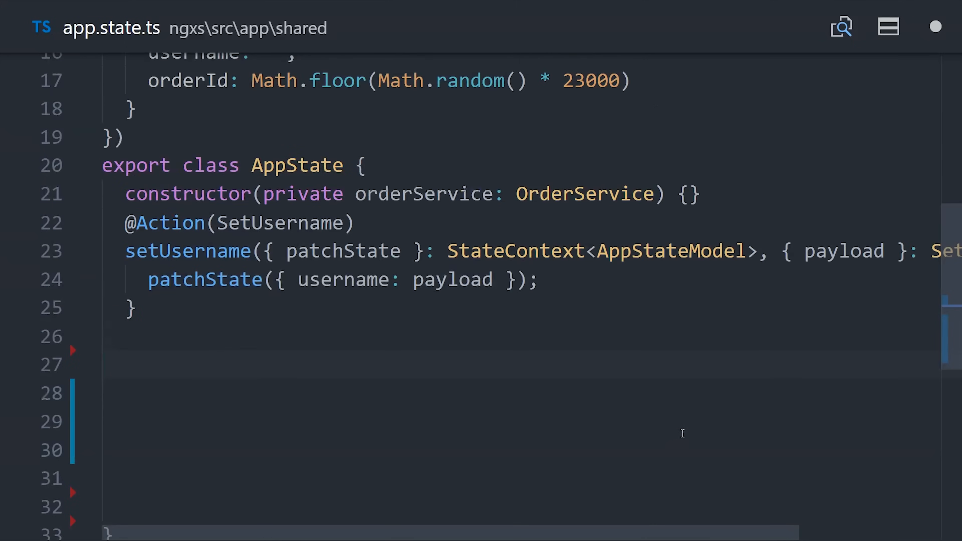
scroll("down", 3)
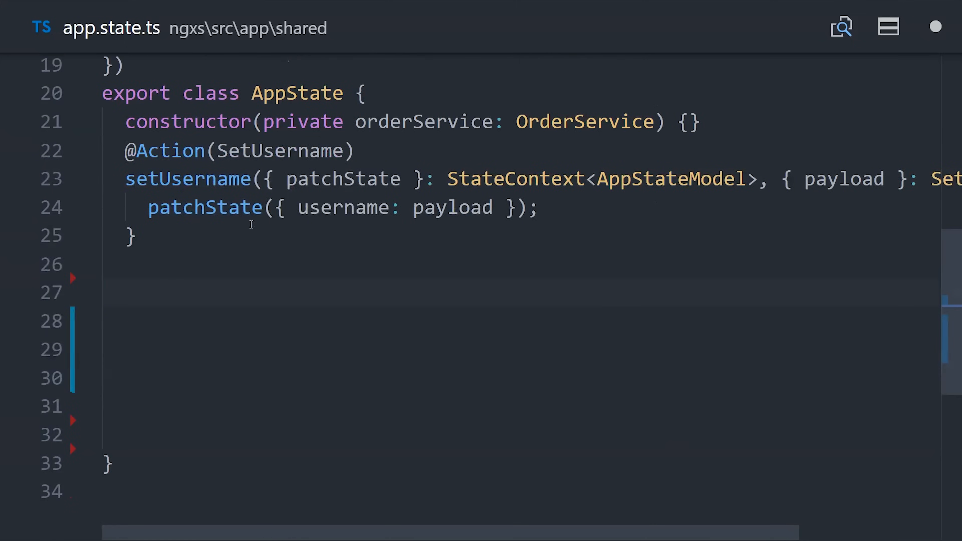
scroll("down", 3)
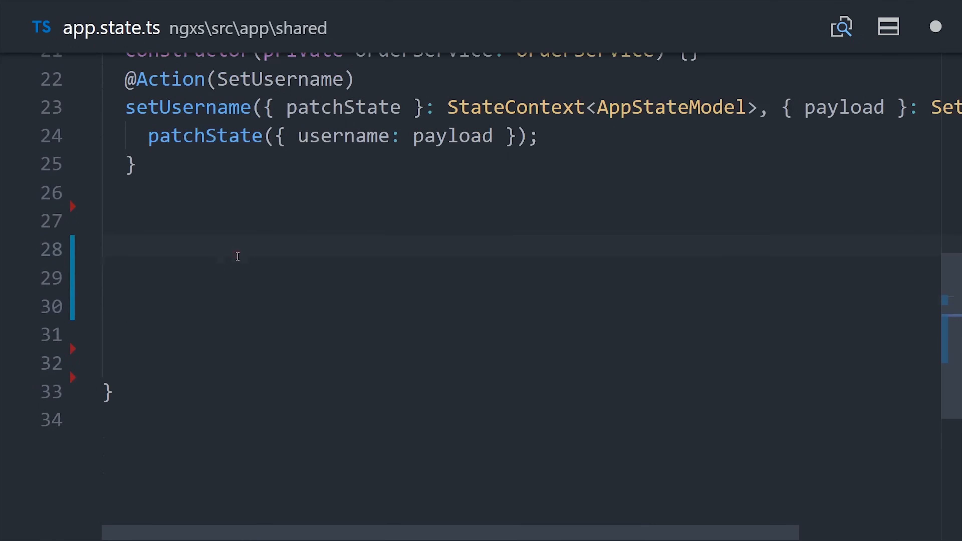
type("@Action(ConfirmOrder)")
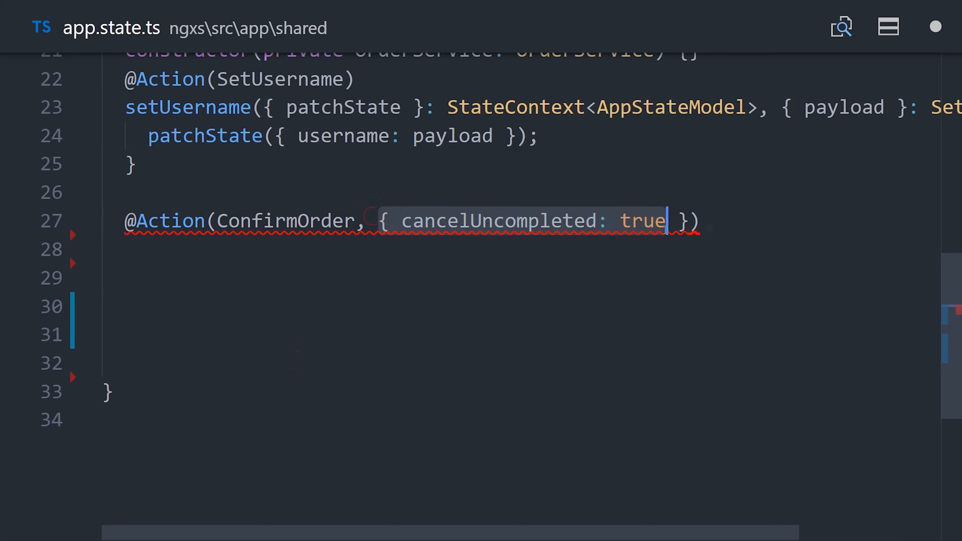
type("confirm() {")
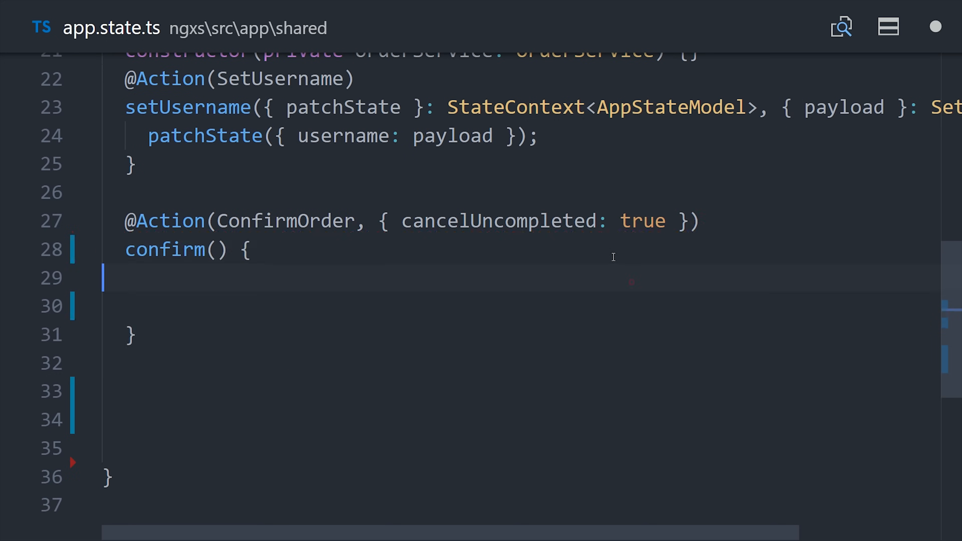
double_click(498, 221)
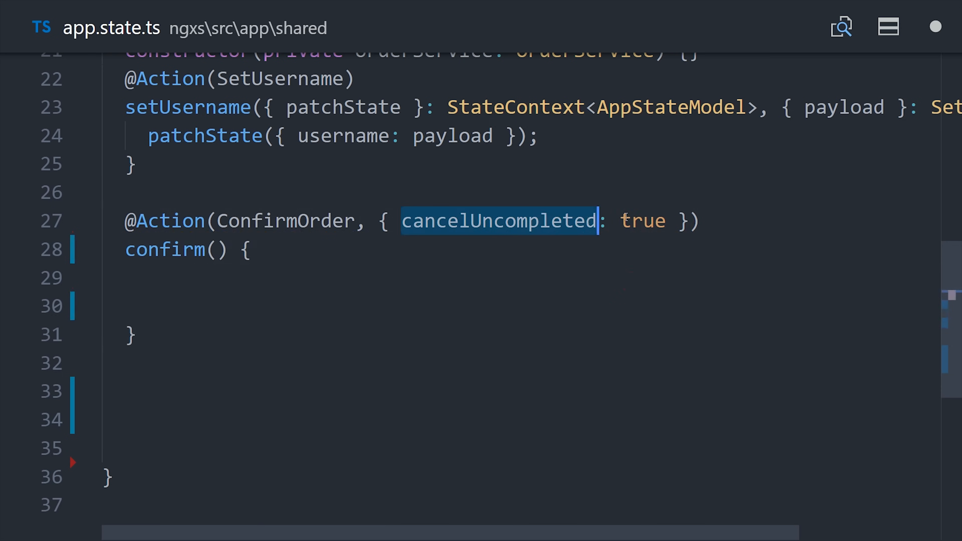
type("{ dispatch, patchState }: StateContext<AppStateModel>")
left_click(522, 277)
type("patchState();")
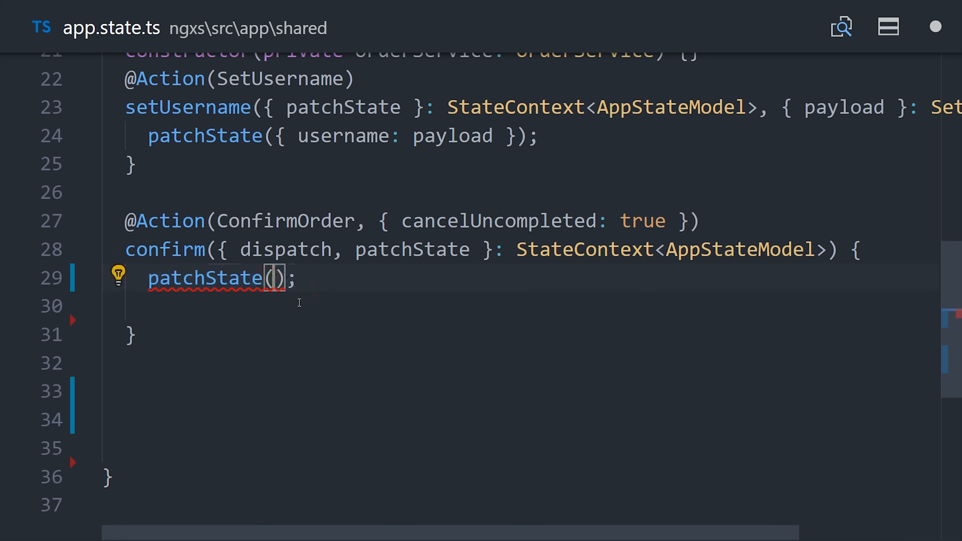
type("{ status: 'pending' }")
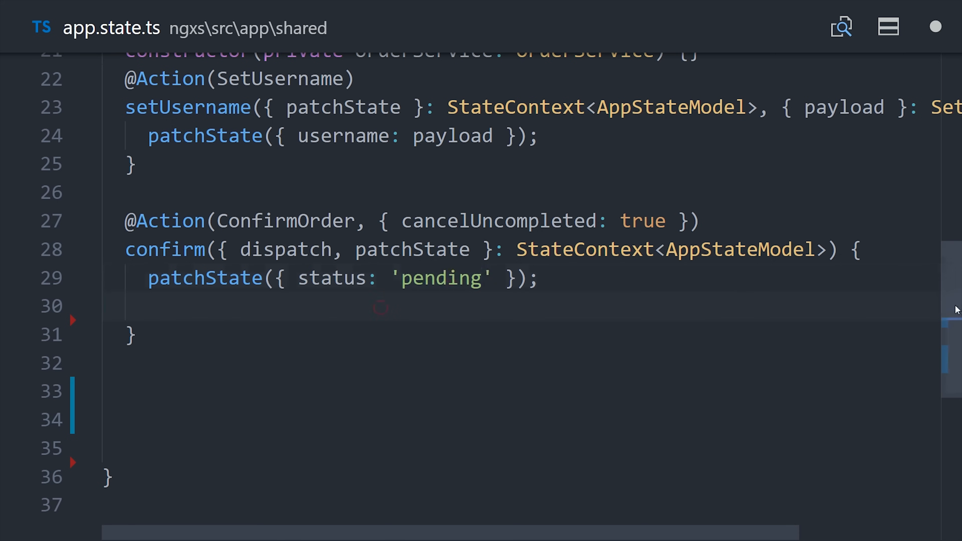
Return this.orderService.post().pipe(tap(...)) dispatching OrderSuccess on success
type("return this.orderService")
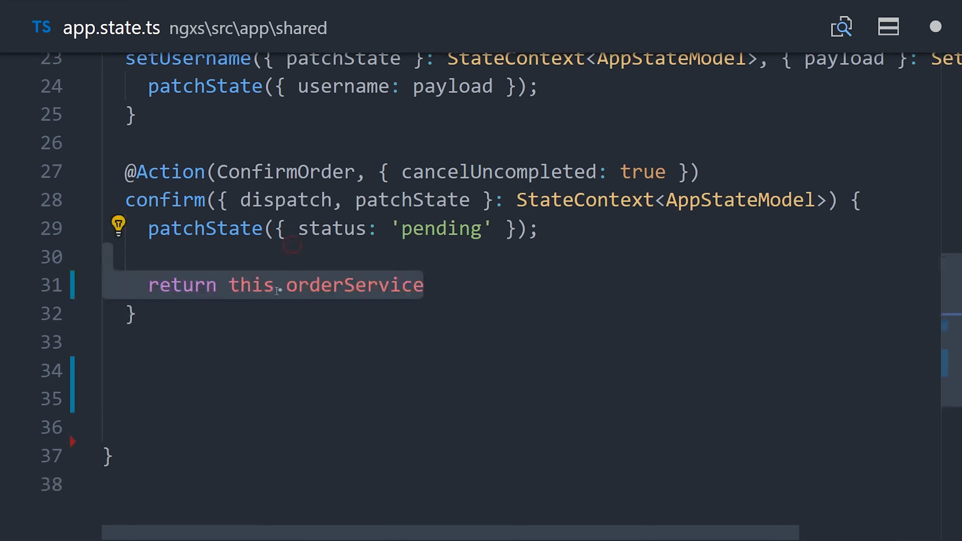
left_click(380, 285)
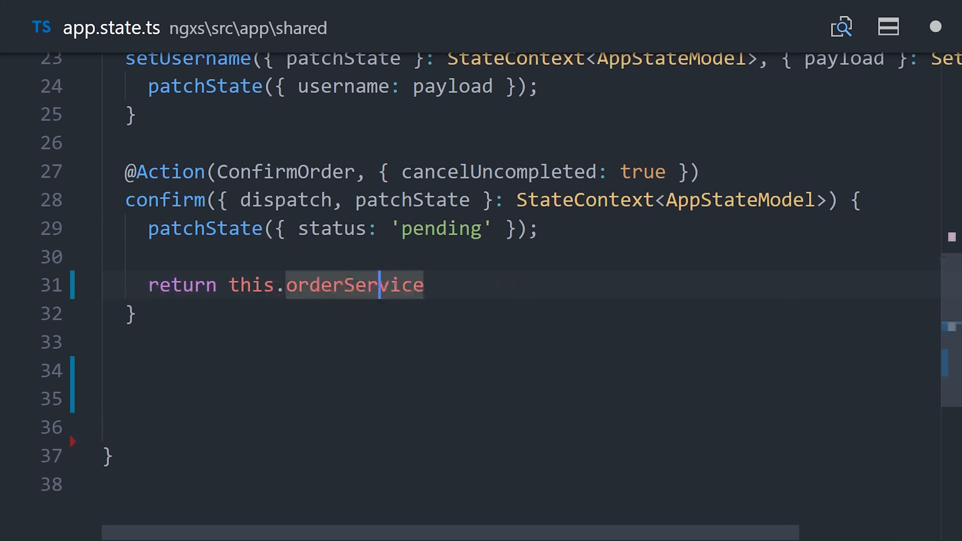
type(".post().pipe(")
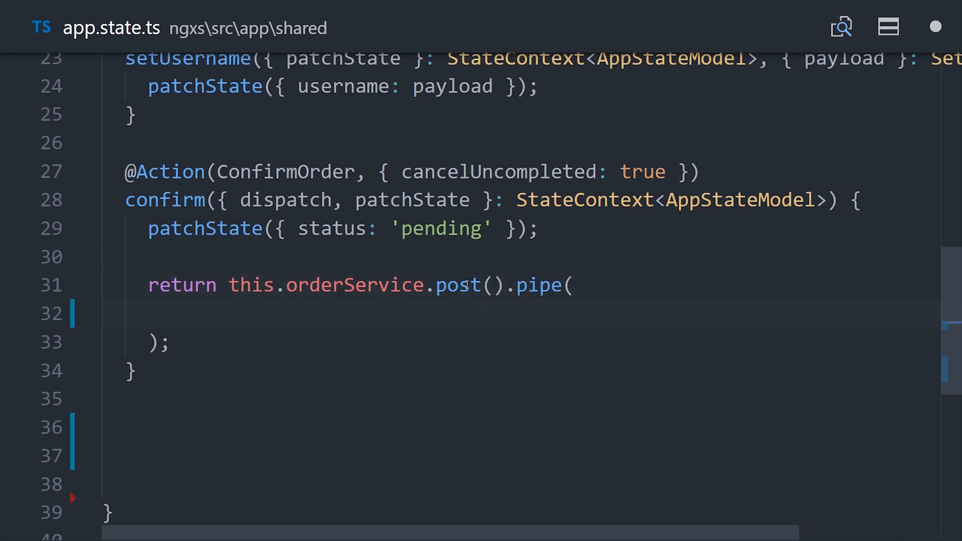
type("tap()")
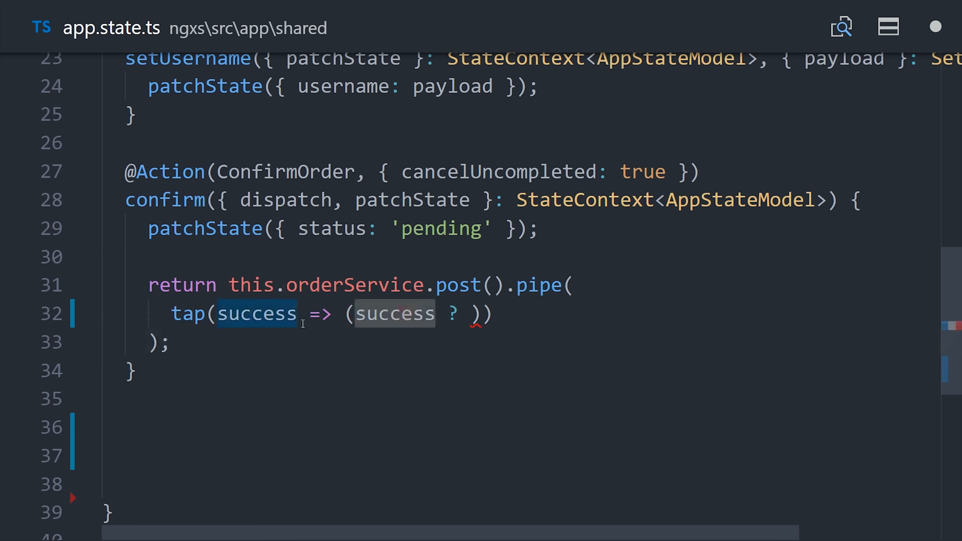
type("dispatch(OrderSuccess)")
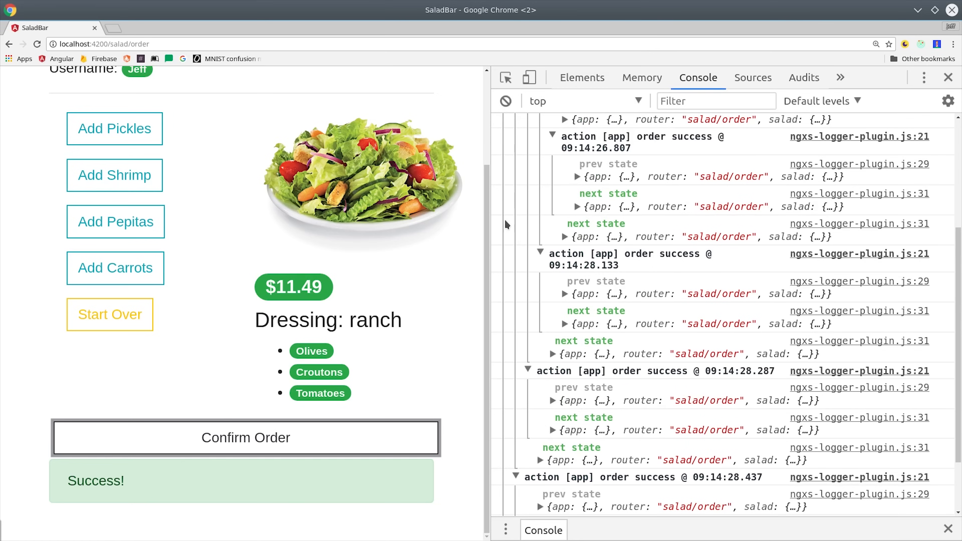
Clear the console and confirm the salad order several times, including while pending, watching logged actions
left_click(505, 101)
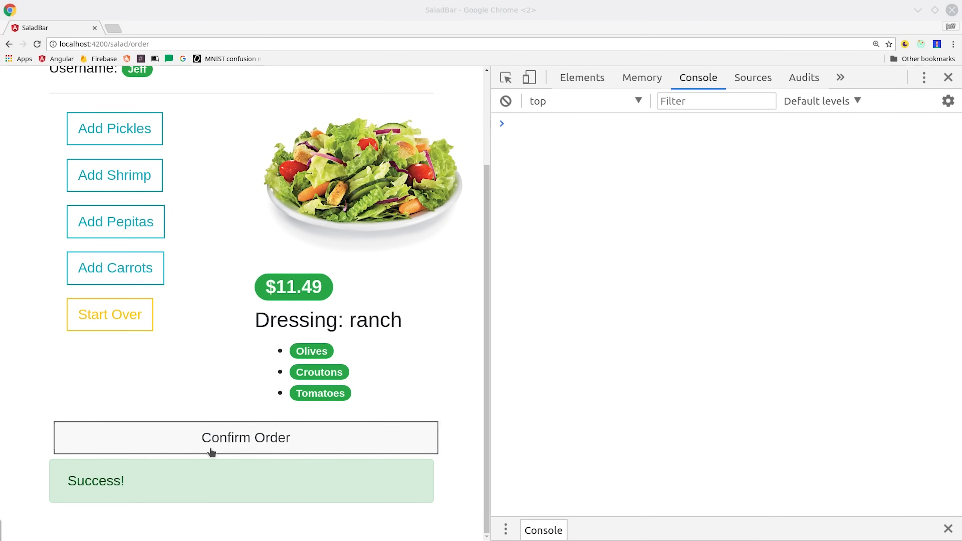
left_click(246, 437)
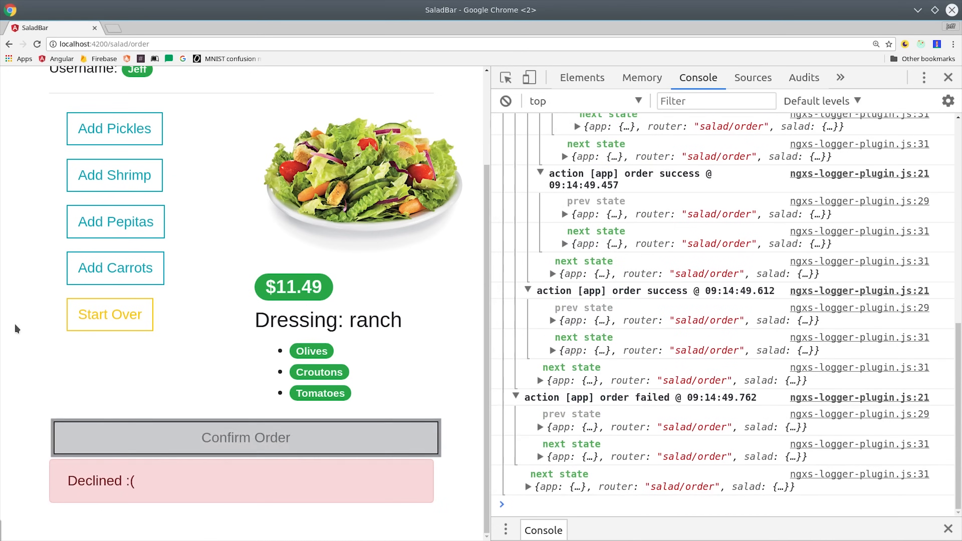
left_click(505, 101)
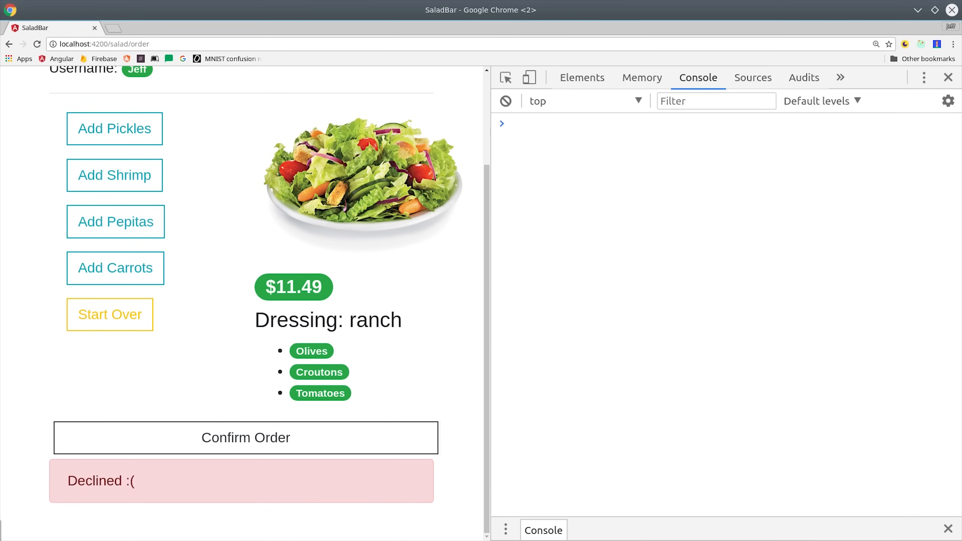
left_click(245, 438)
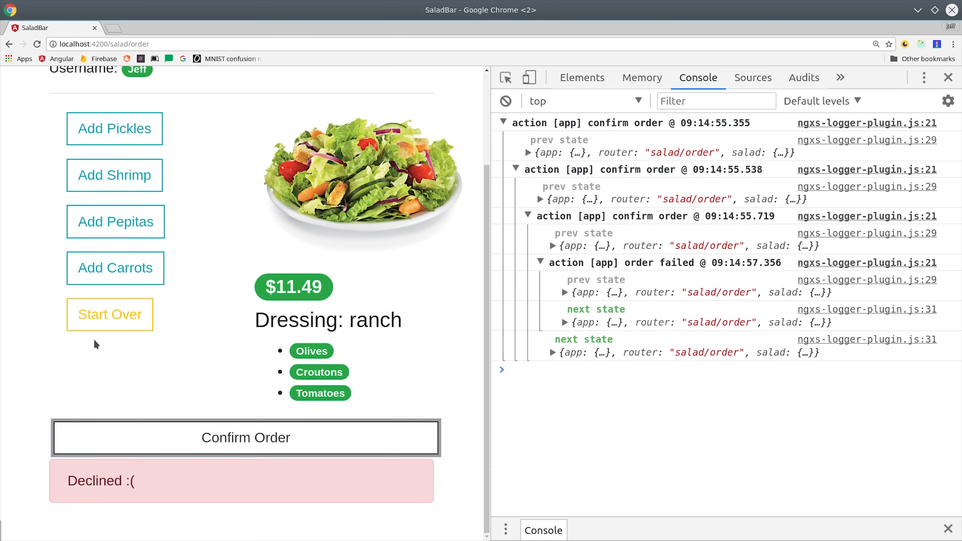
left_click(245, 437)
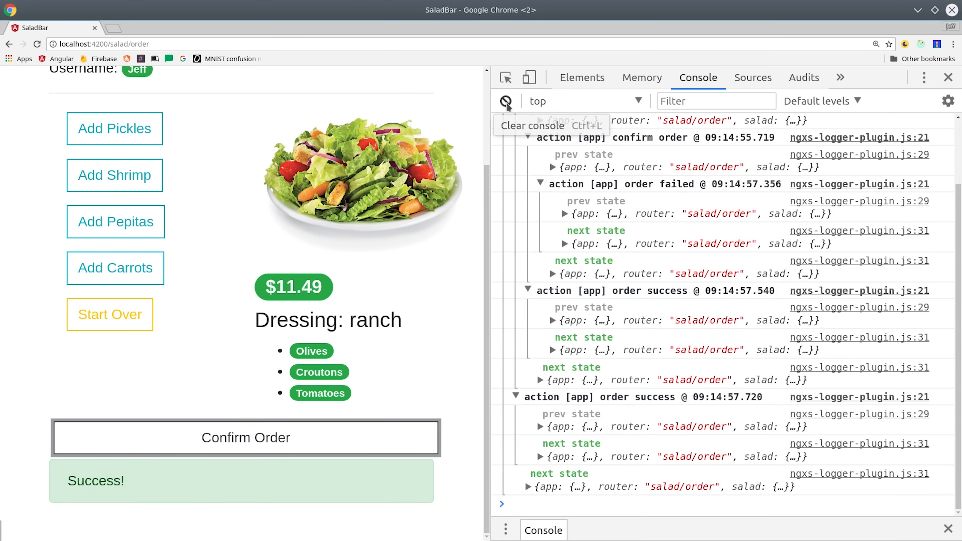
left_click(245, 438)
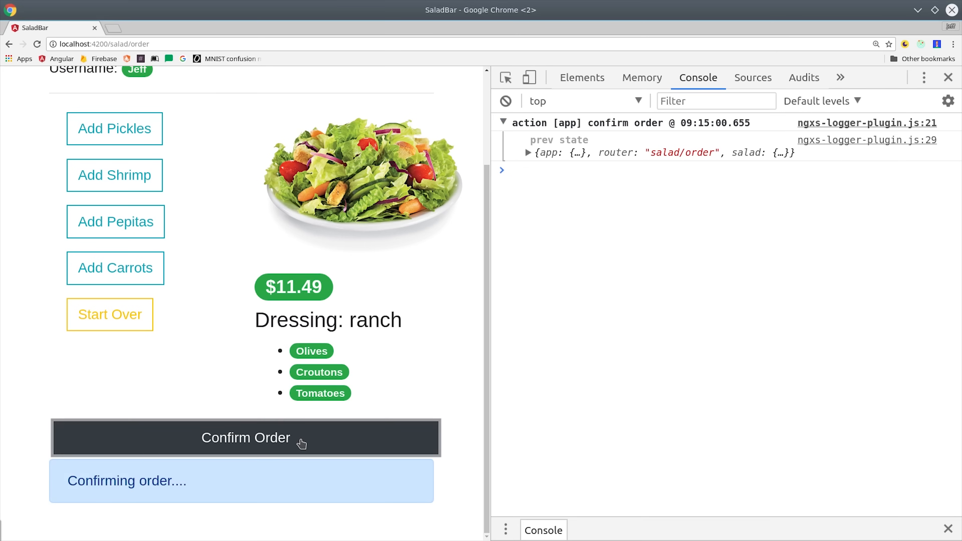
left_click(245, 437)
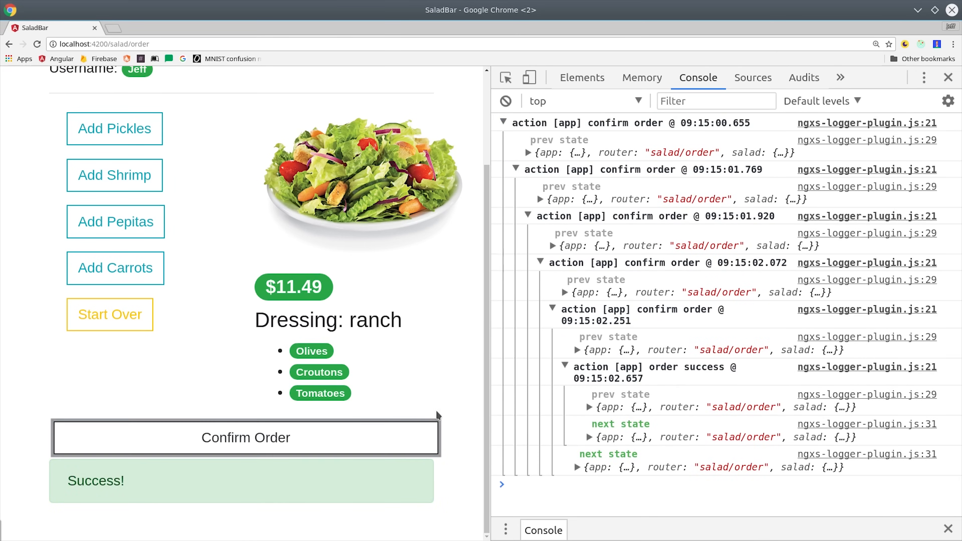
scroll("down", 3)
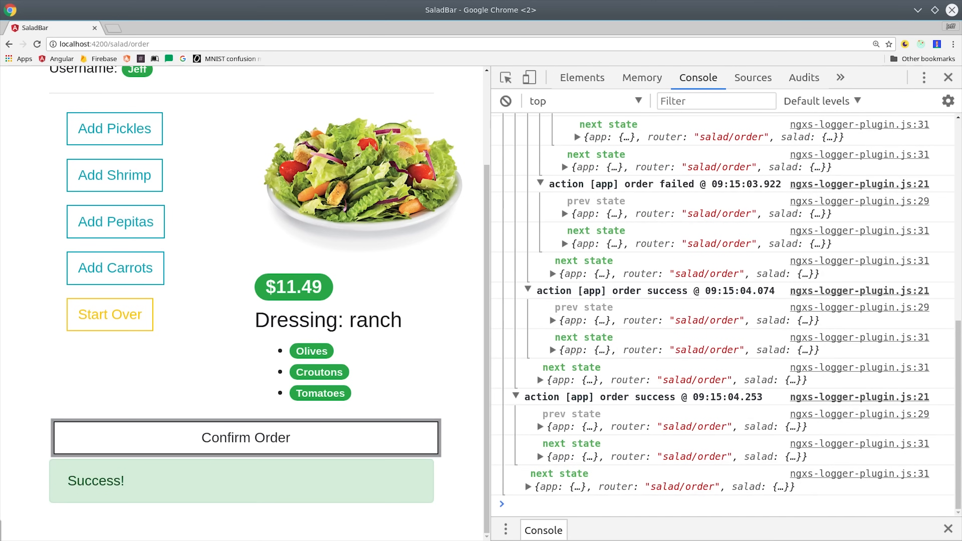